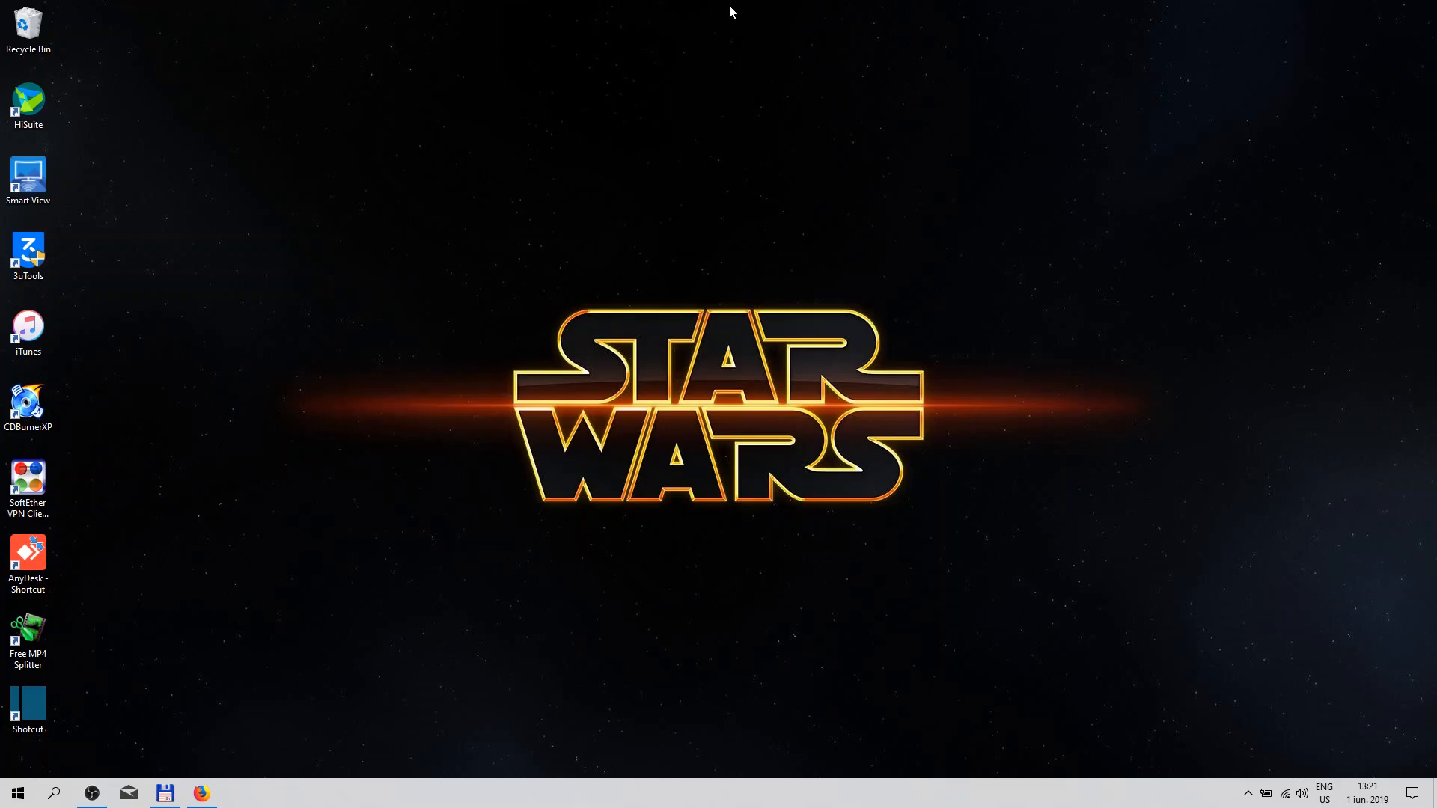
pyautogui.moveTo(203, 794)
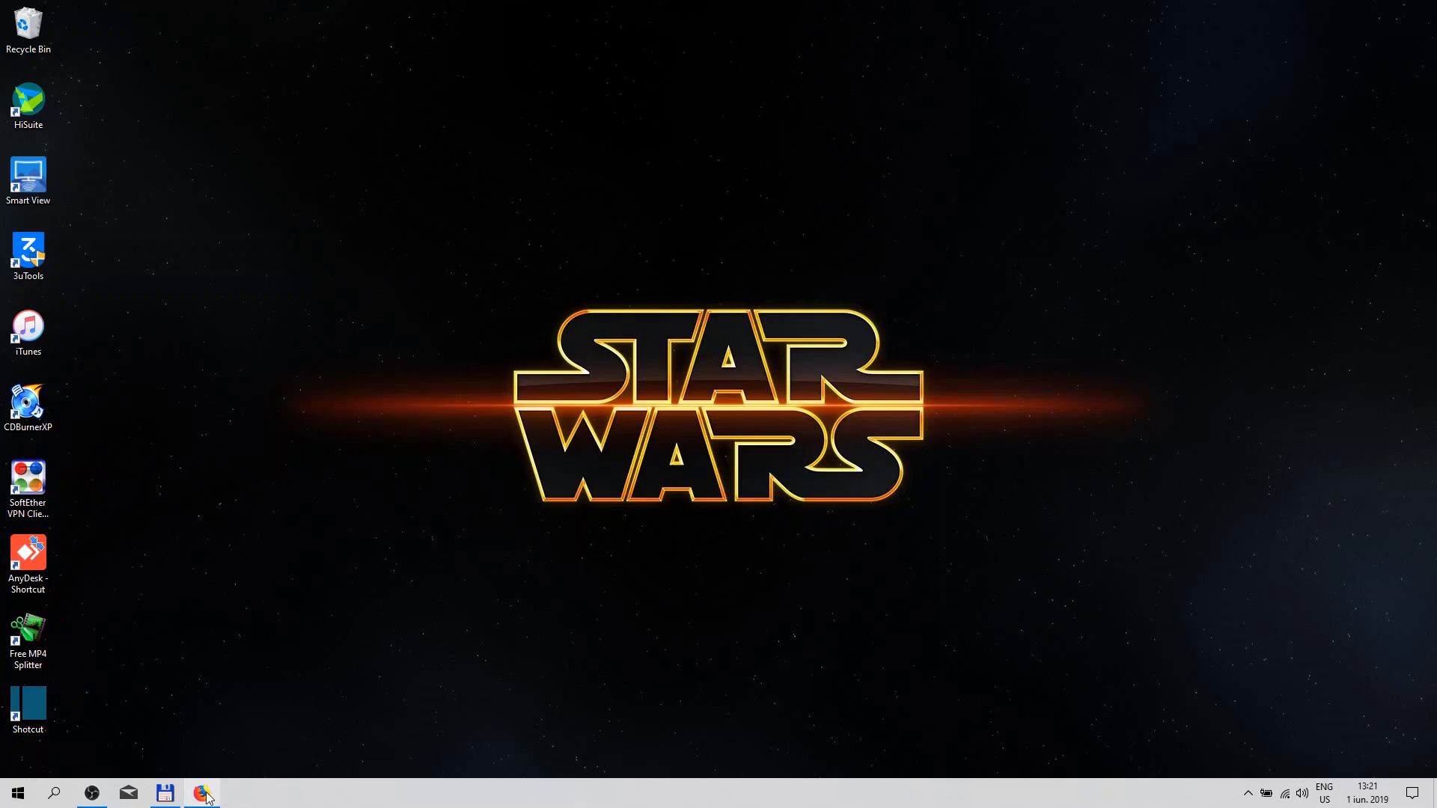
# Step: Search Google for heidoc.net and open its Microsoft Windows and Office ISO Download Tool page
pyautogui.click(202, 793)
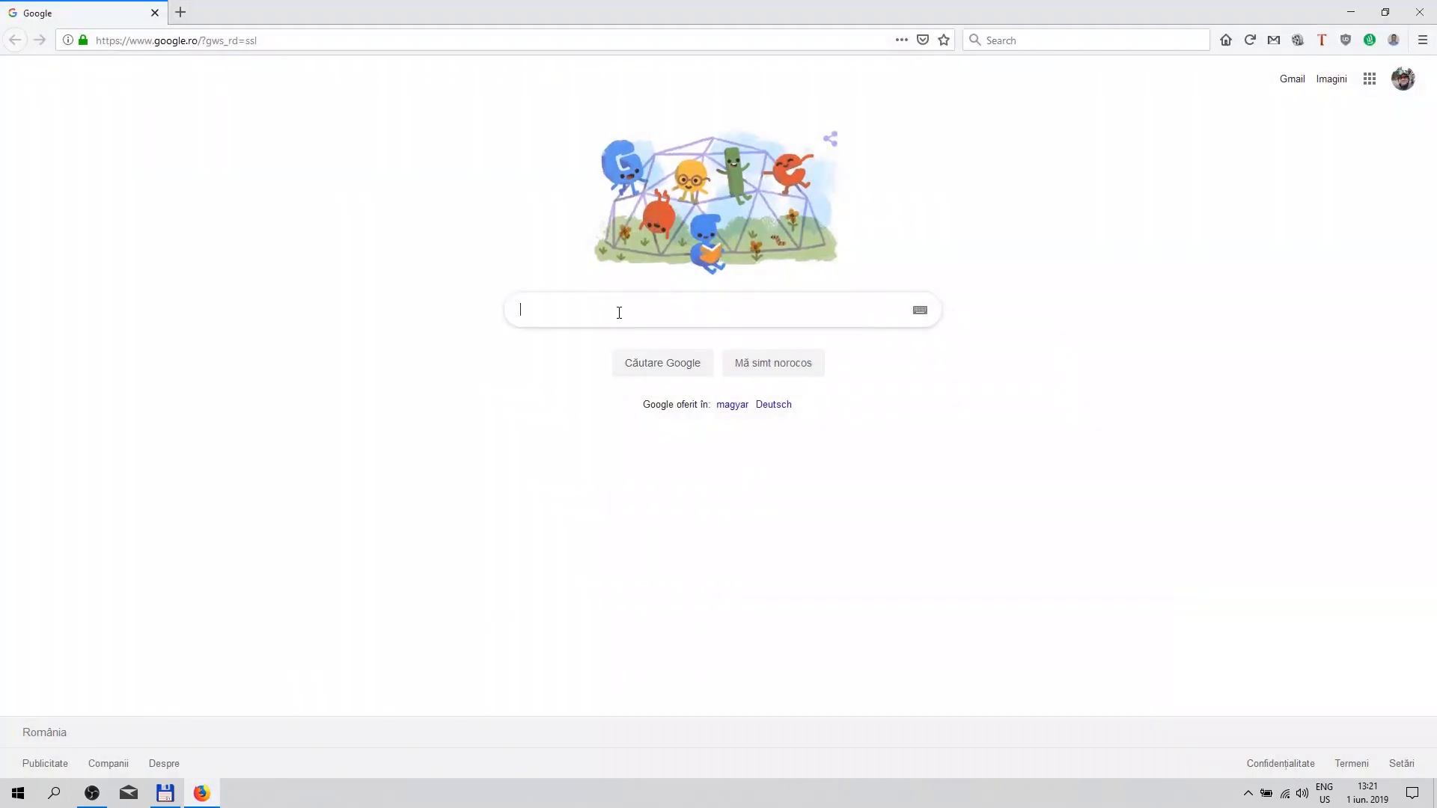
pyautogui.write('heidoc.net')
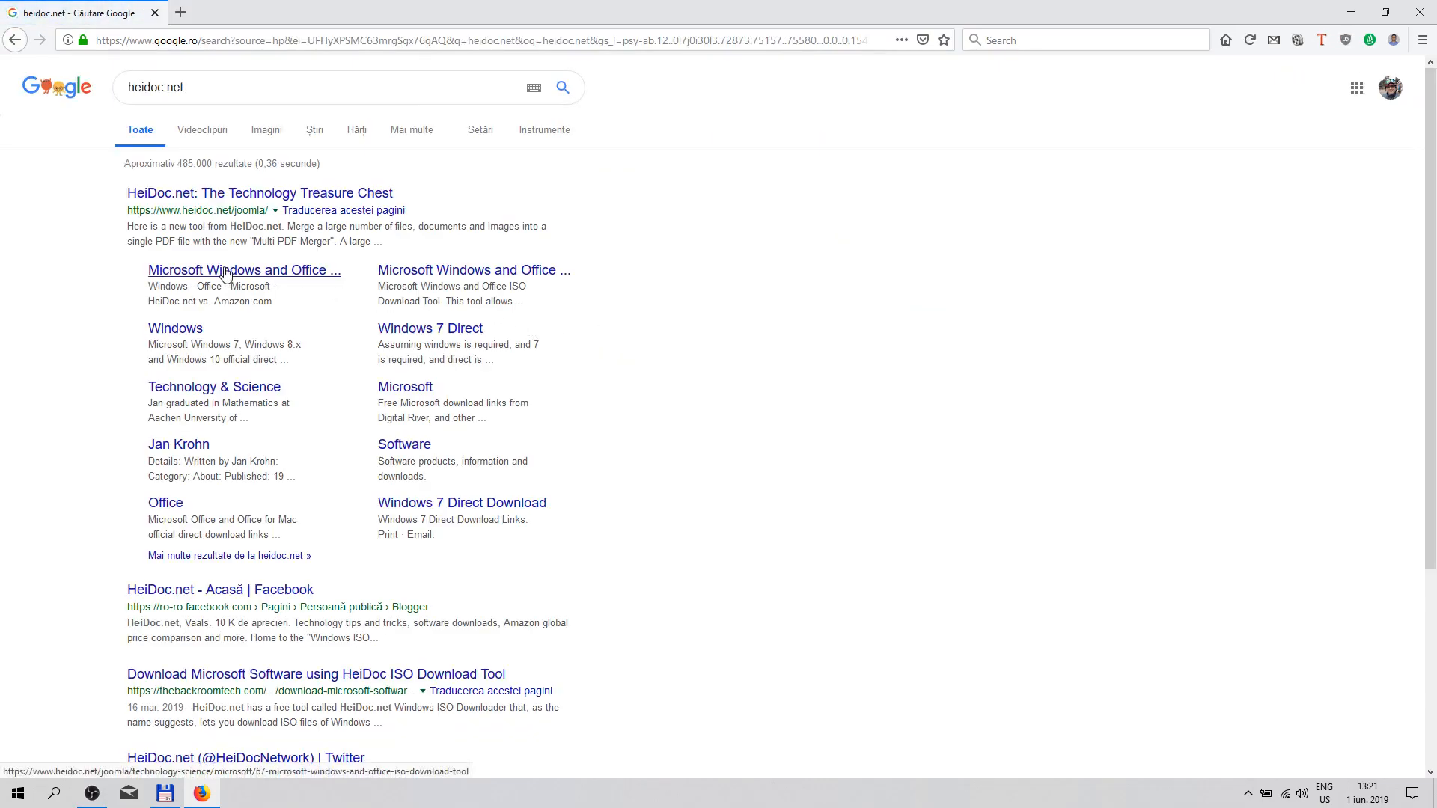
pyautogui.click(227, 271)
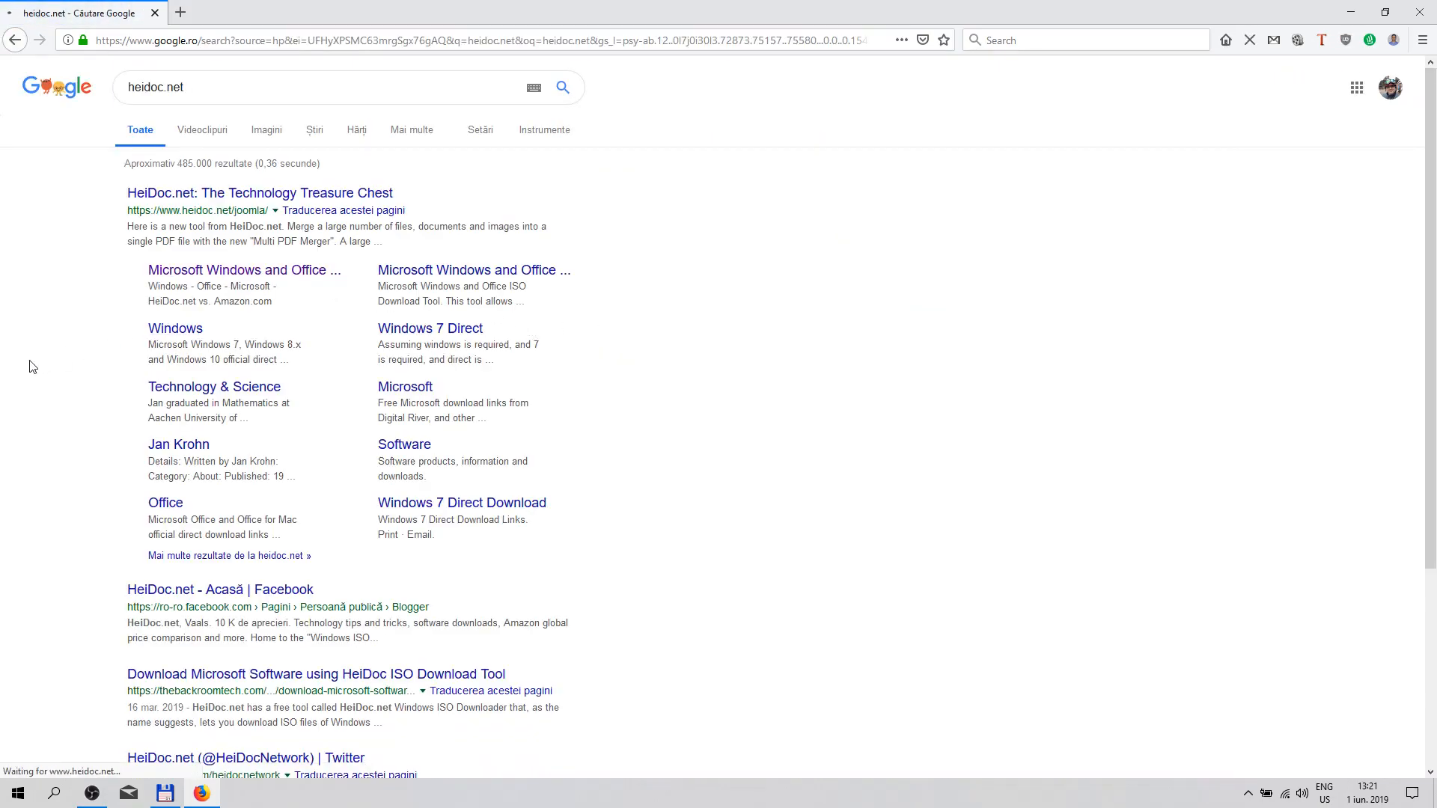
pyautogui.moveTo(64, 386)
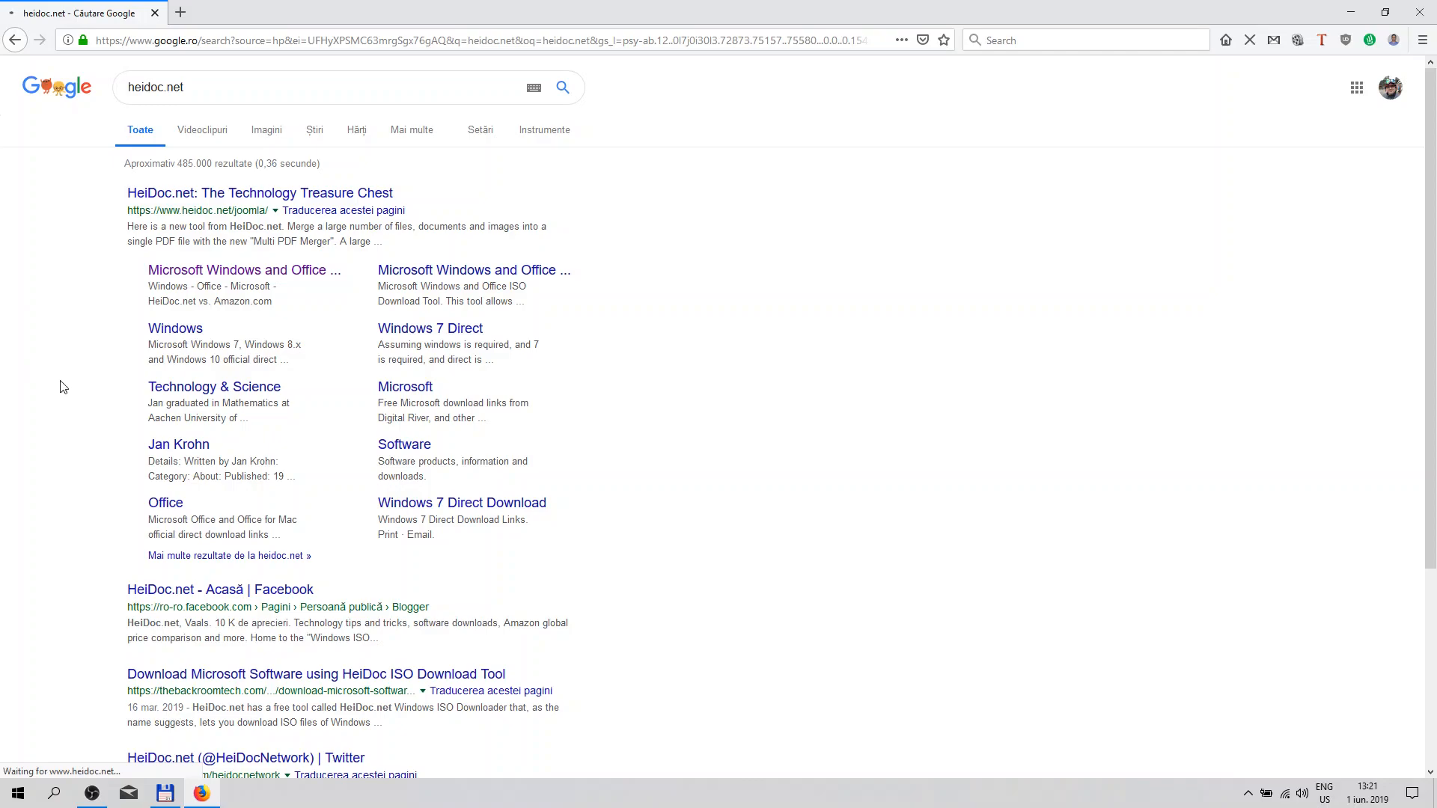
pyautogui.moveTo(81, 378)
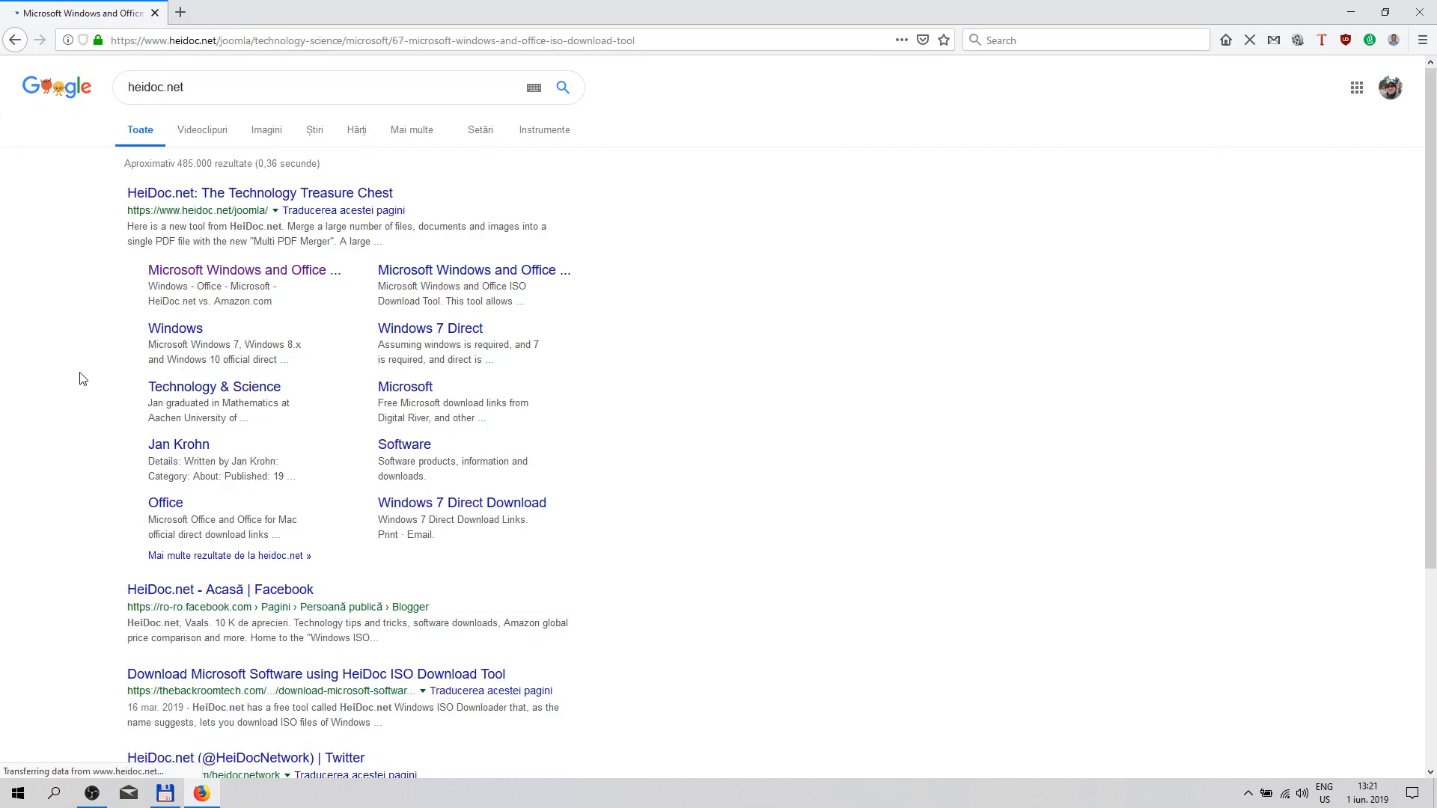
# Step: Save Windows-ISO-Downloader.exe (4.2 MB) from HeiDoc.net and launch it from Downloads
pyautogui.click(261, 193)
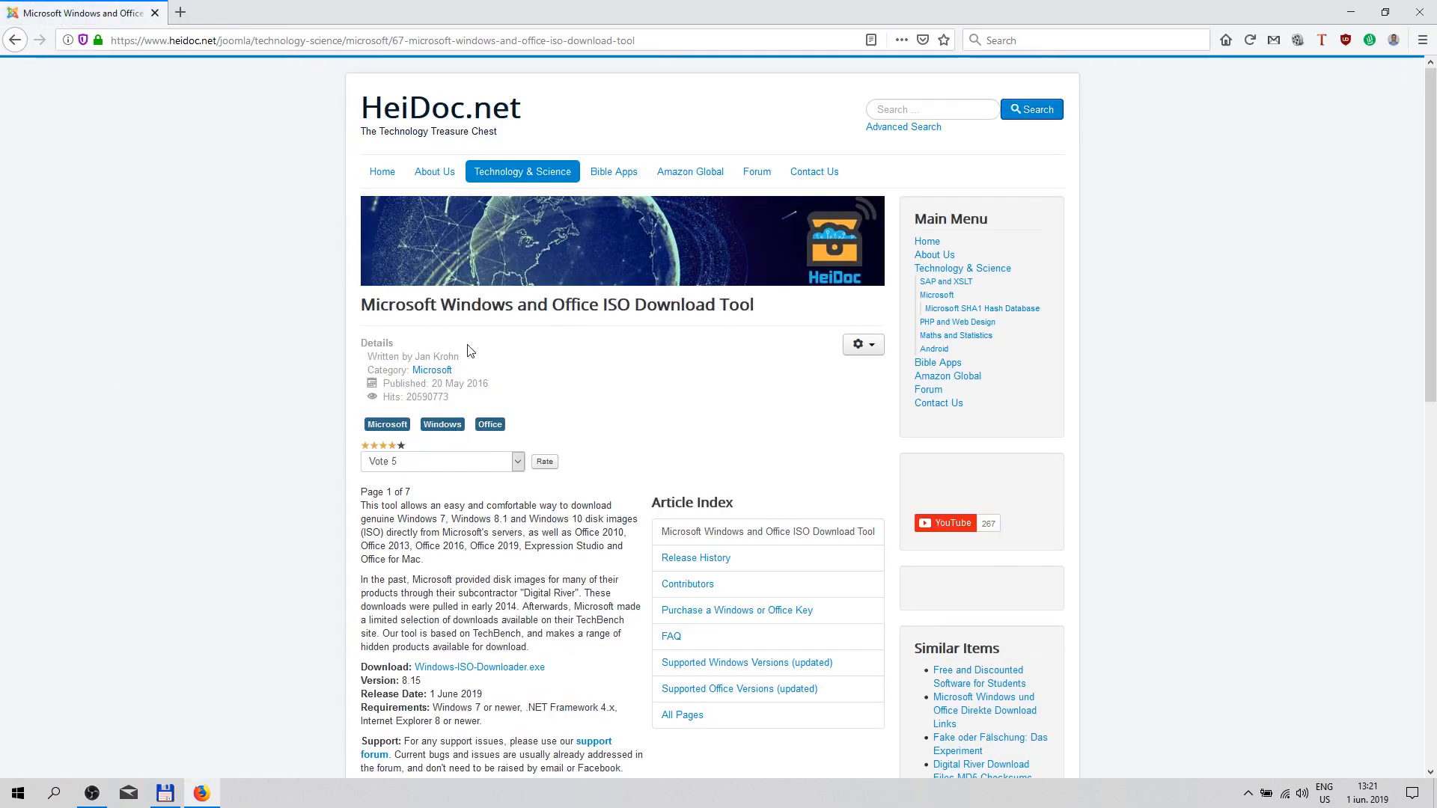
pyautogui.moveTo(602, 334)
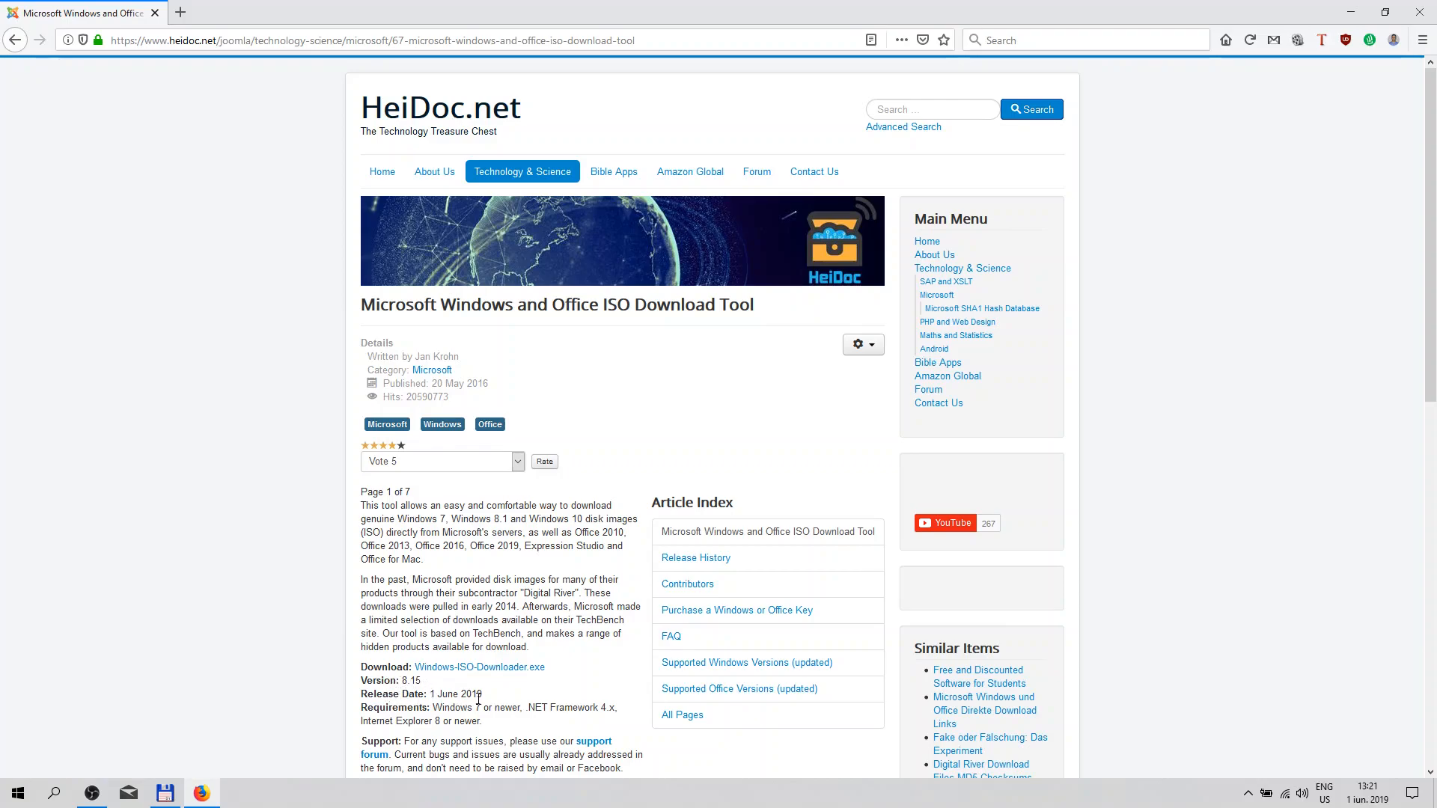
pyautogui.moveTo(534, 679)
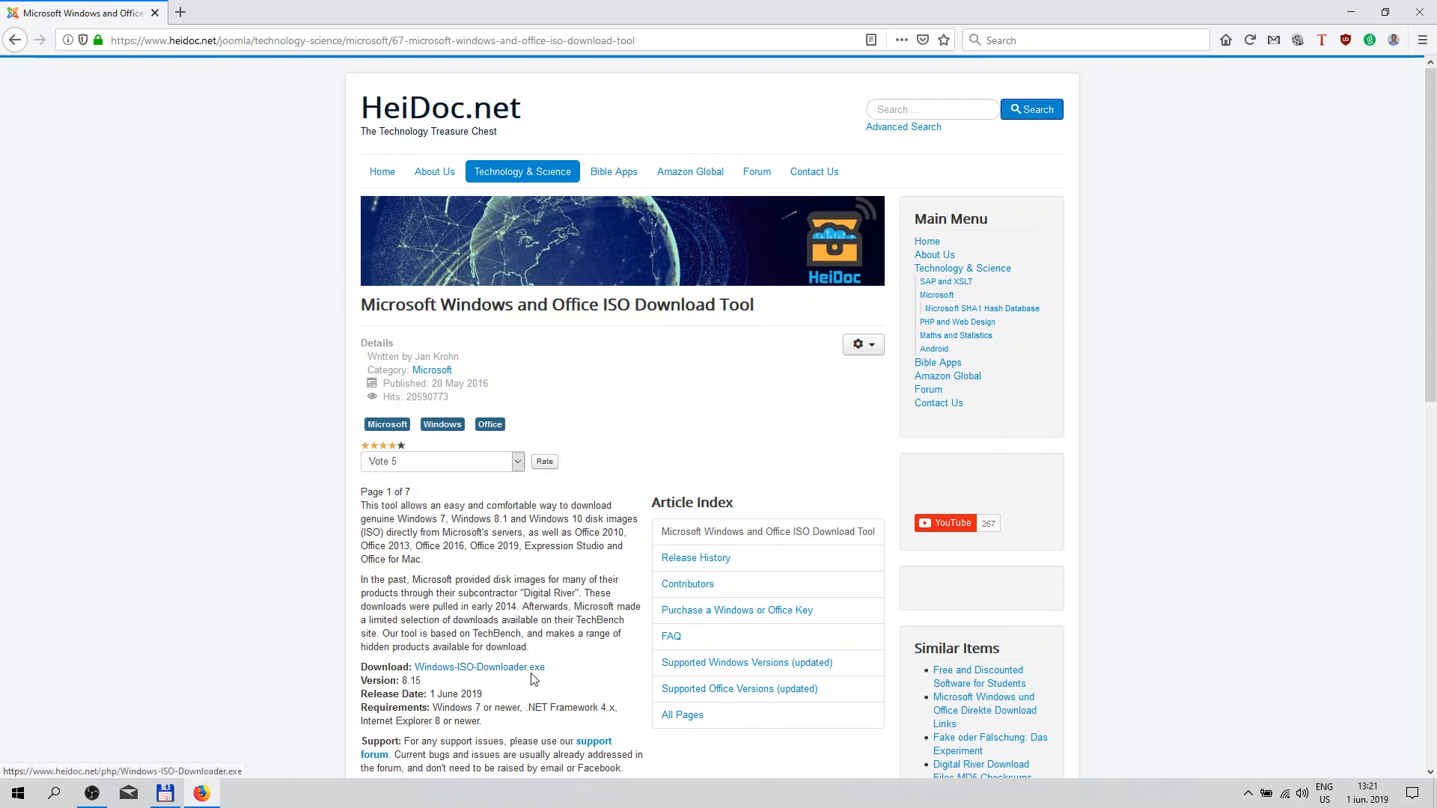
pyautogui.click(479, 667)
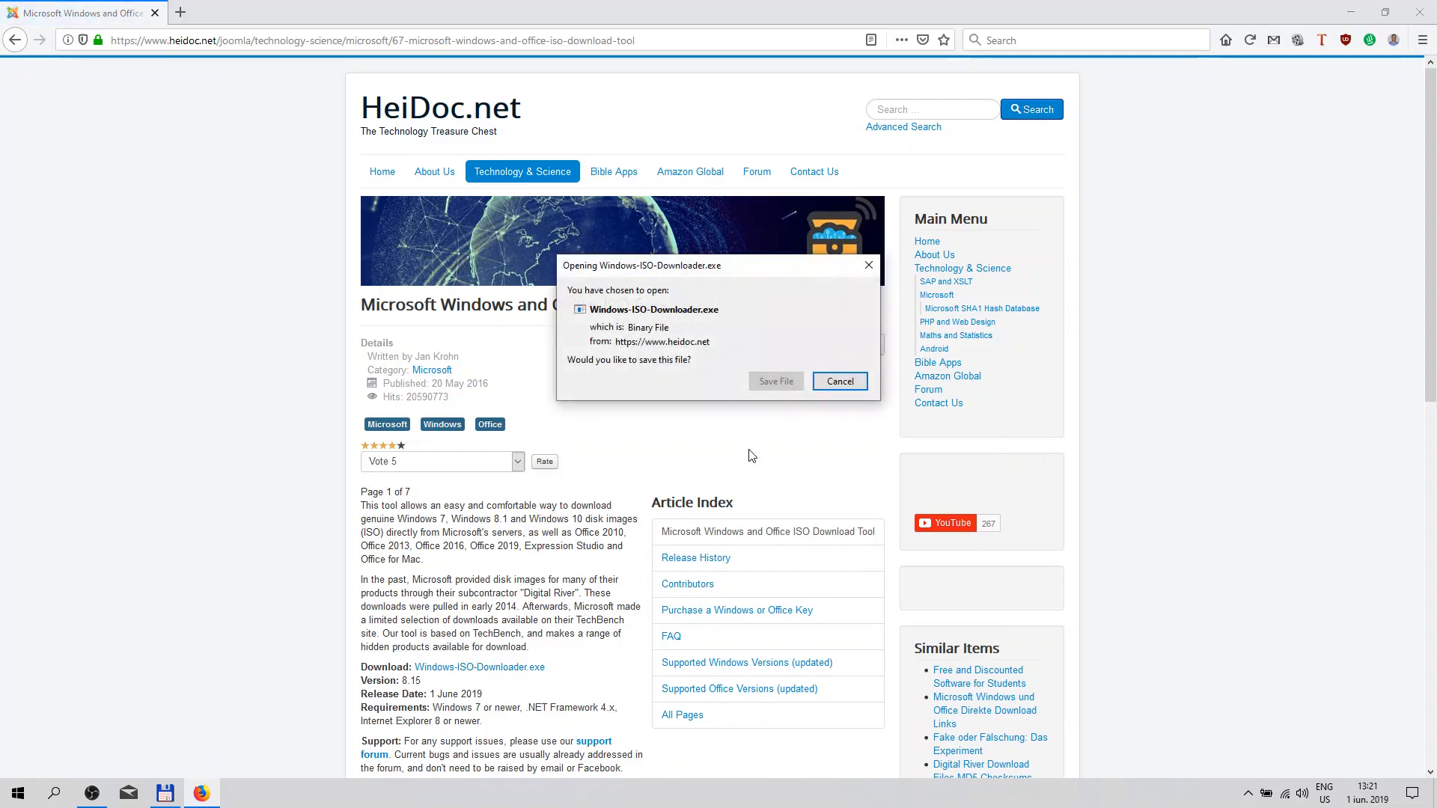
pyautogui.click(839, 381)
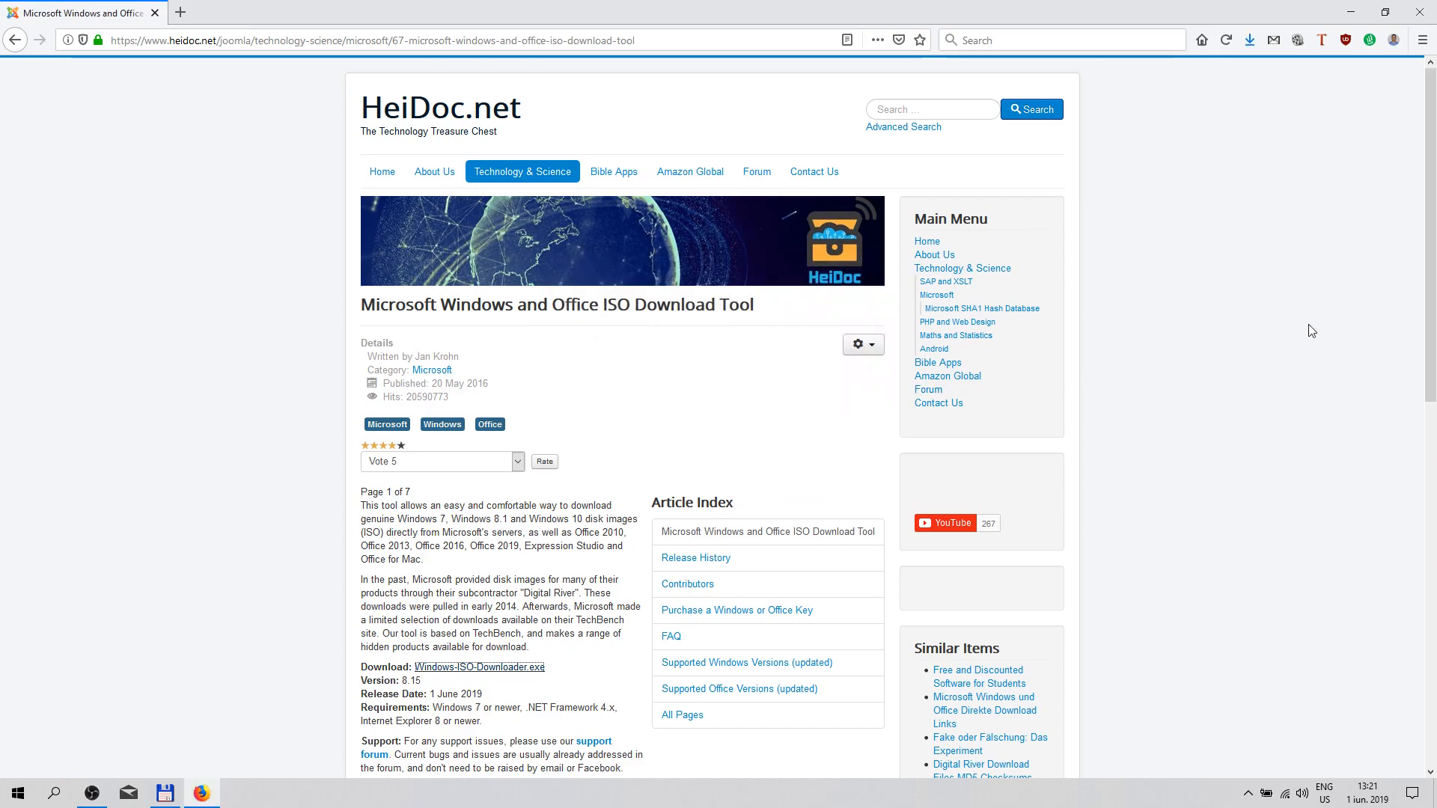
pyautogui.click(1251, 40)
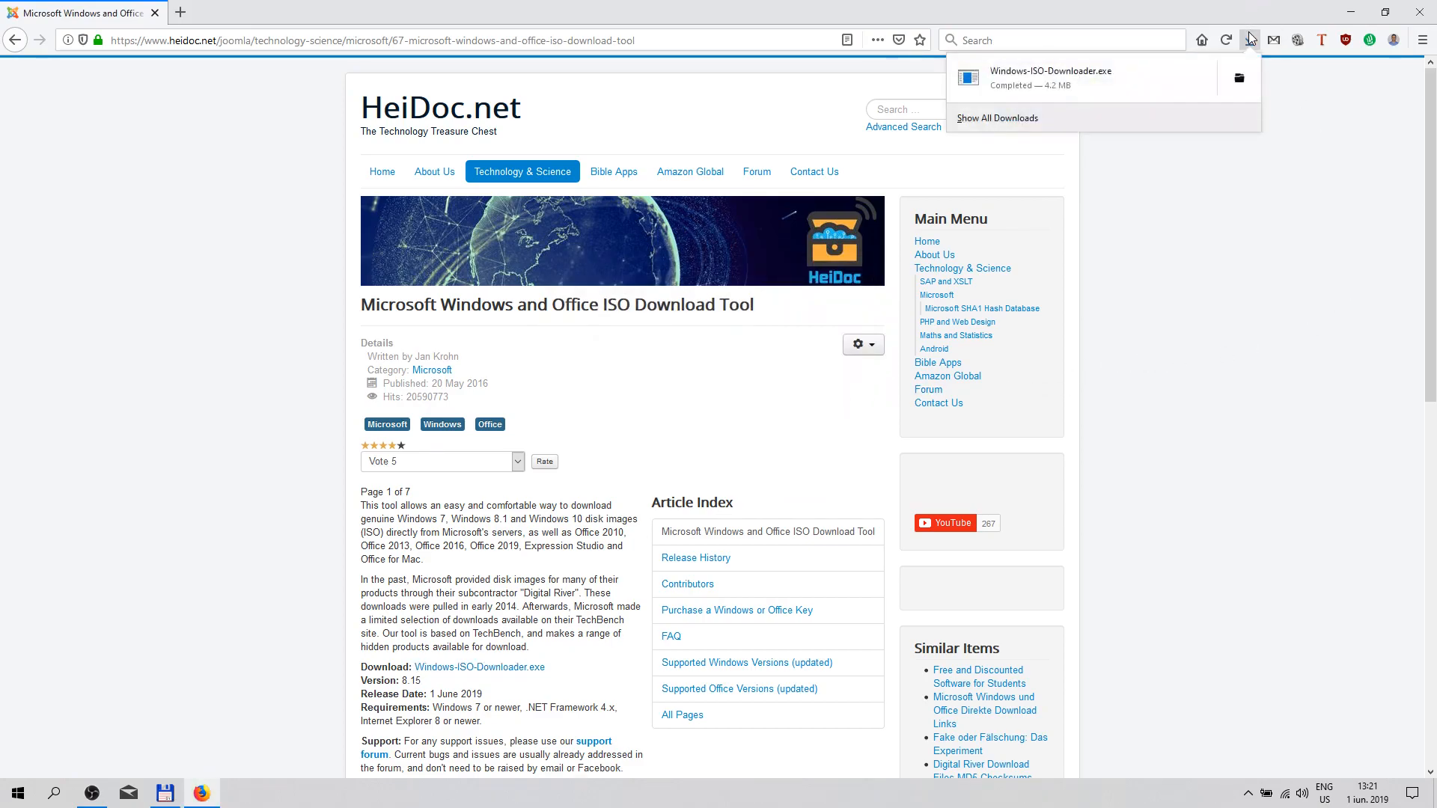
pyautogui.moveTo(1012, 77)
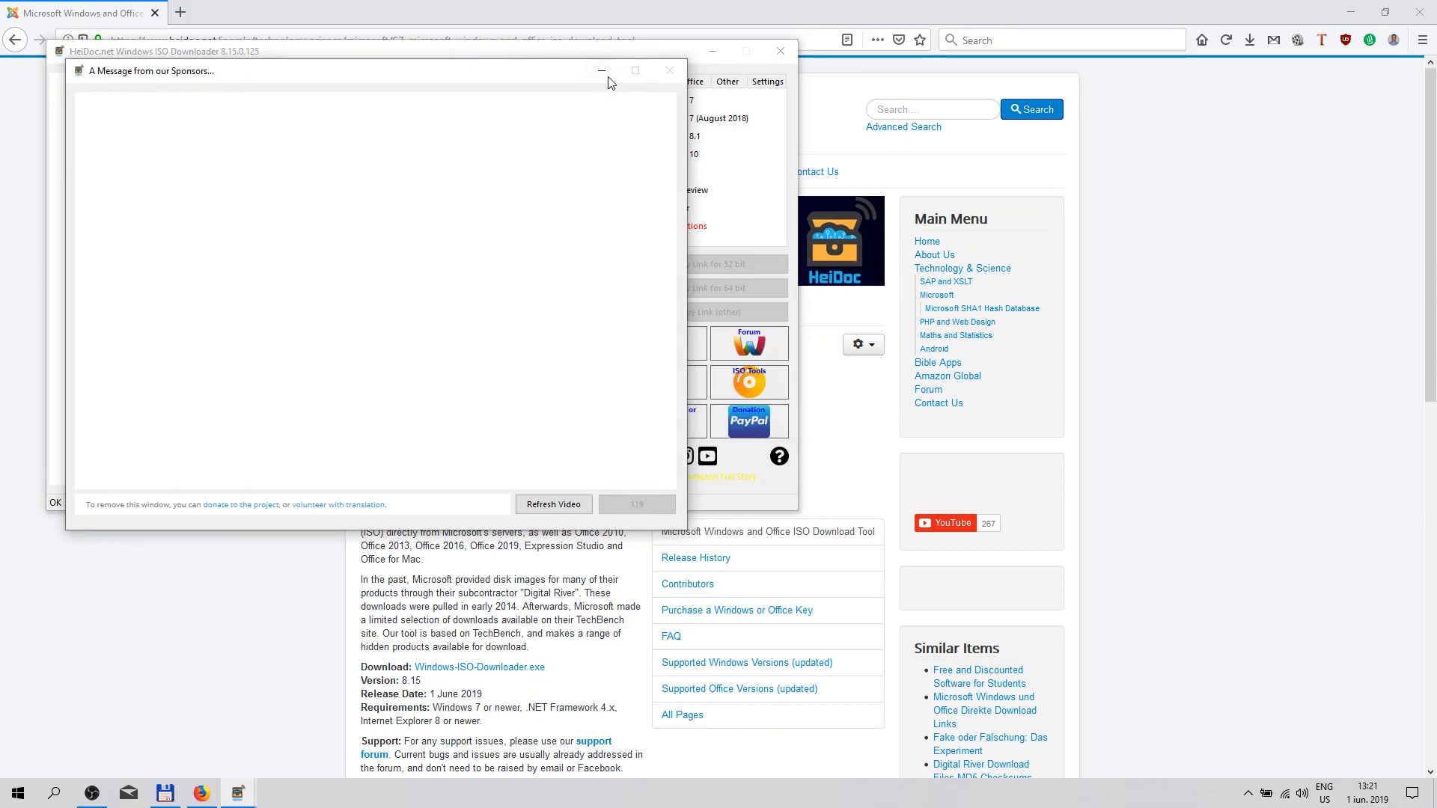
# Step: Close the sponsor message and select Windows 7 (August 2018)
pyautogui.click(669, 70)
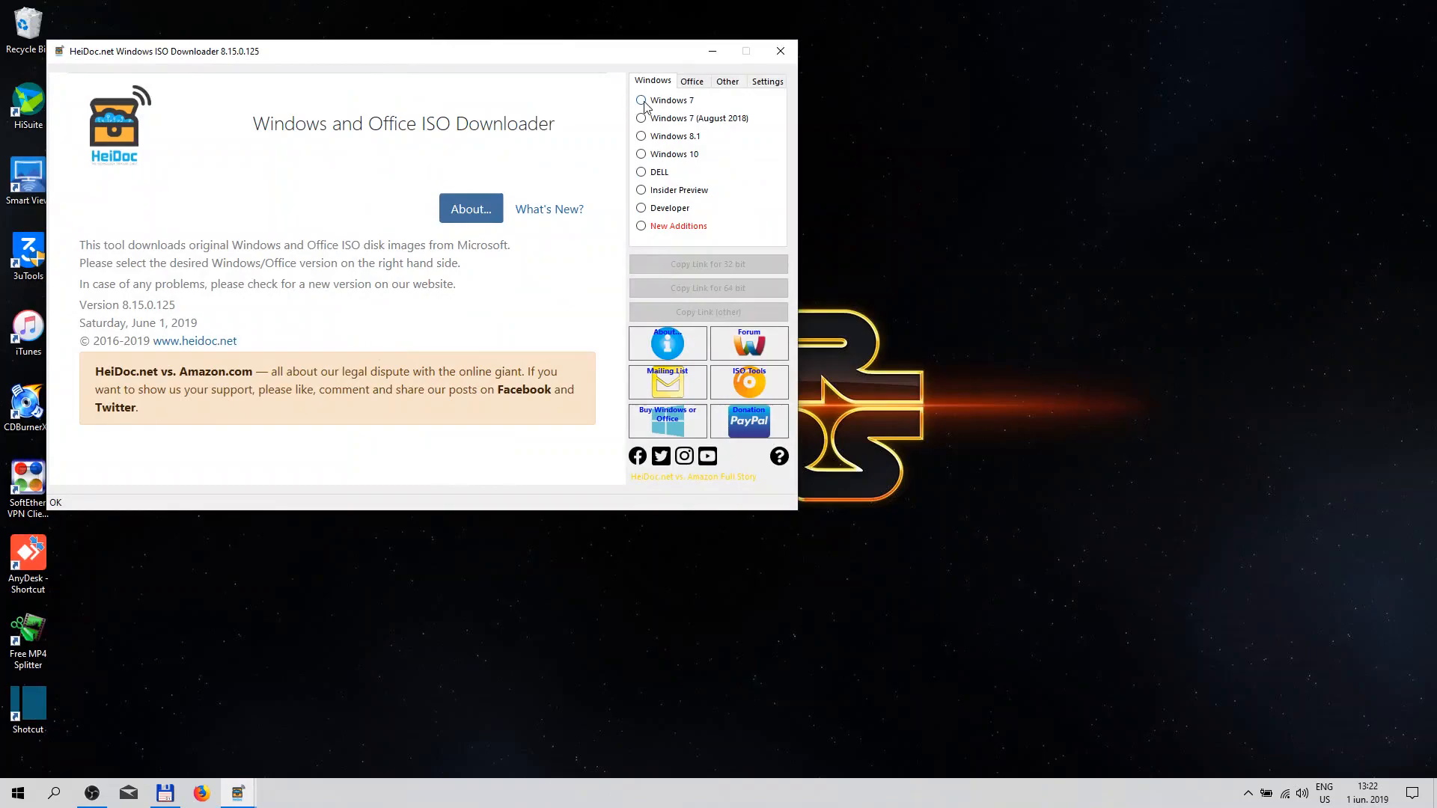
pyautogui.click(642, 101)
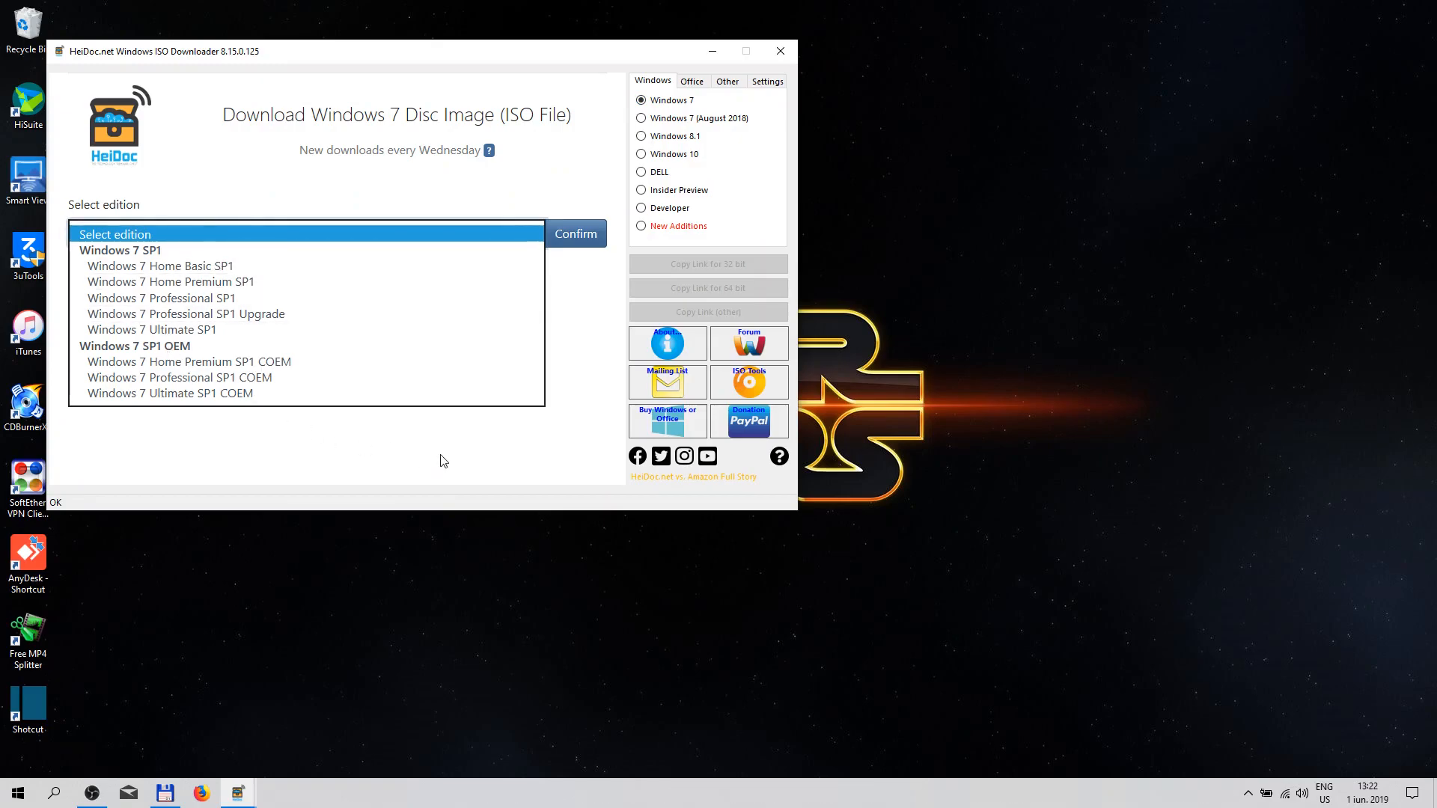
pyautogui.click(641, 118)
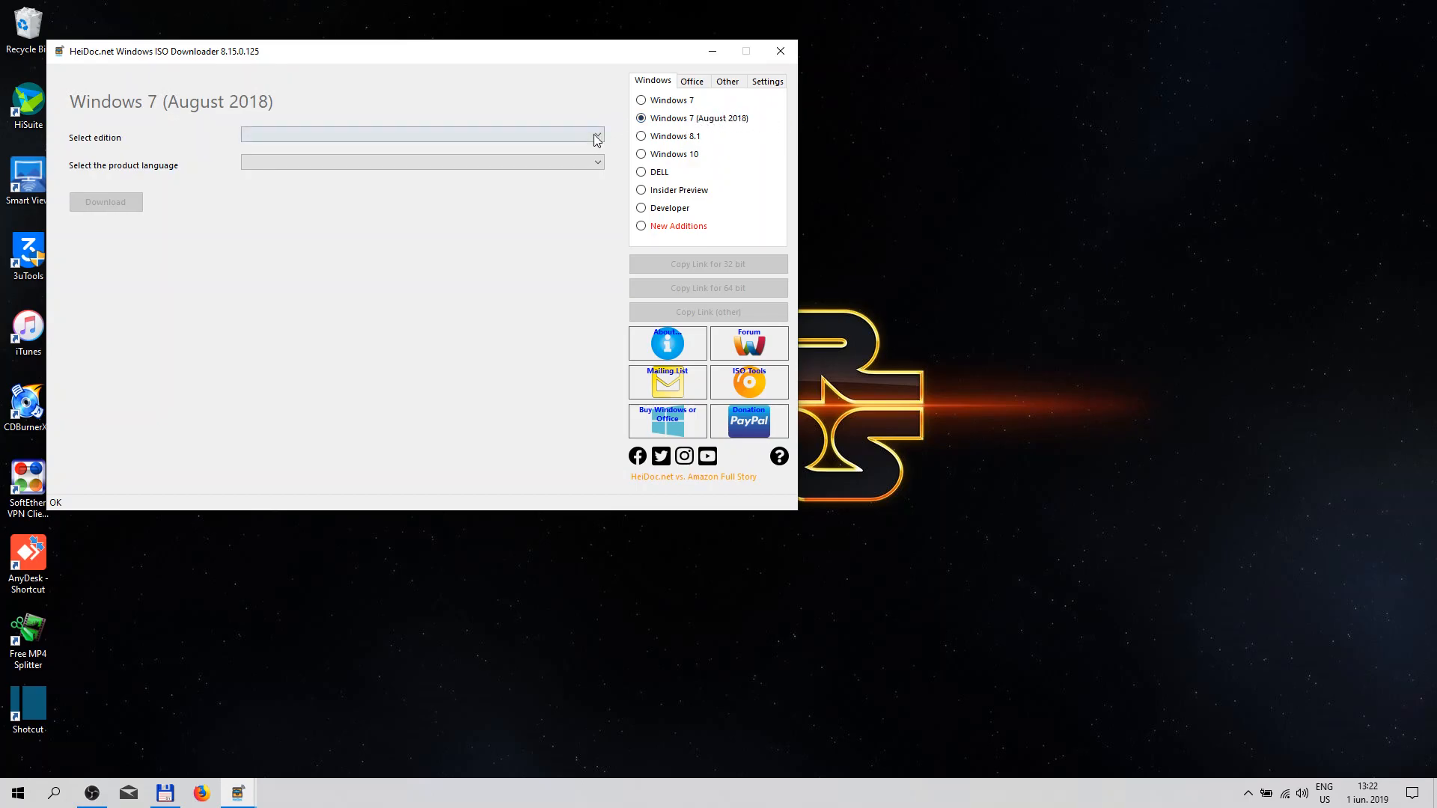
# Step: Set Windows 7 Professional 64-Bit in English, US, then switch to Windows 8.1
pyautogui.click(597, 135)
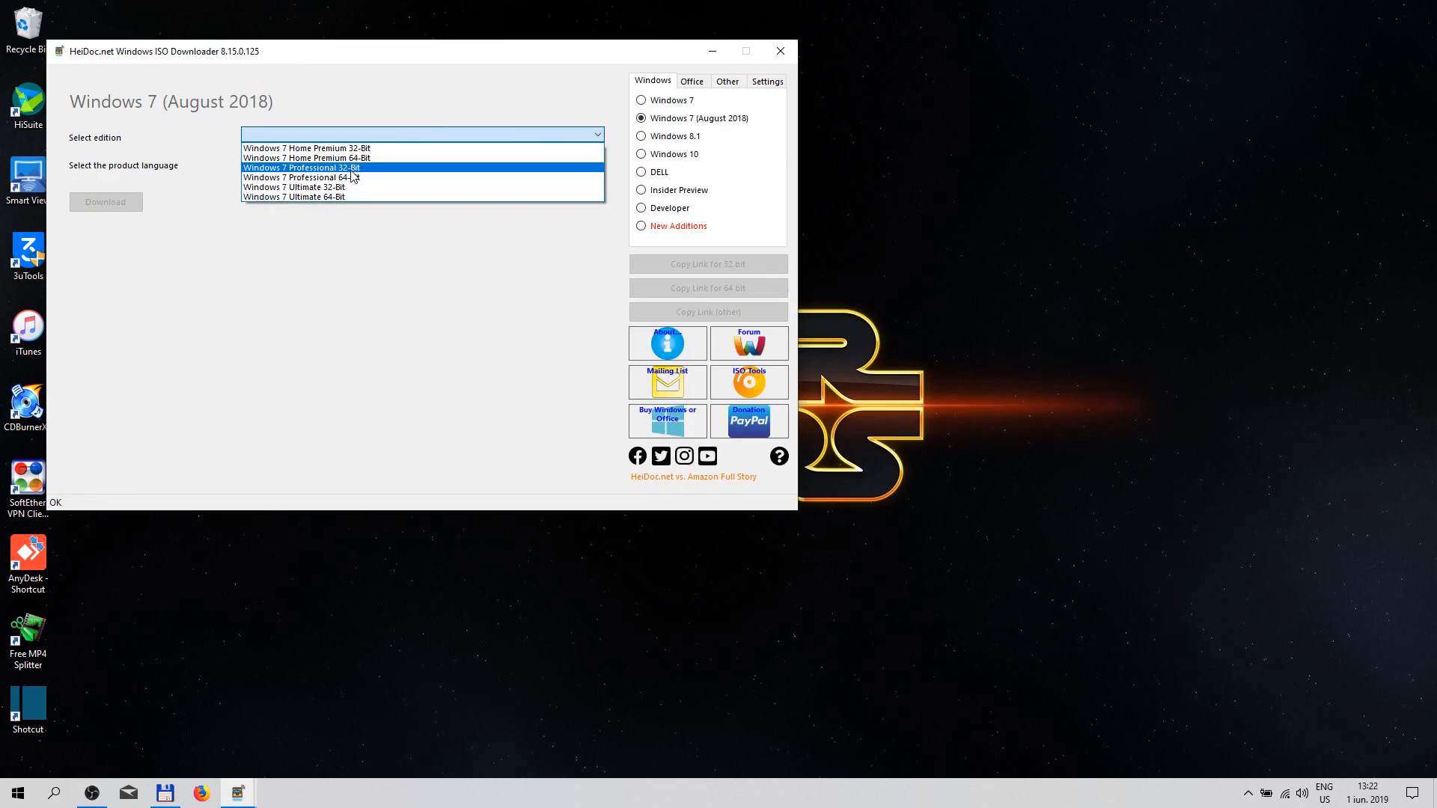
pyautogui.click(297, 178)
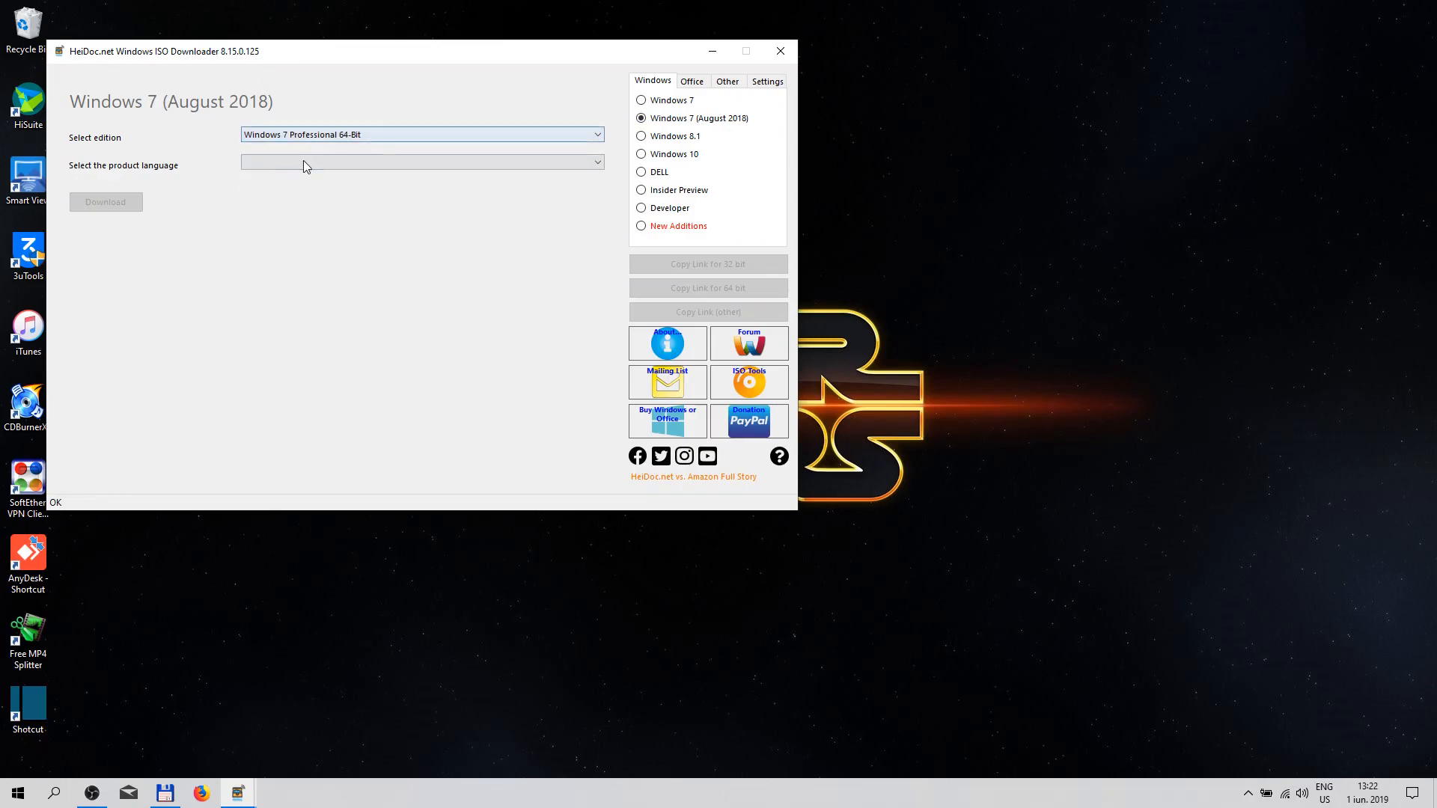
pyautogui.click(422, 161)
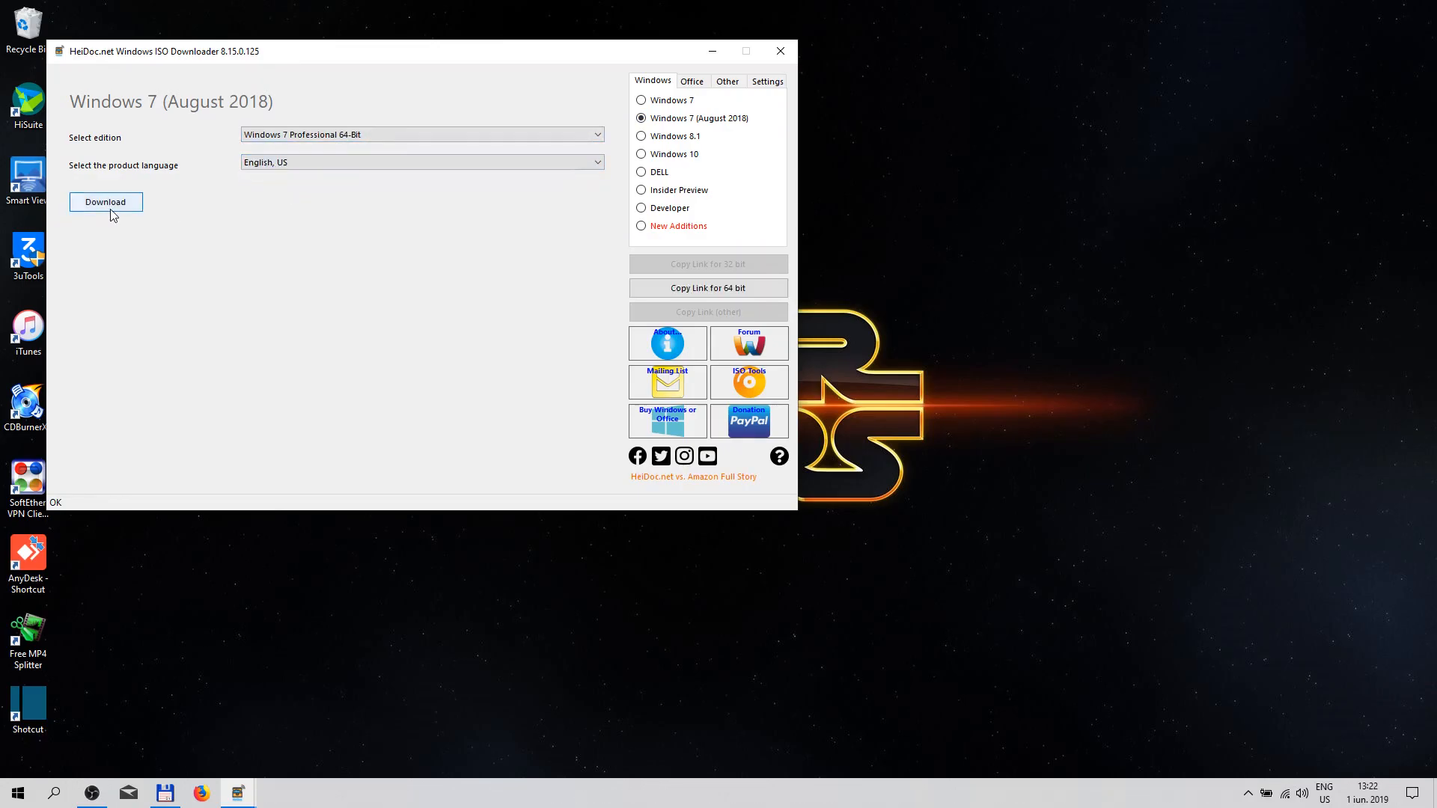
pyautogui.click(641, 136)
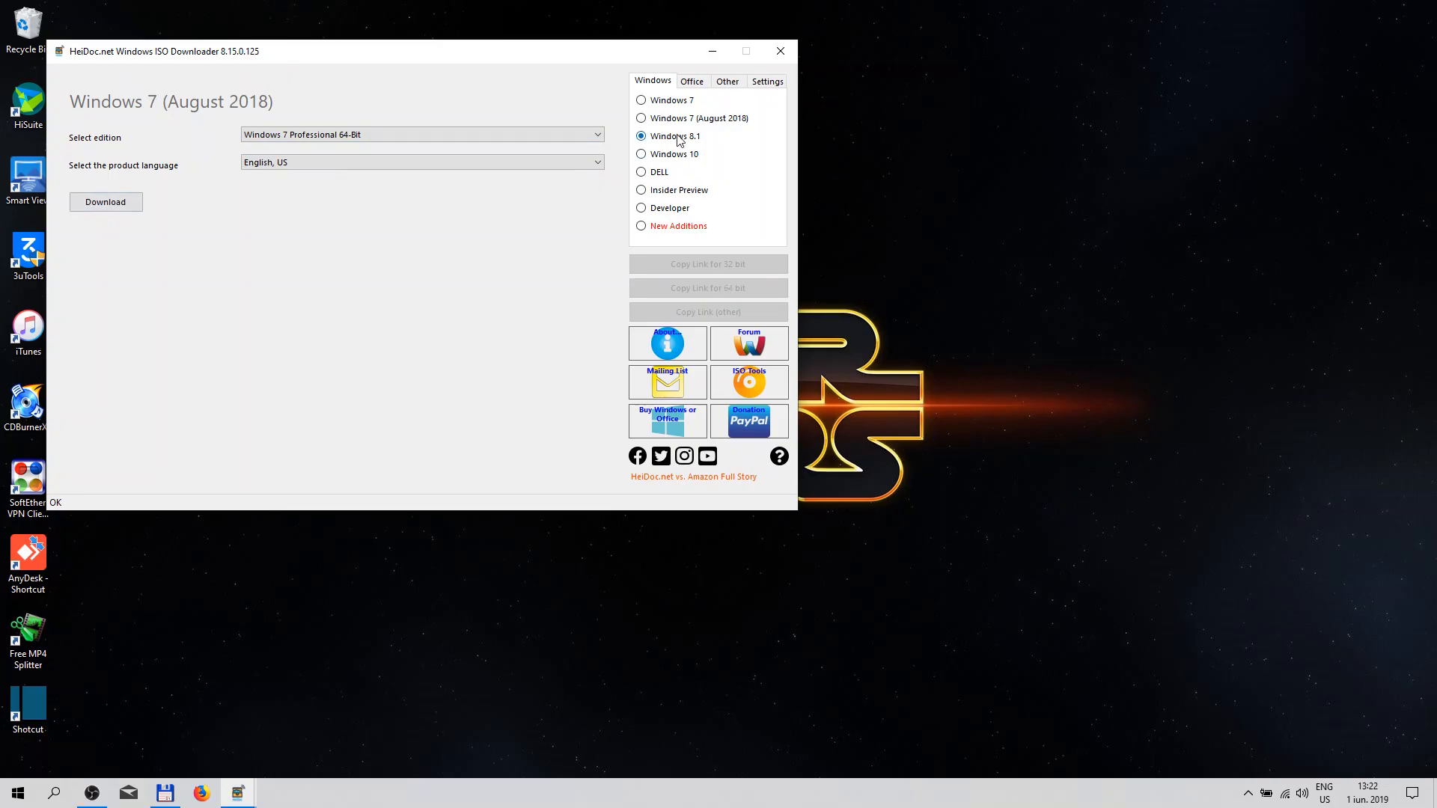
pyautogui.click(641, 136)
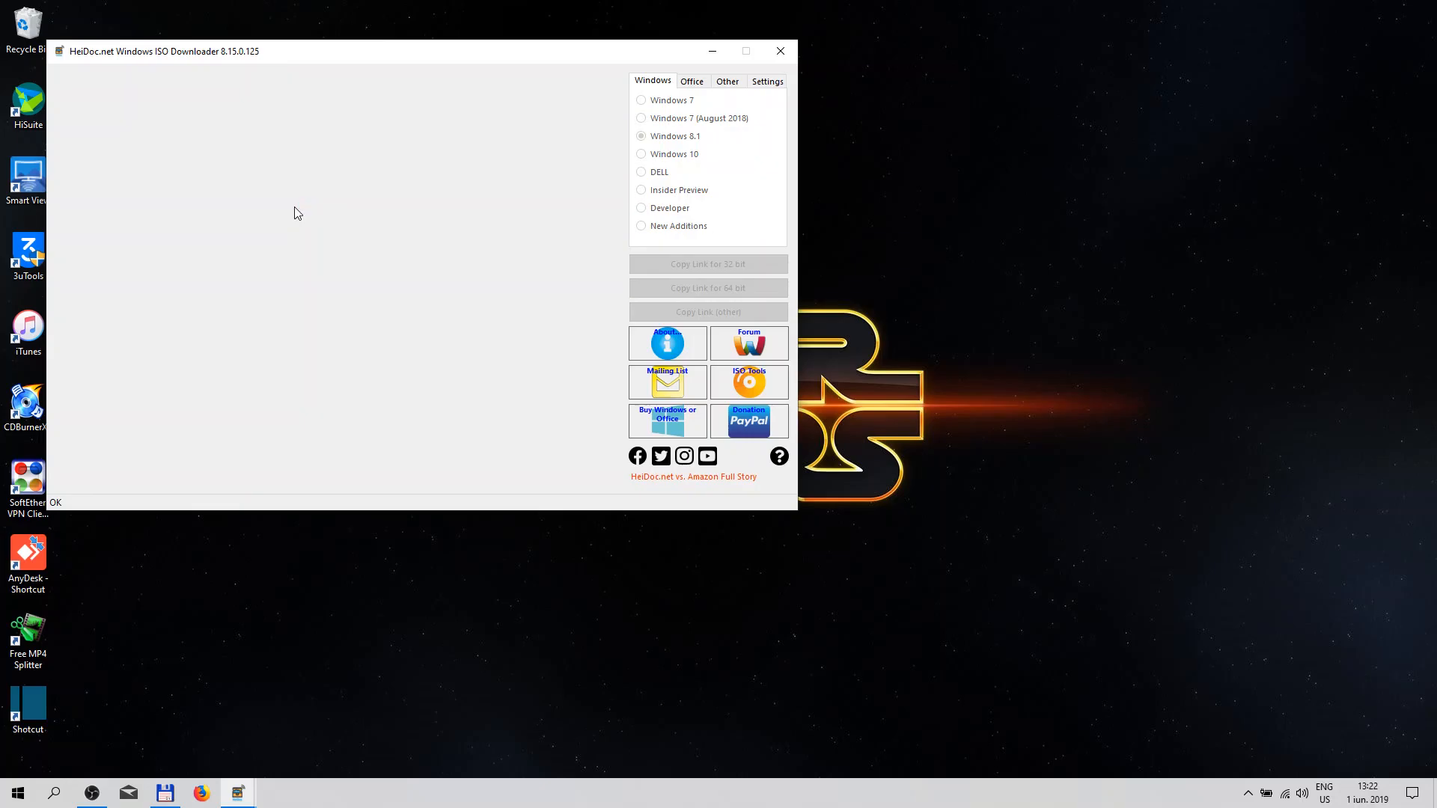
# Step: Select Windows 10, confirm the Home/Pro edition, and pick English International
pyautogui.click(640, 135)
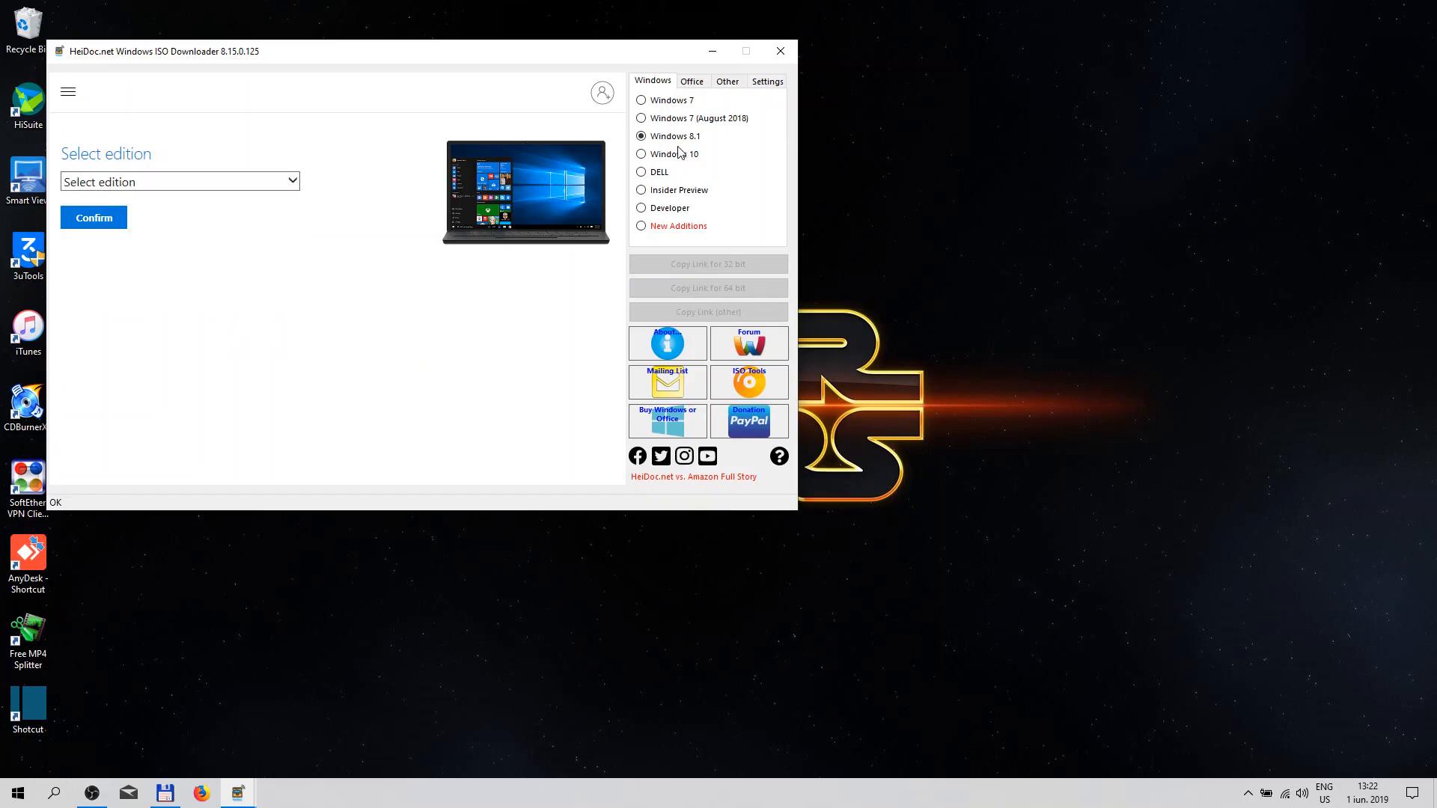
pyautogui.click(640, 154)
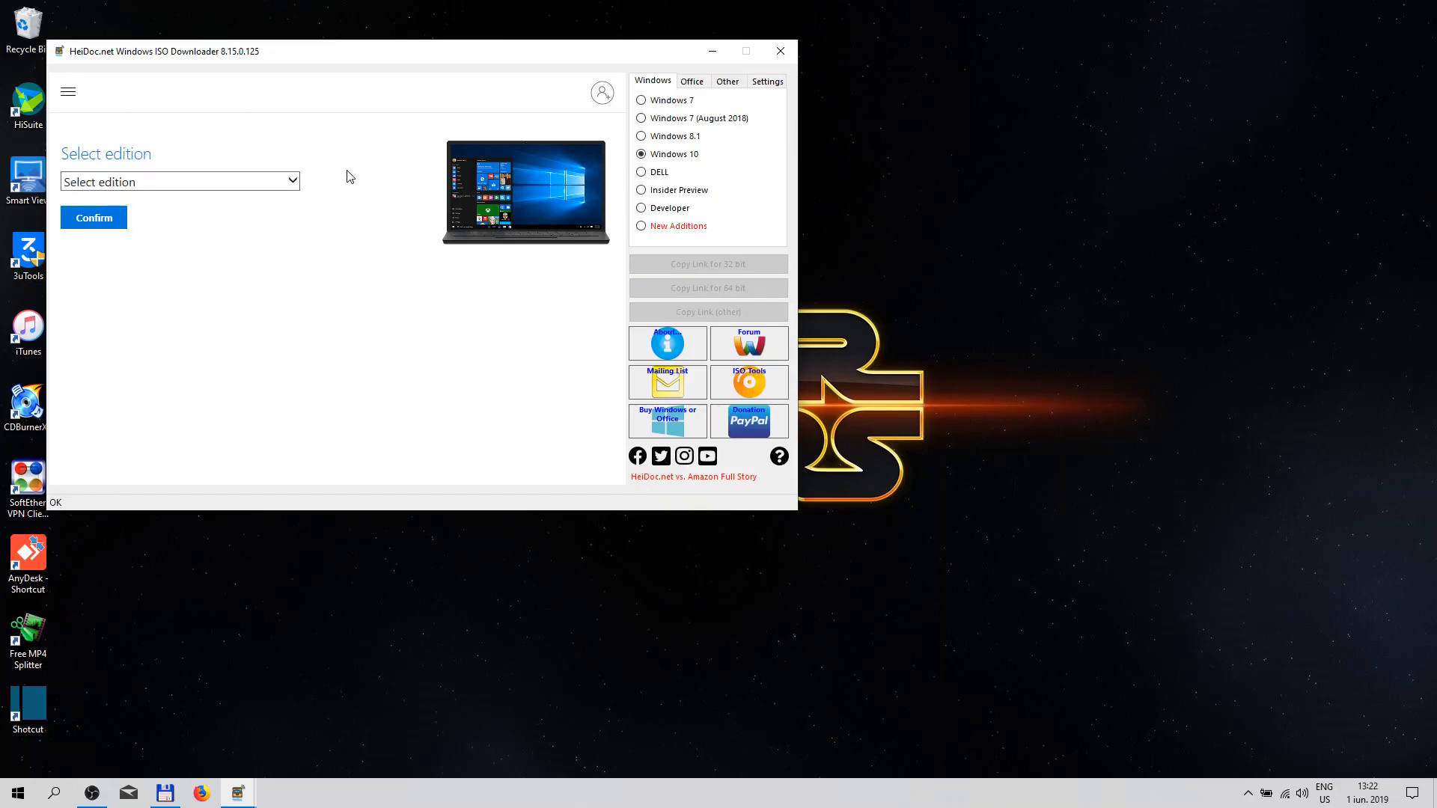
pyautogui.click(179, 182)
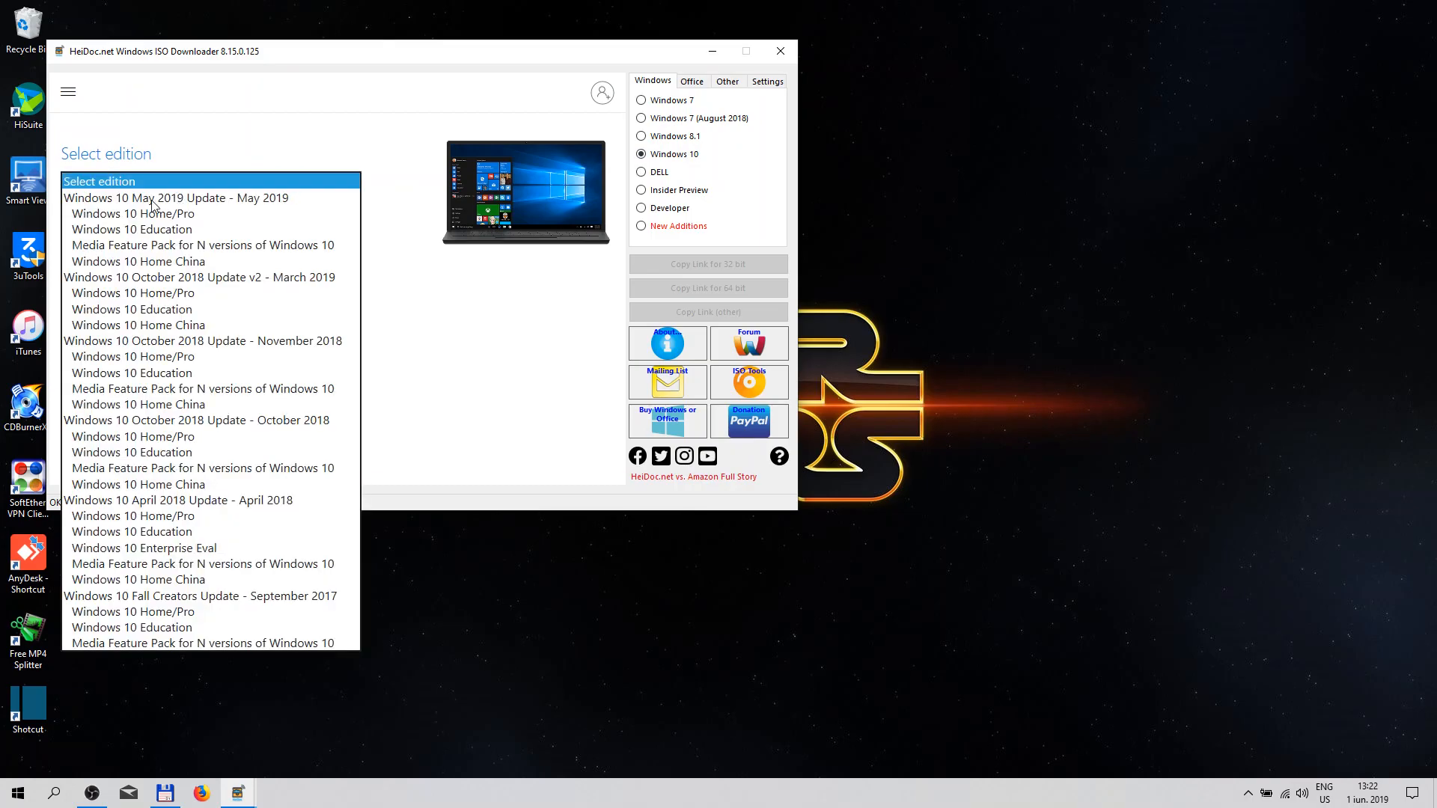
pyautogui.moveTo(307, 209)
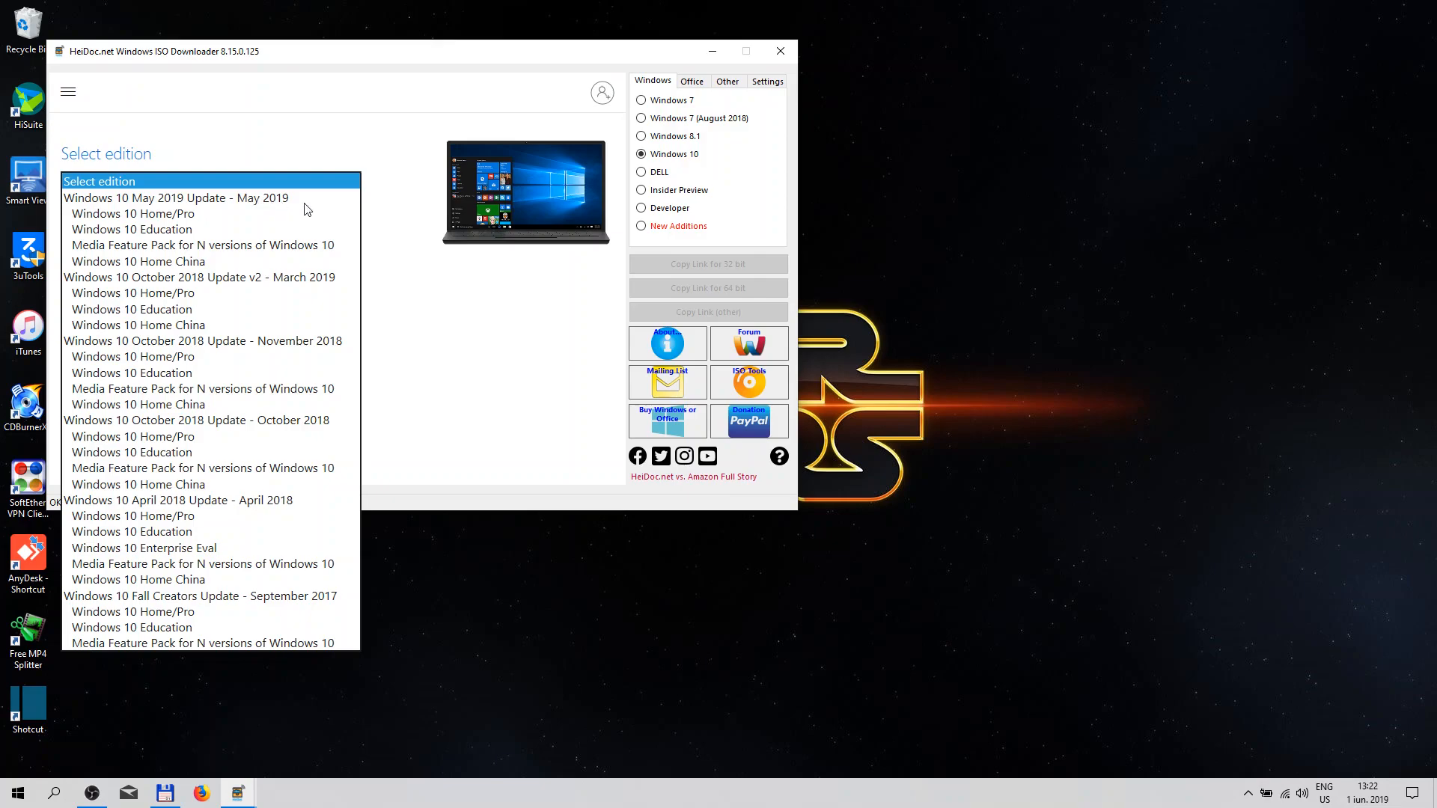
pyautogui.click(132, 213)
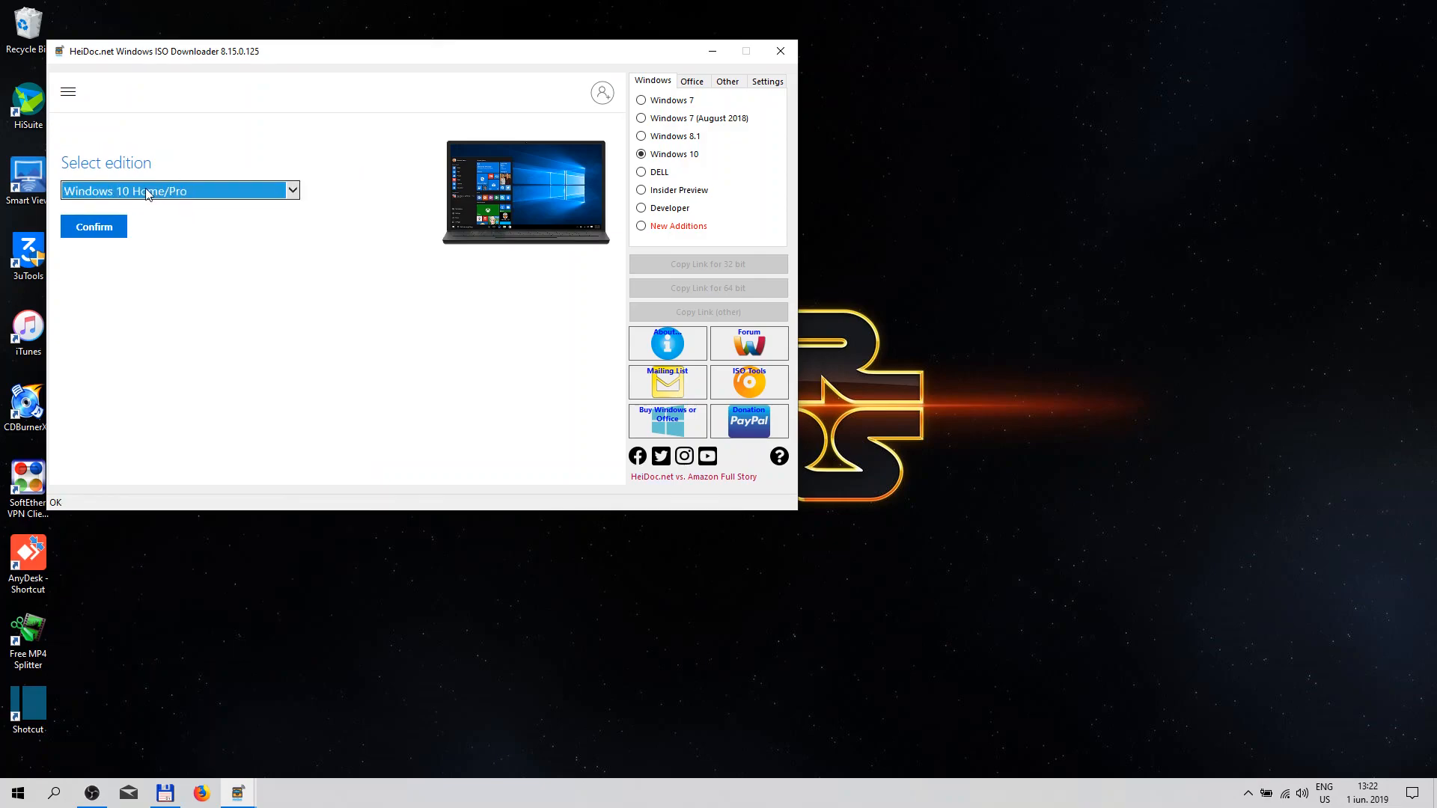
pyautogui.click(93, 226)
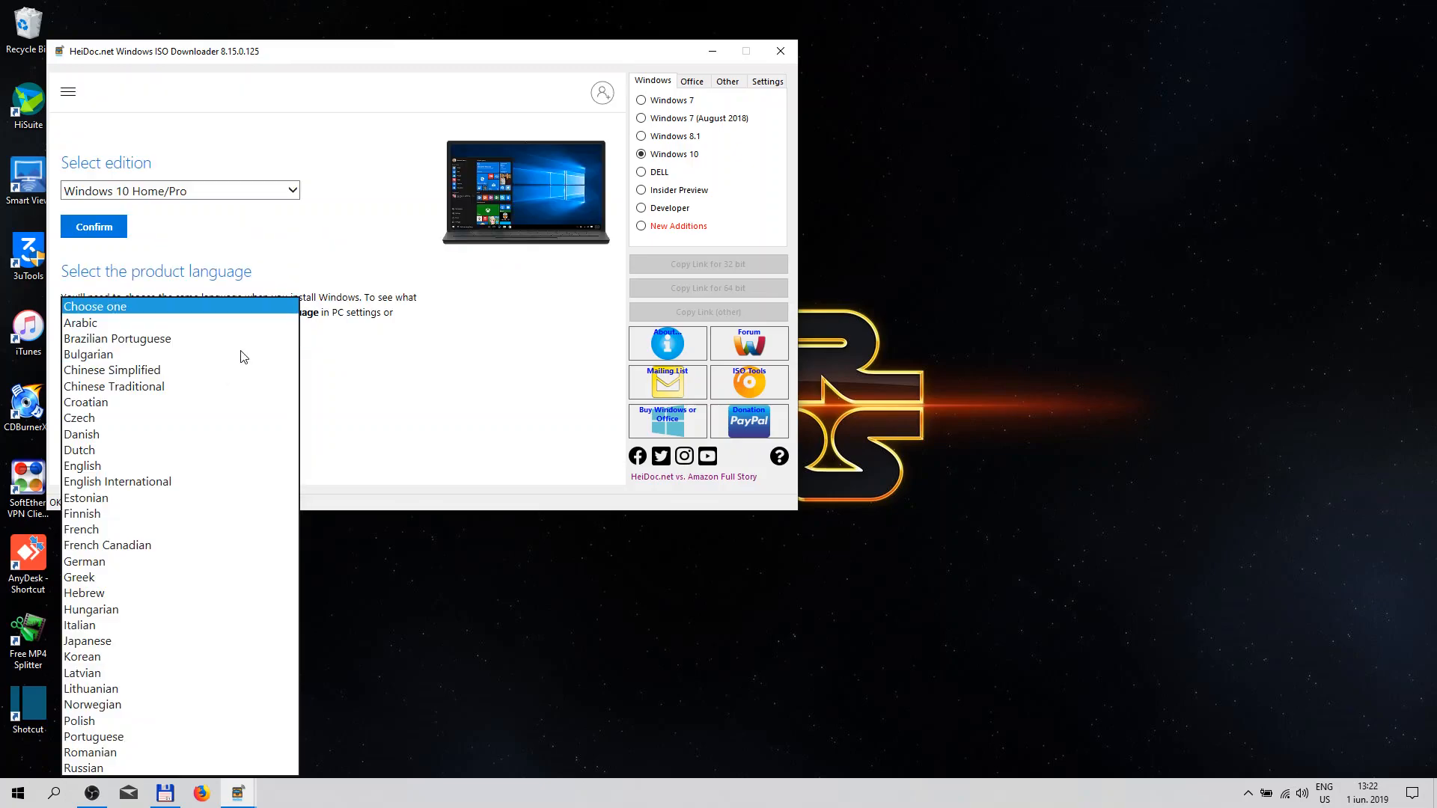
pyautogui.click(117, 481)
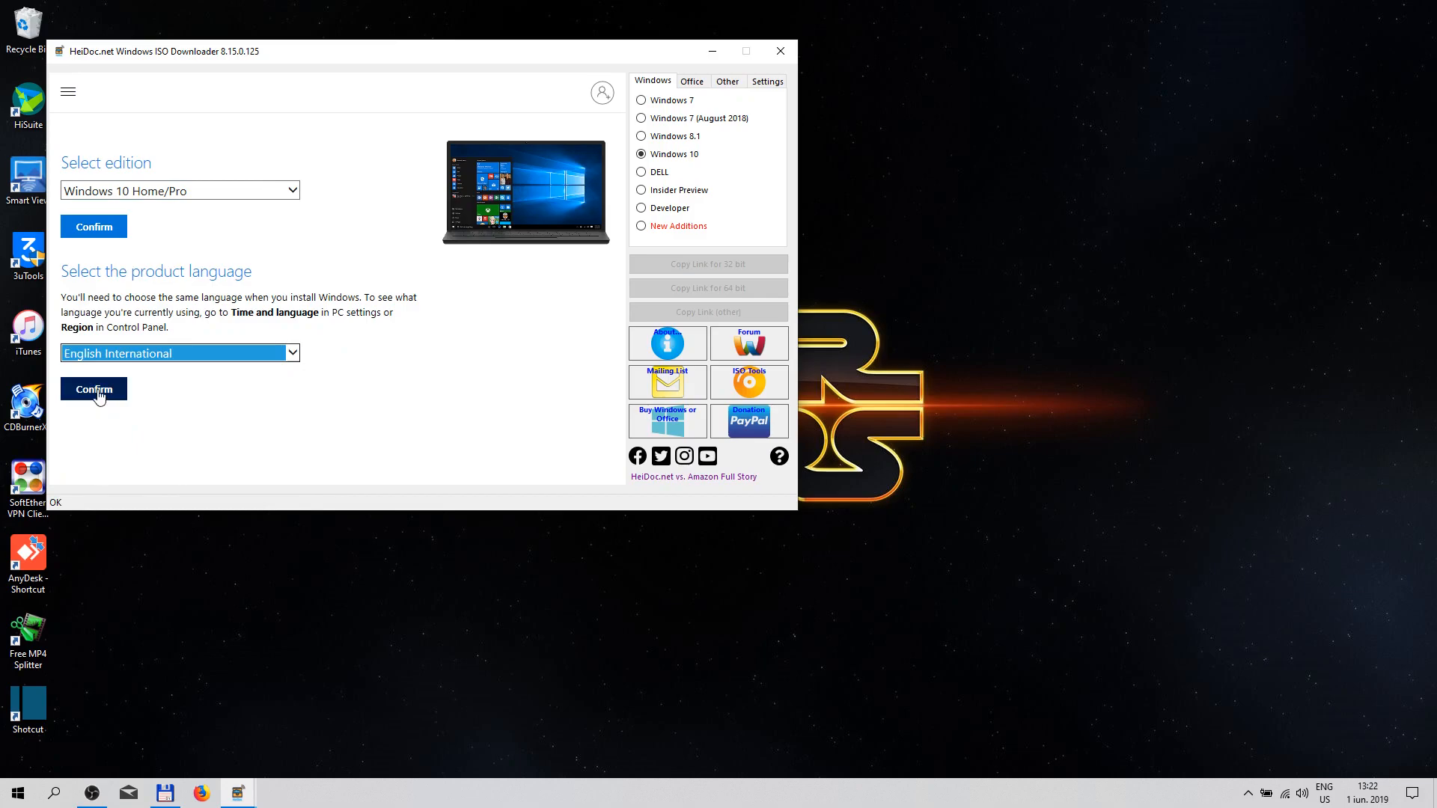
# Step: Confirm English International, request the 64-bit Windows 10 ISO, and cancel the file download
pyautogui.click(93, 389)
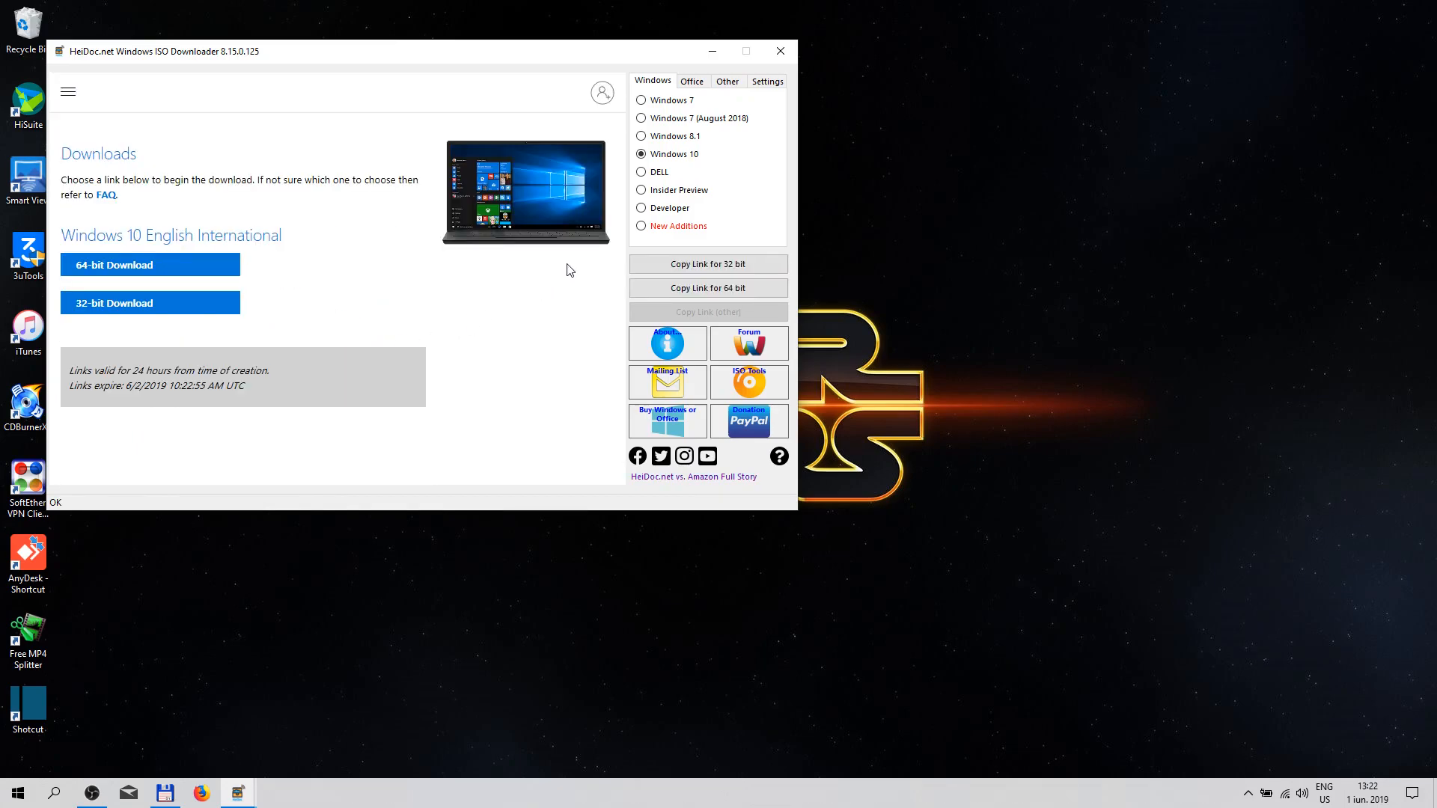
pyautogui.moveTo(168, 210)
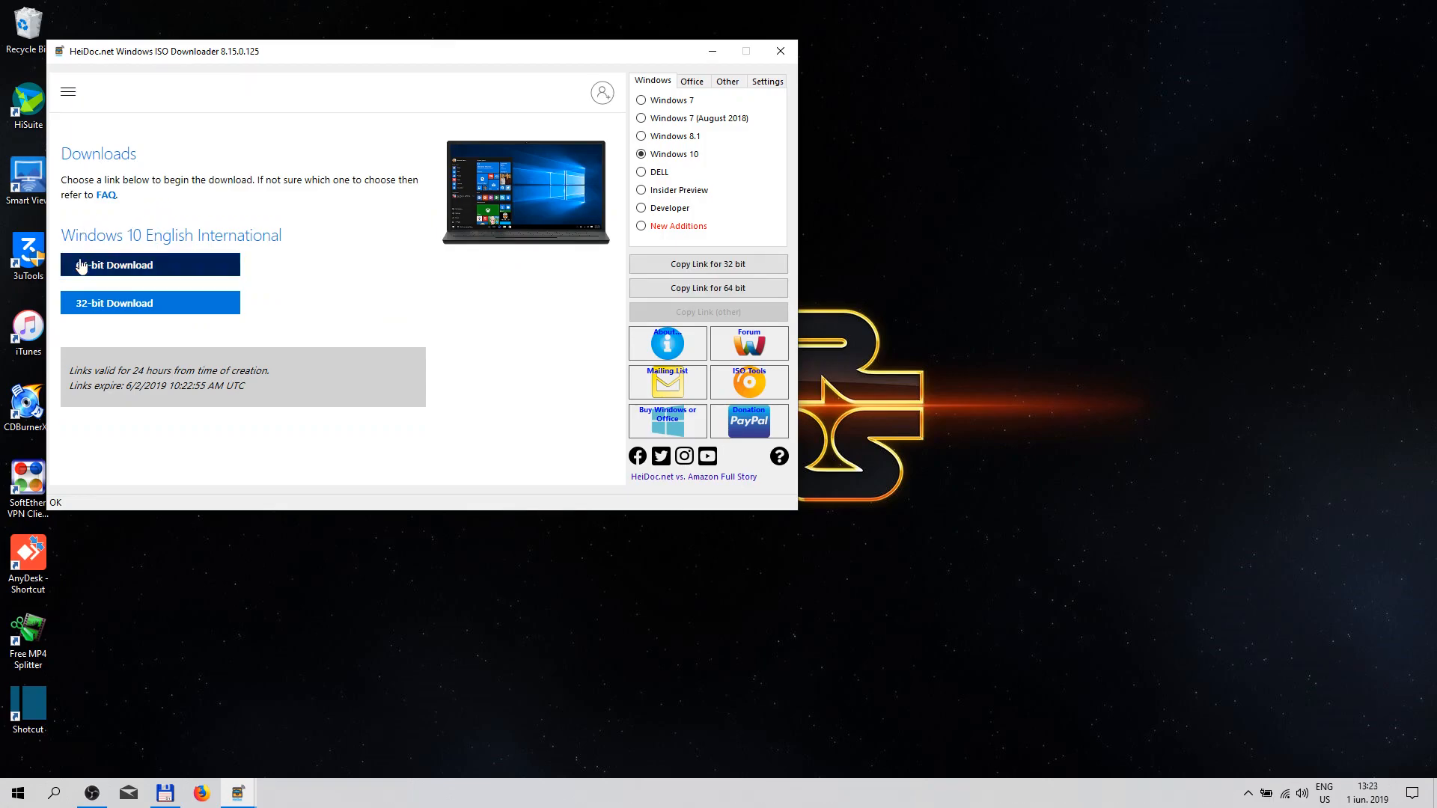
pyautogui.moveTo(89, 304)
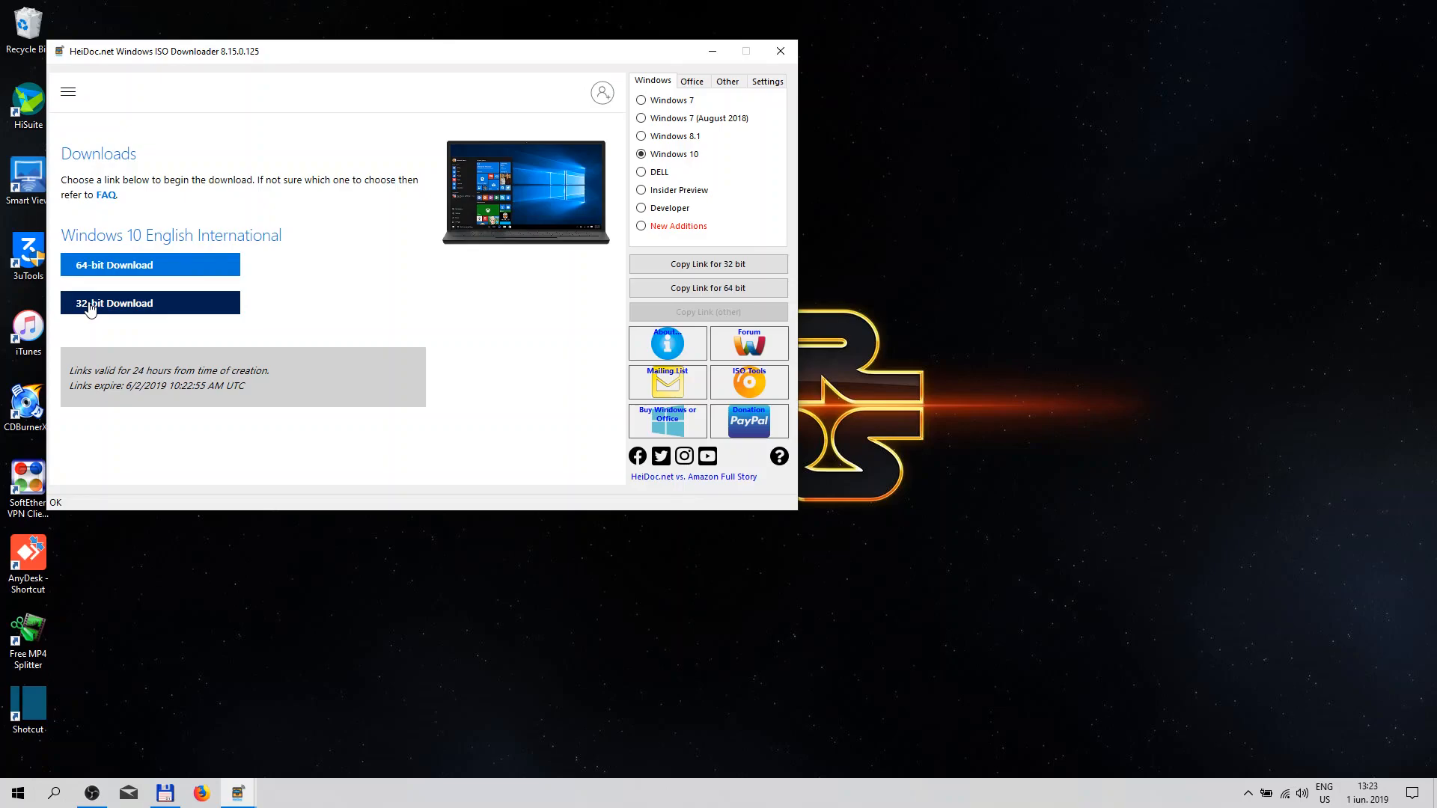
pyautogui.moveTo(123, 270)
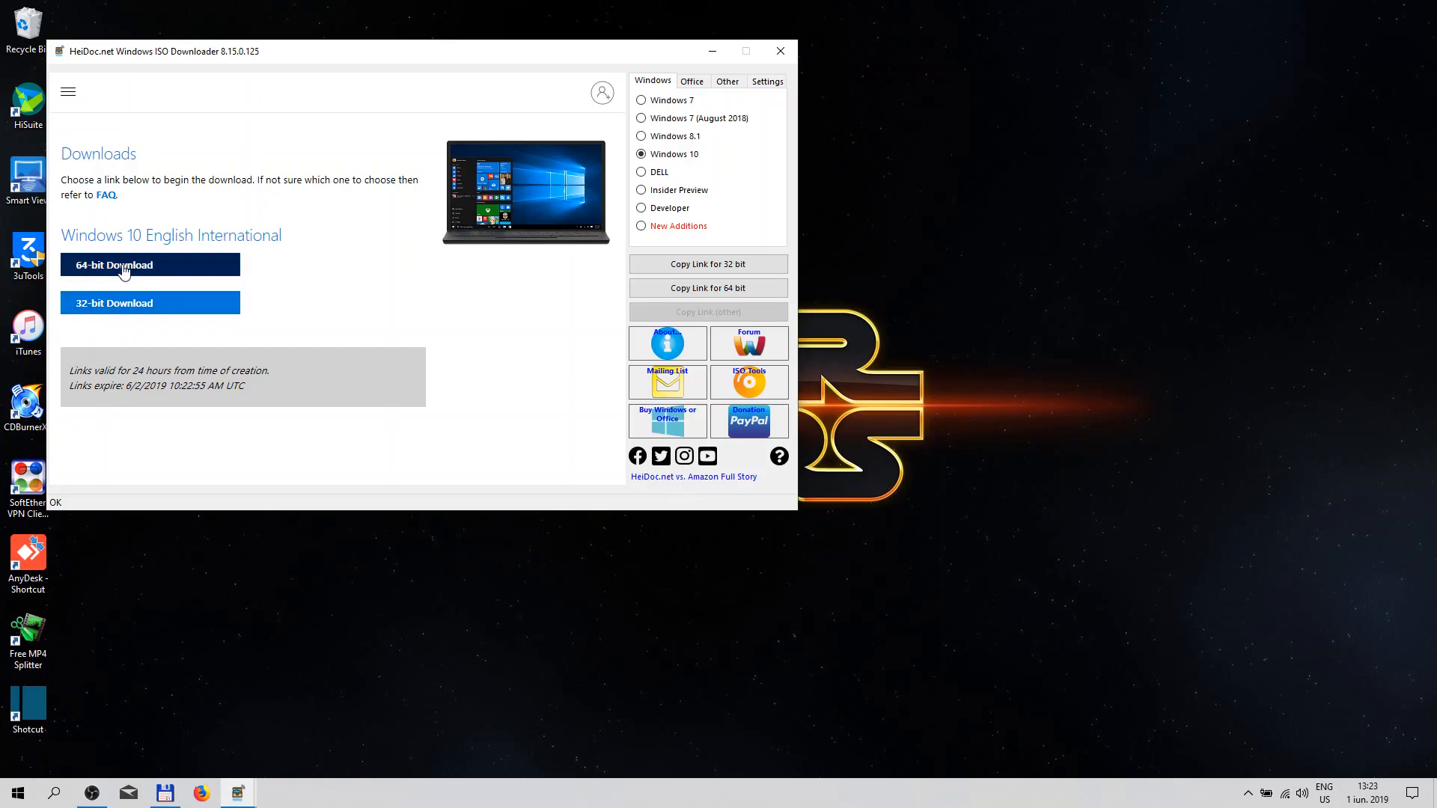
pyautogui.click(125, 265)
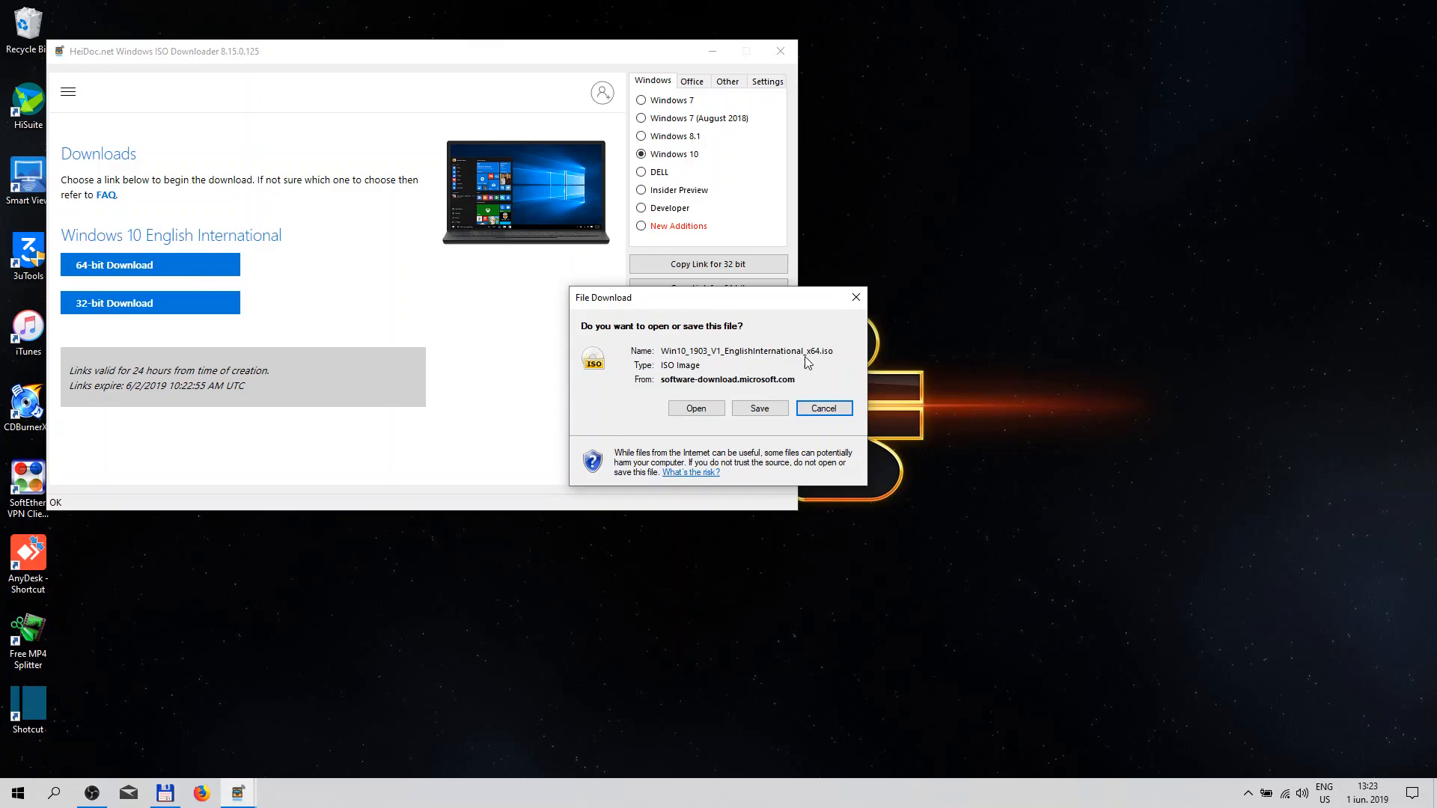
pyautogui.moveTo(816, 360)
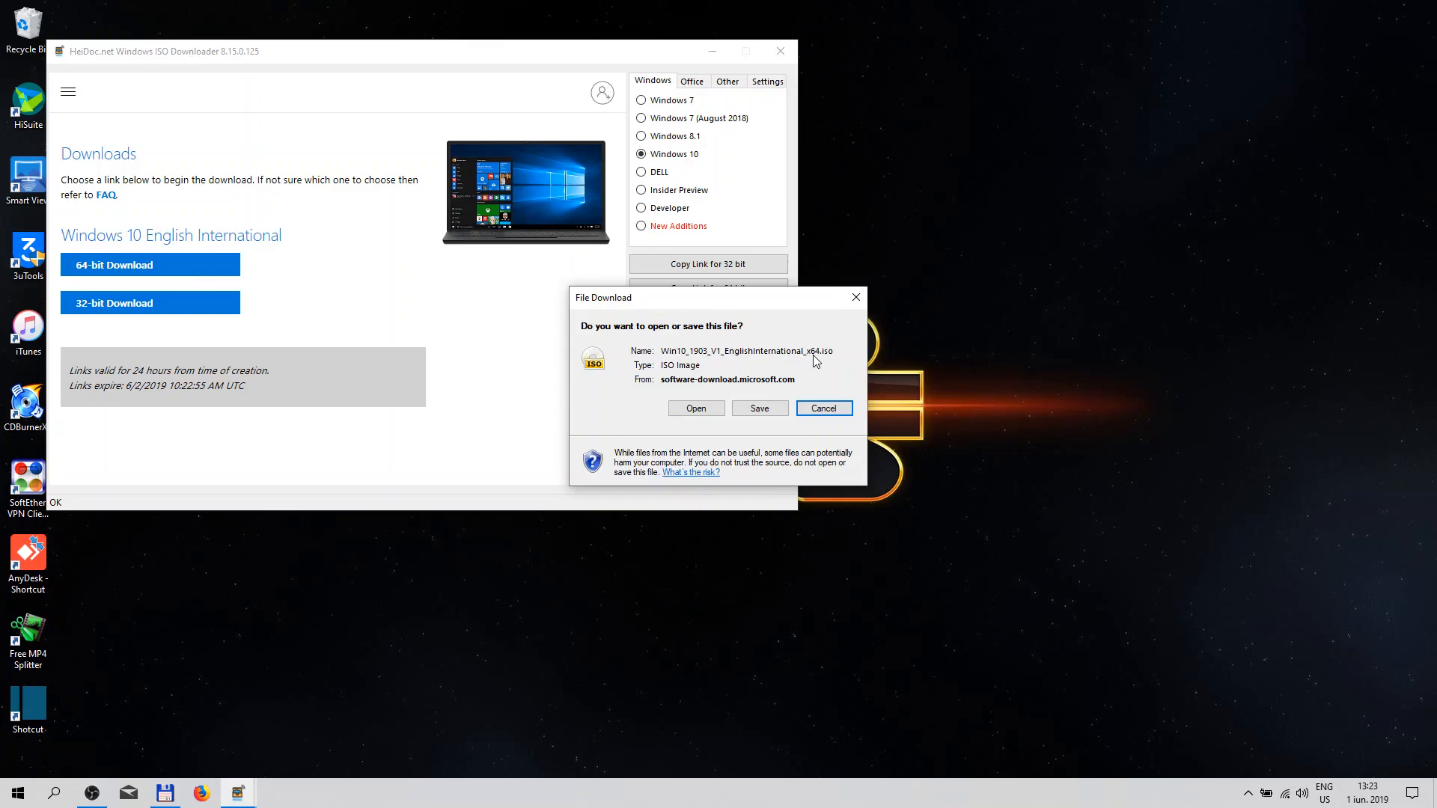
pyautogui.moveTo(803, 377)
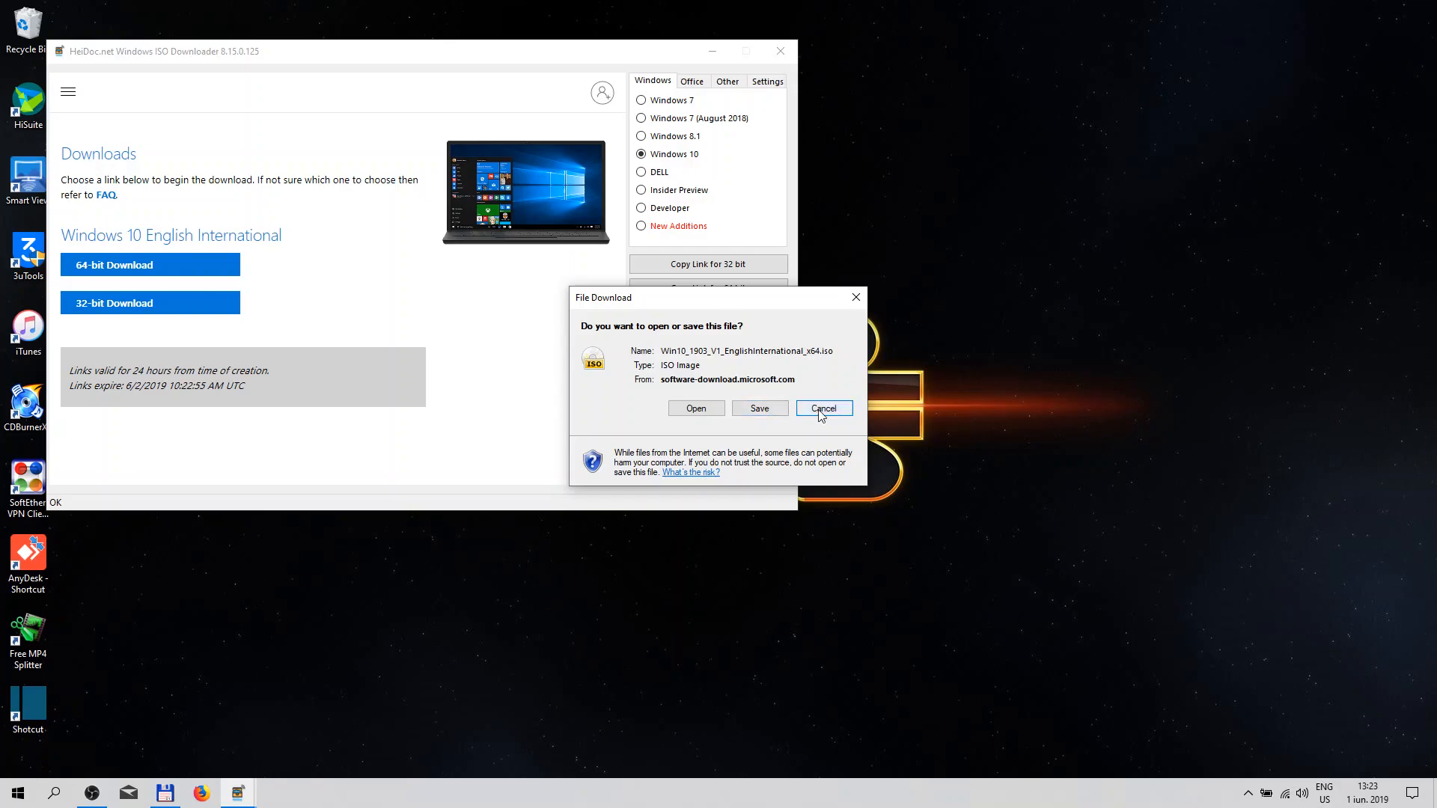
pyautogui.click(824, 408)
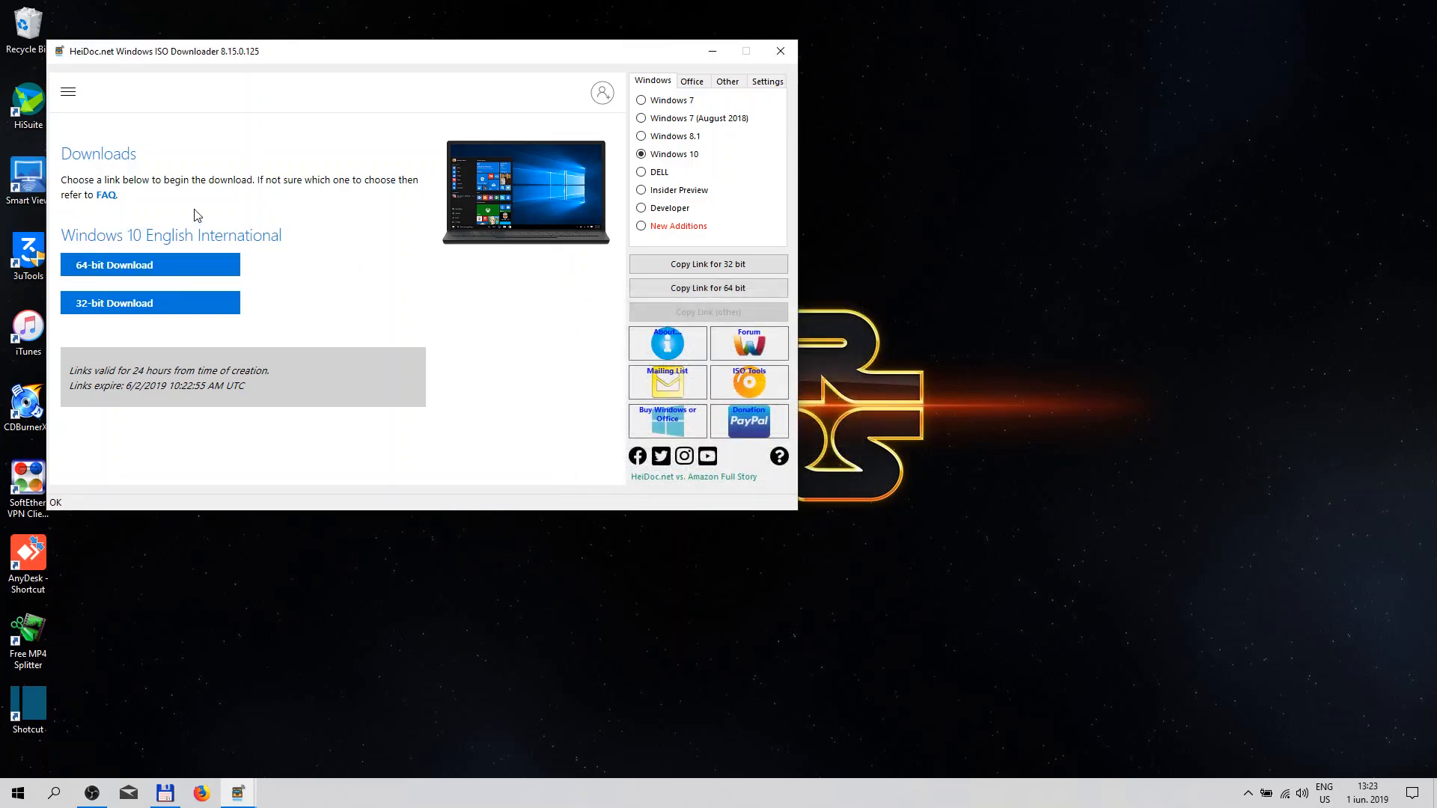
pyautogui.moveTo(351, 52)
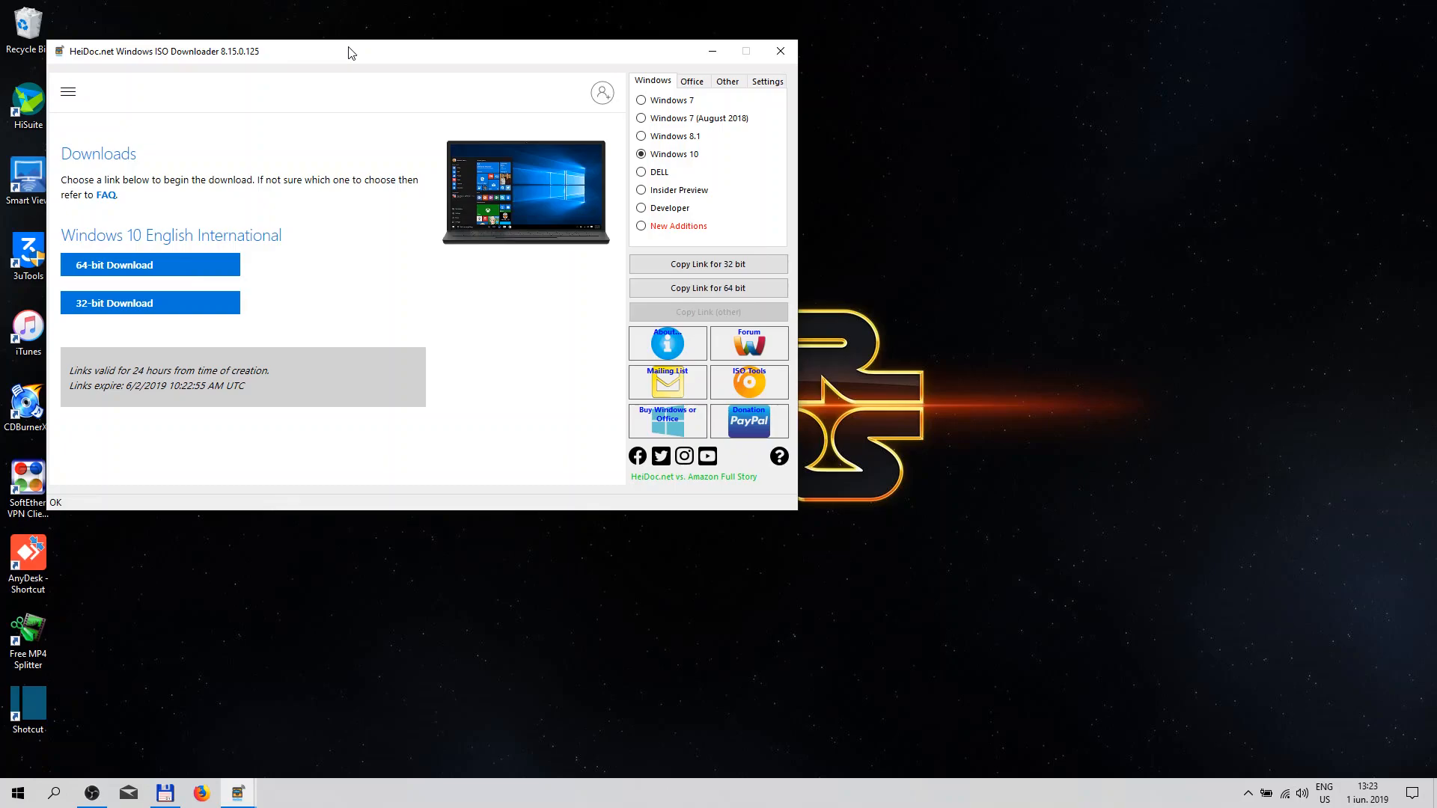
pyautogui.moveTo(402, 96)
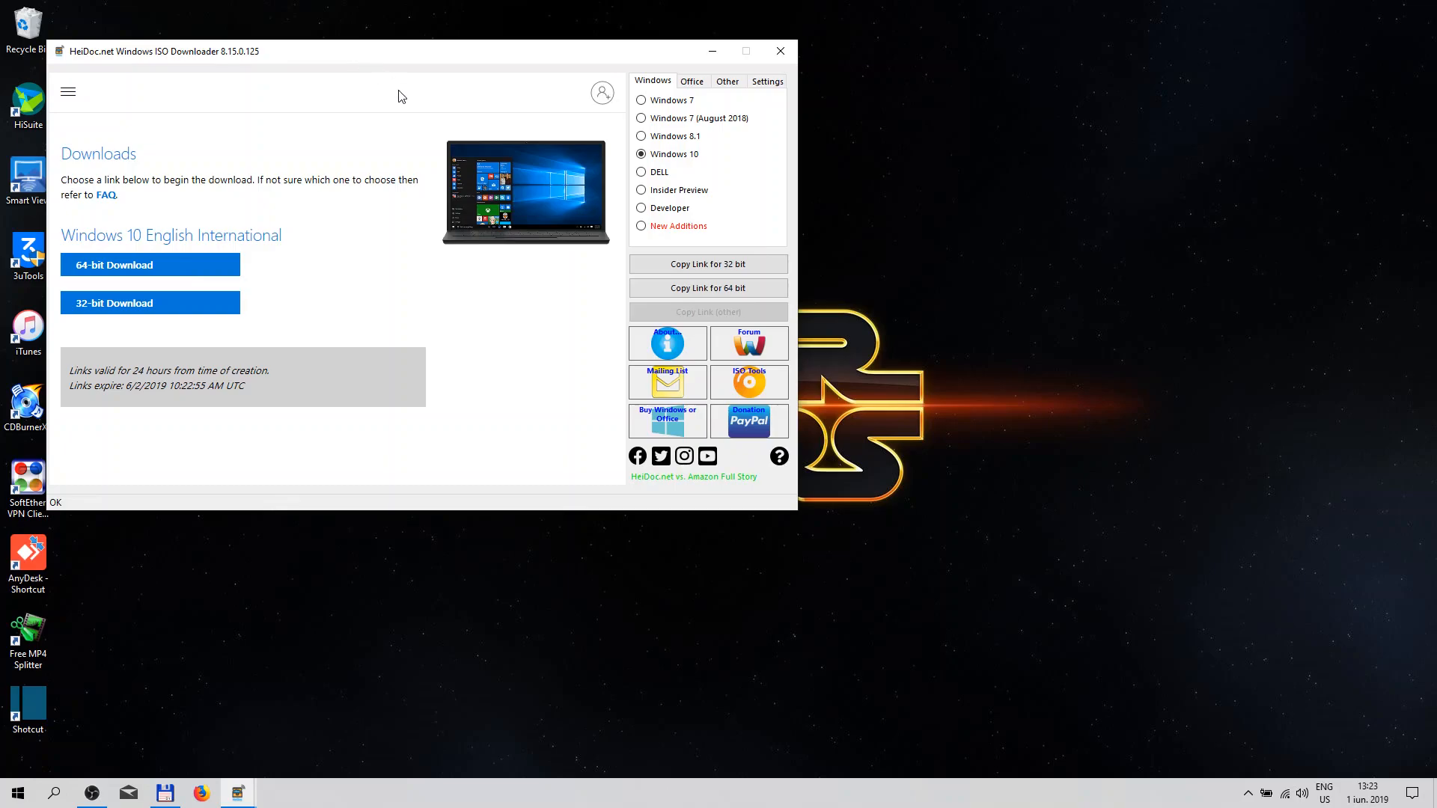
pyautogui.moveTo(480, 71)
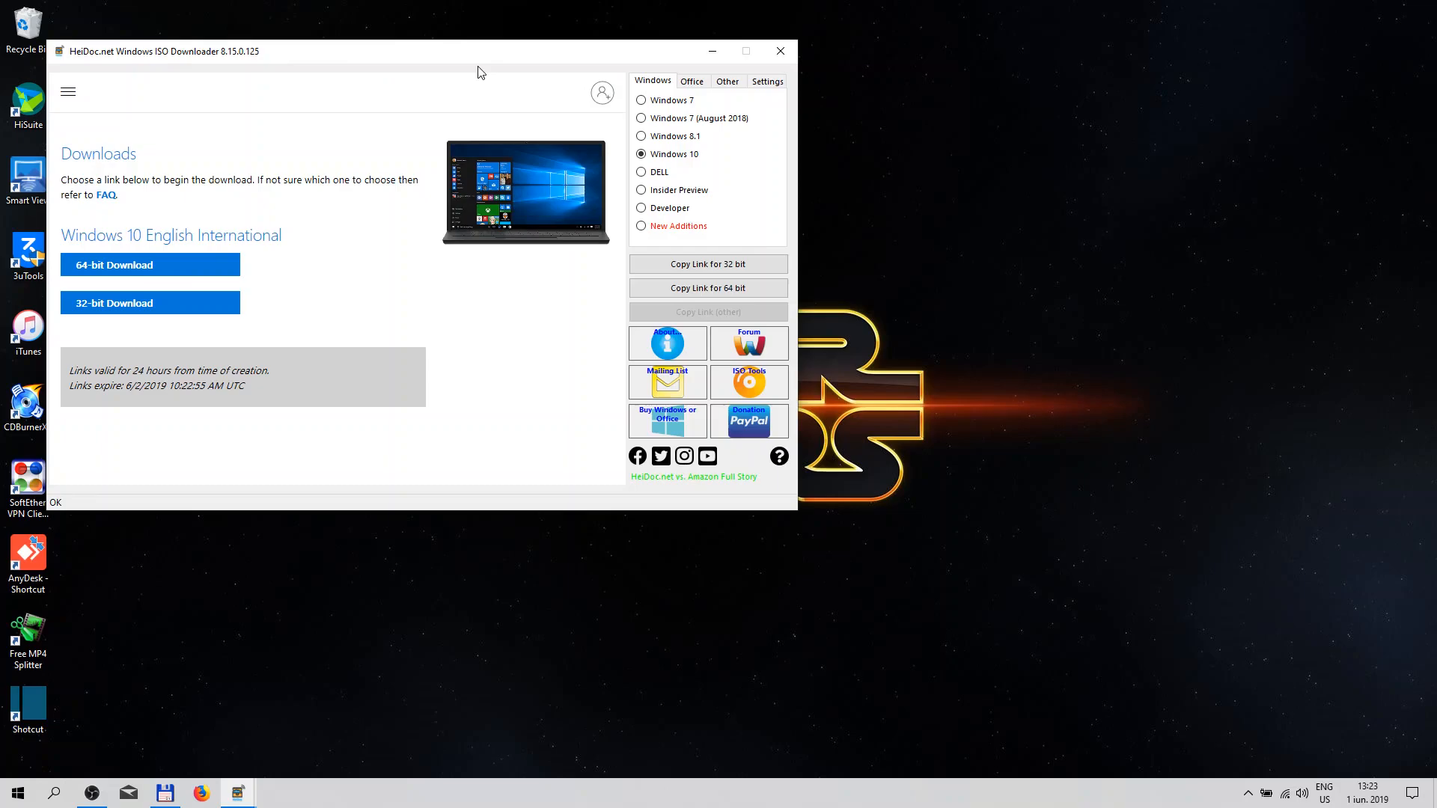
# Step: Select DELL model Alienware 15 R2 with the Windows 10 Professional 64-Bit image
pyautogui.click(640, 172)
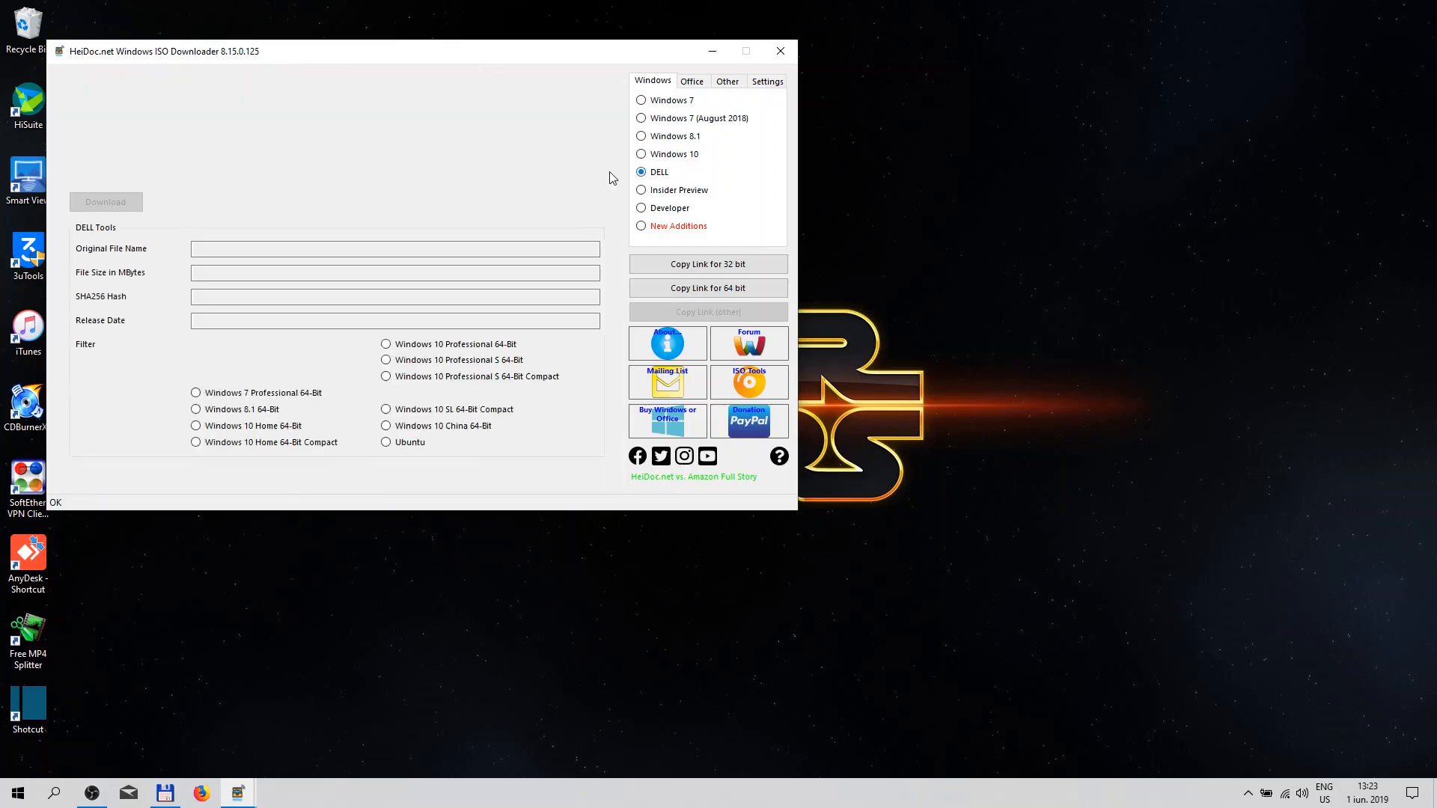
pyautogui.click(641, 172)
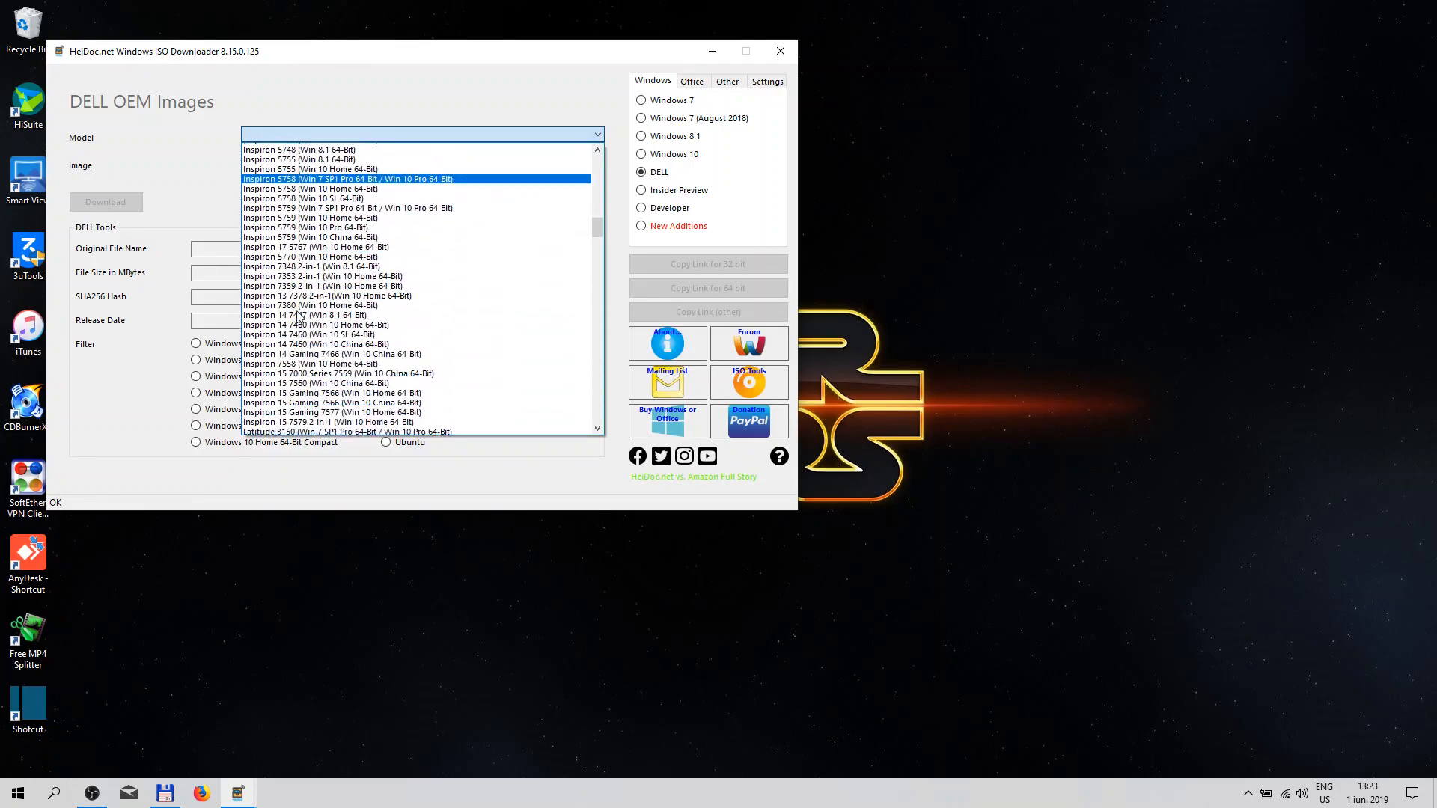
pyautogui.scroll(-3)
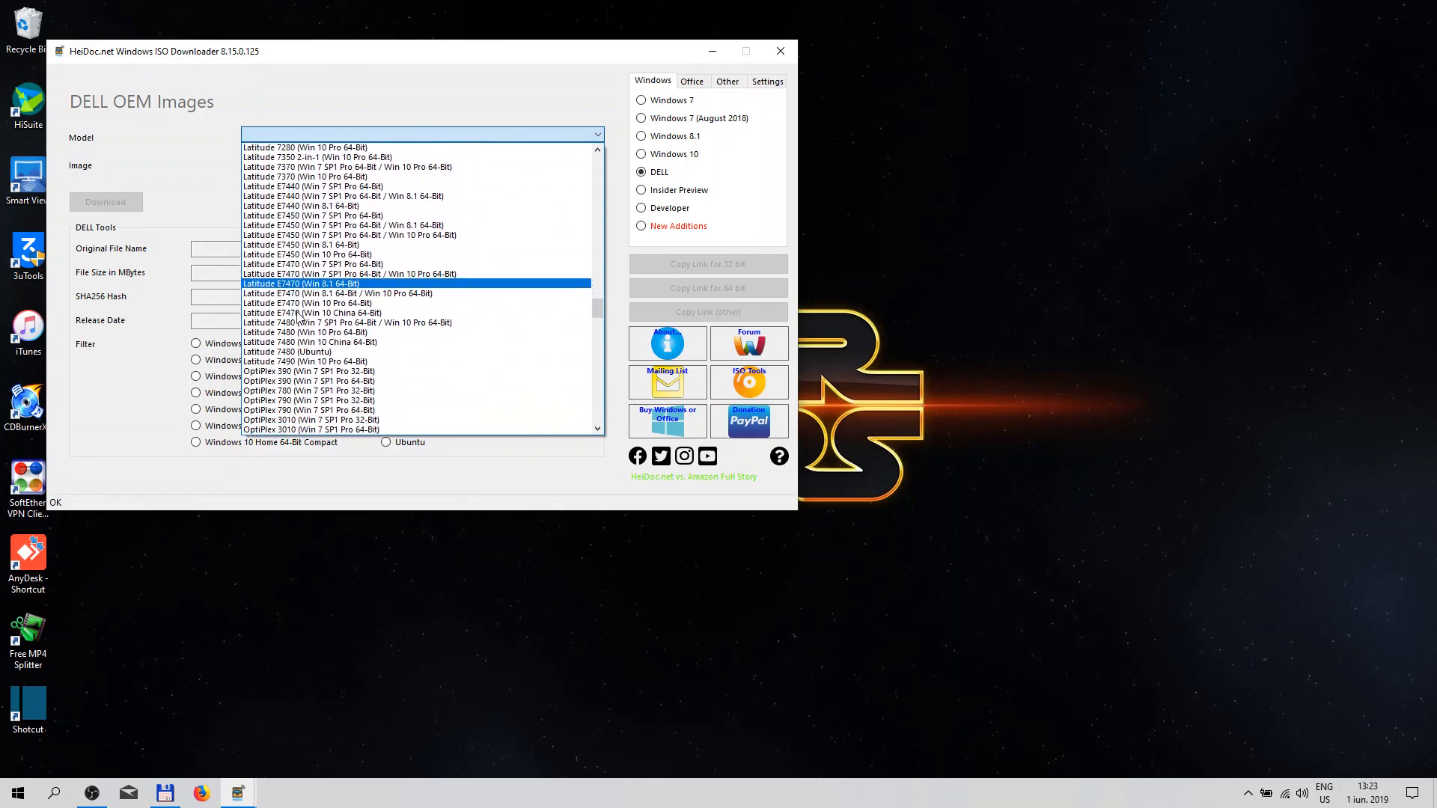
pyautogui.scroll(-3)
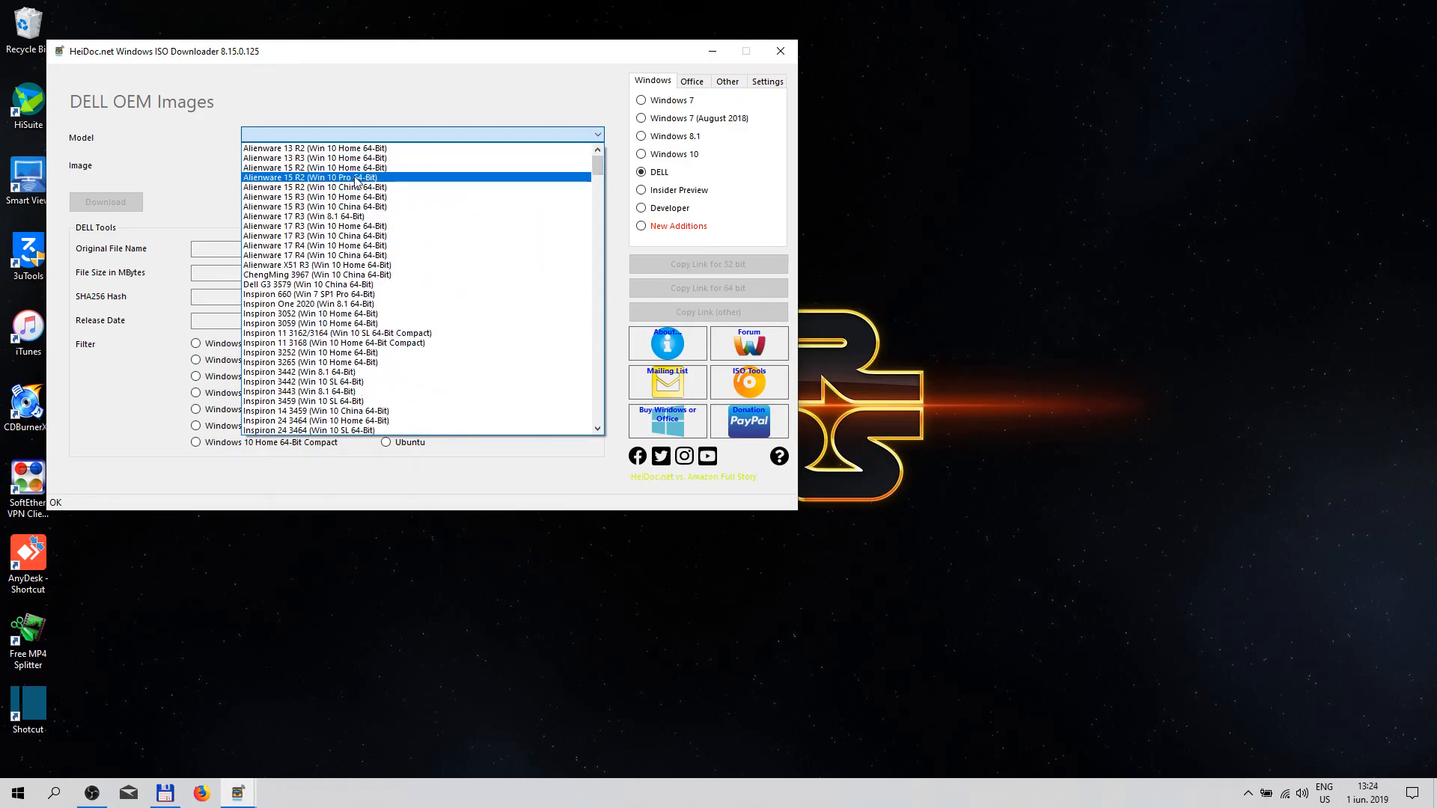
pyautogui.click(316, 178)
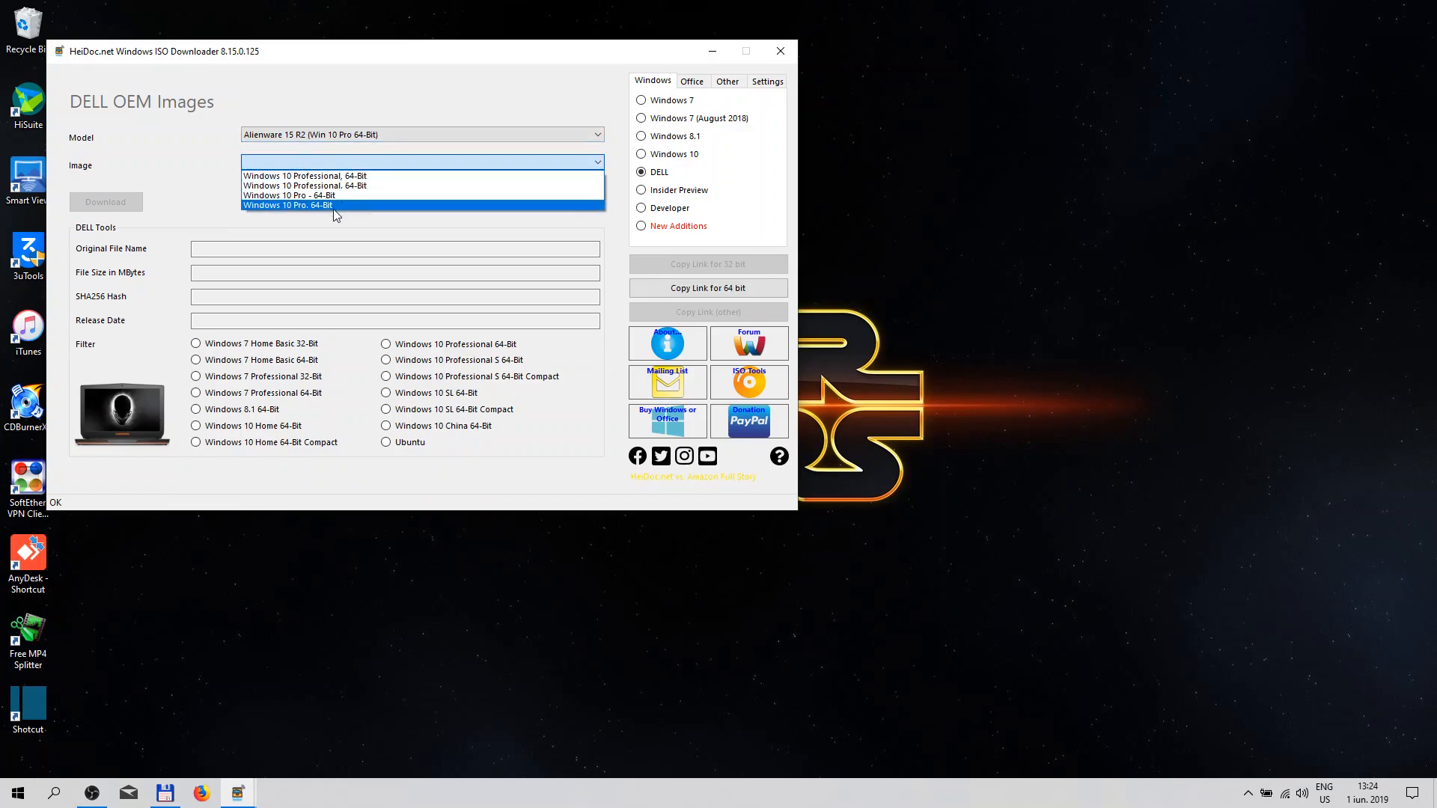
pyautogui.click(290, 204)
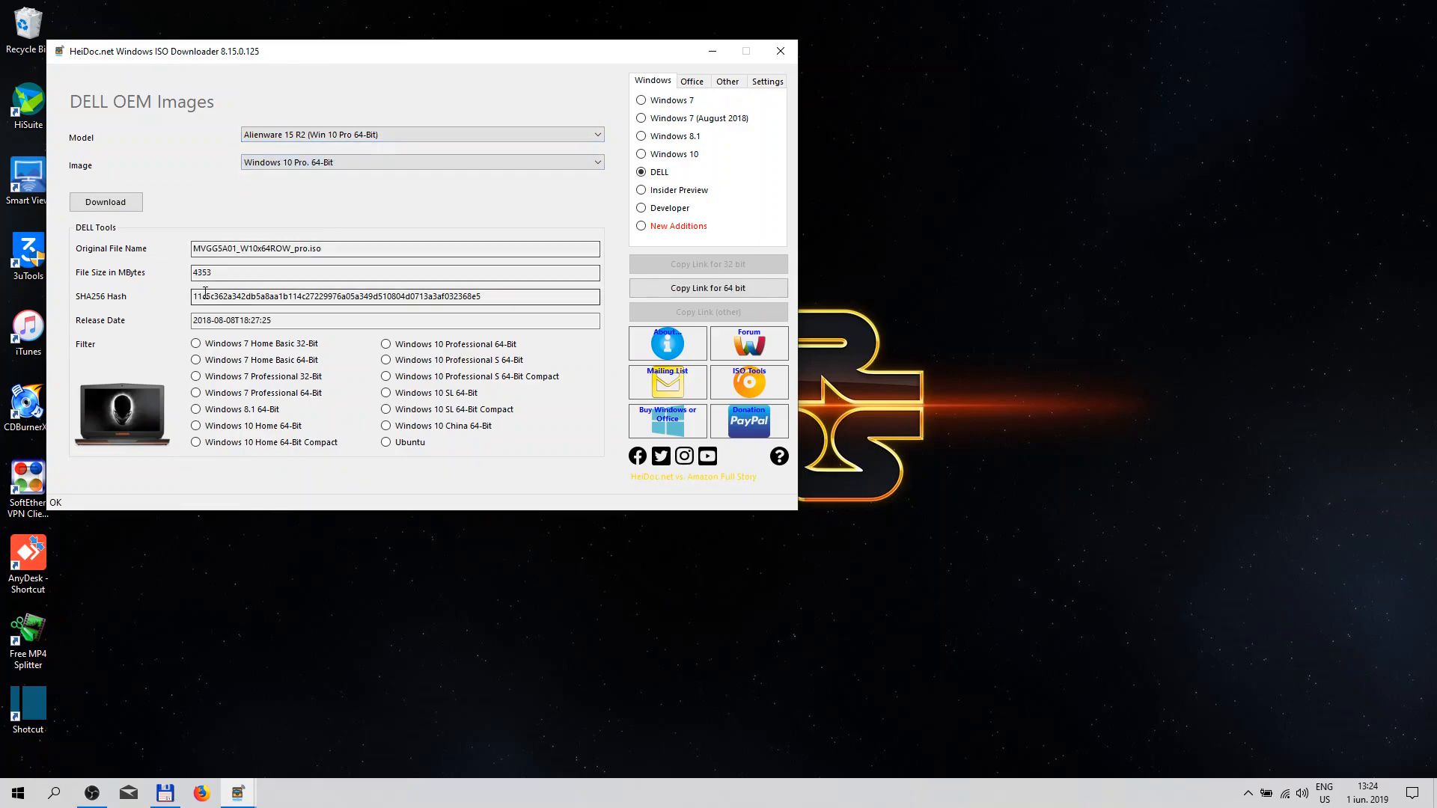
pyautogui.moveTo(237, 332)
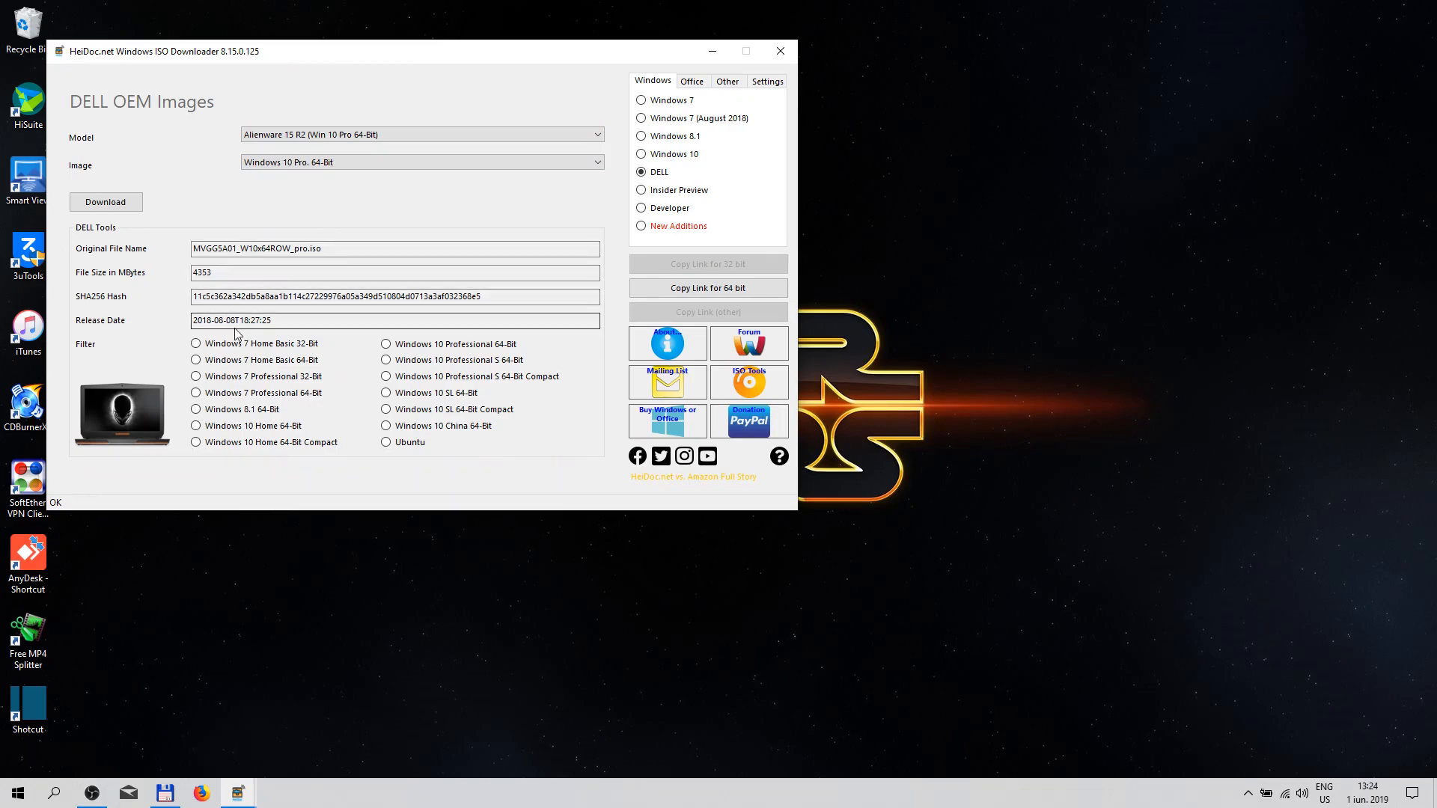
pyautogui.moveTo(357, 155)
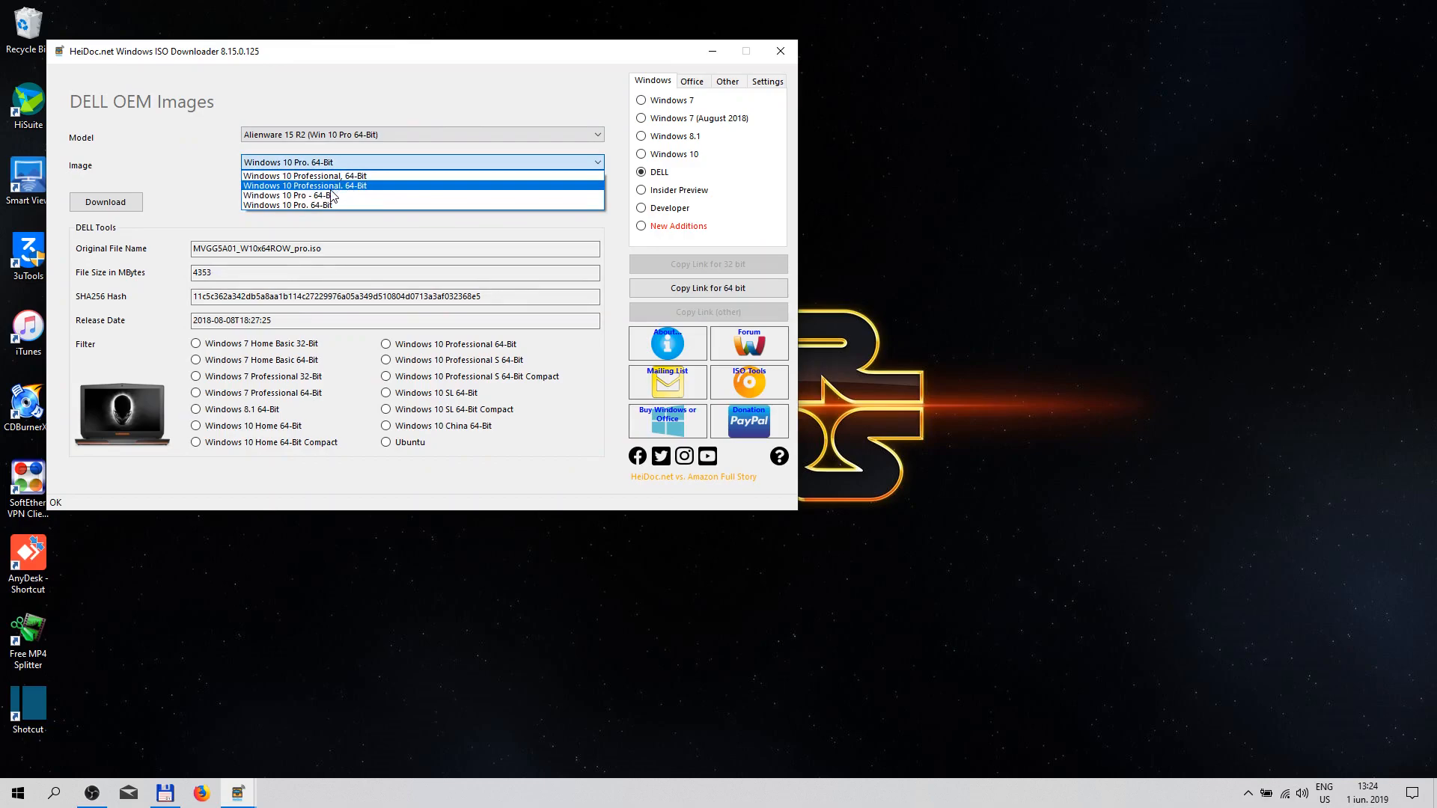
pyautogui.click(290, 196)
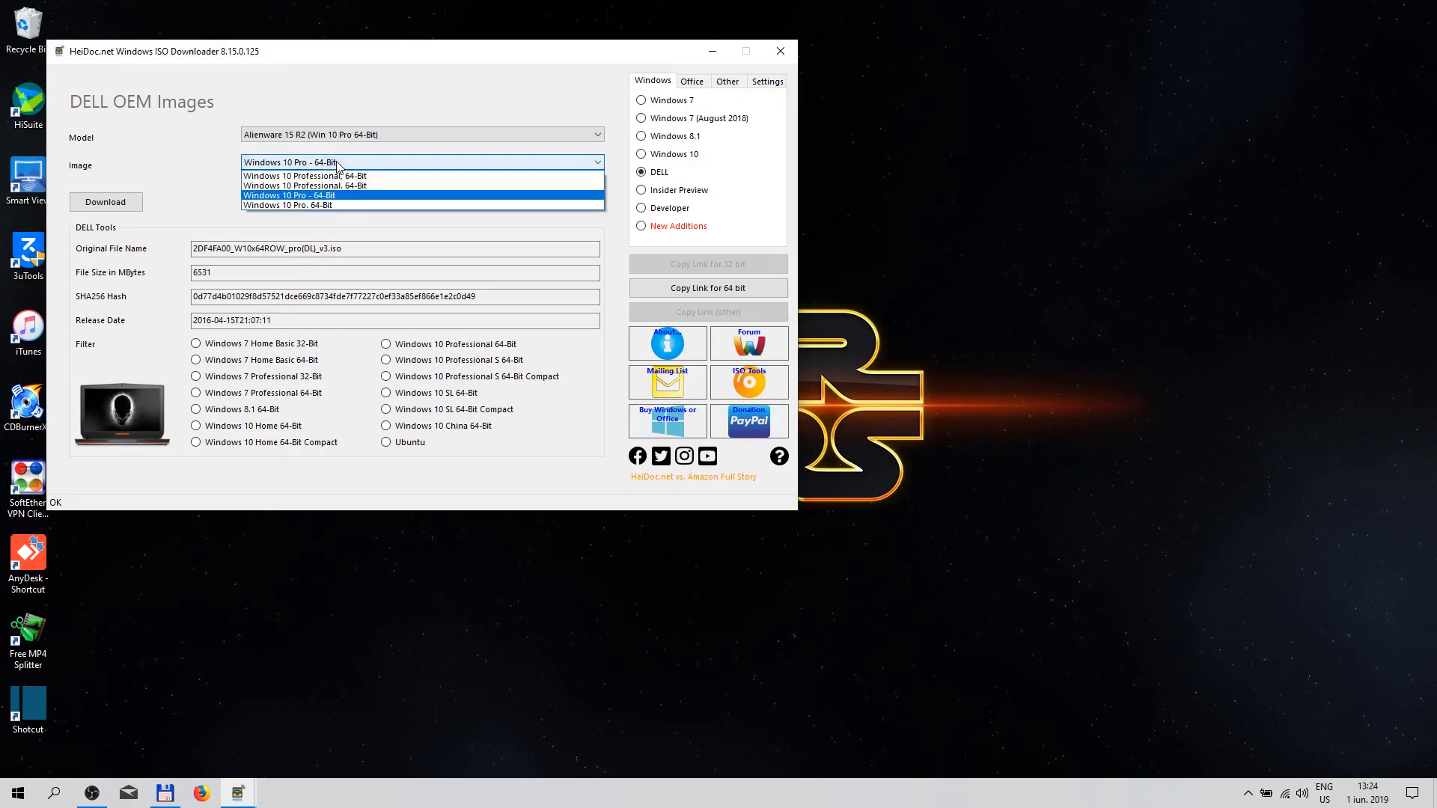
pyautogui.click(304, 185)
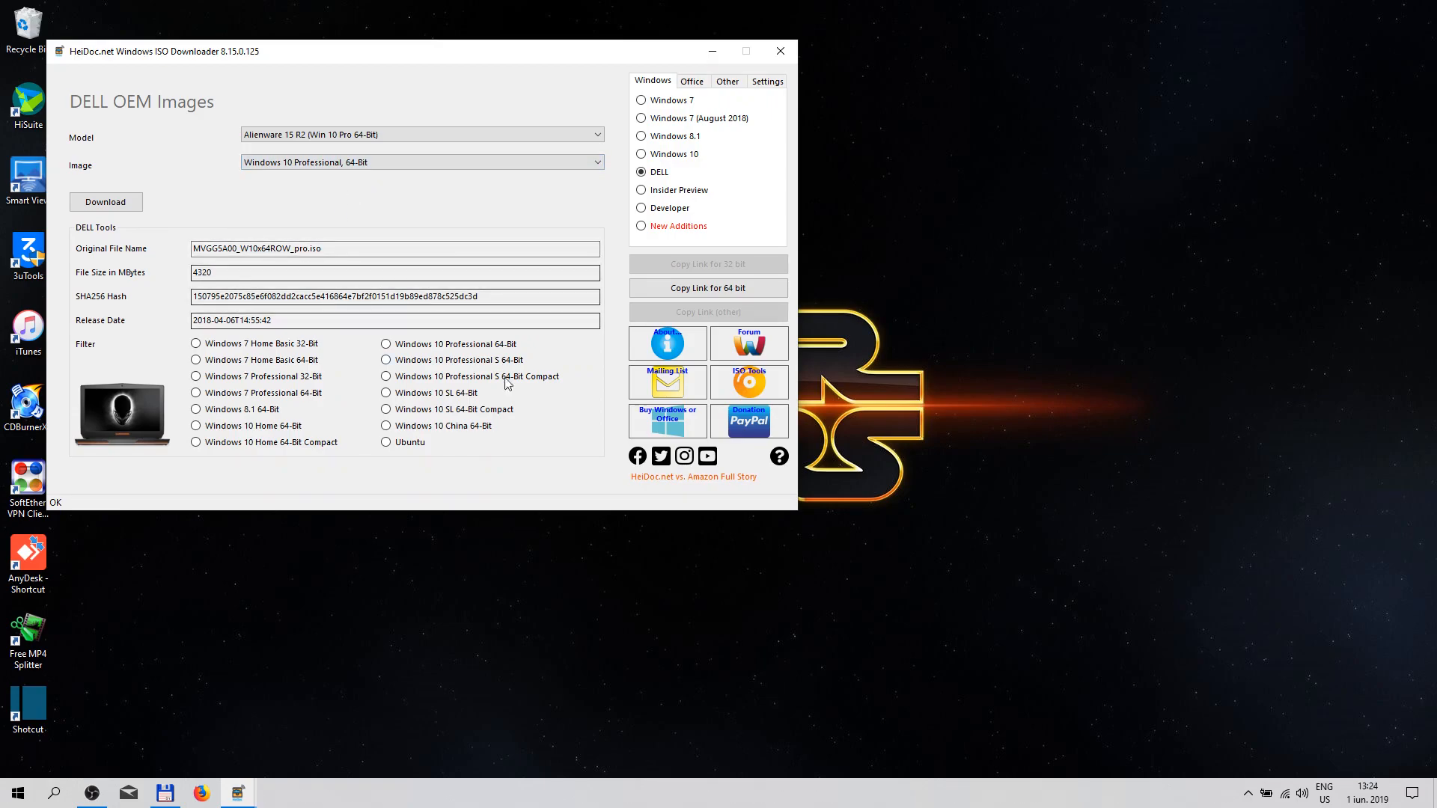
pyautogui.moveTo(682, 192)
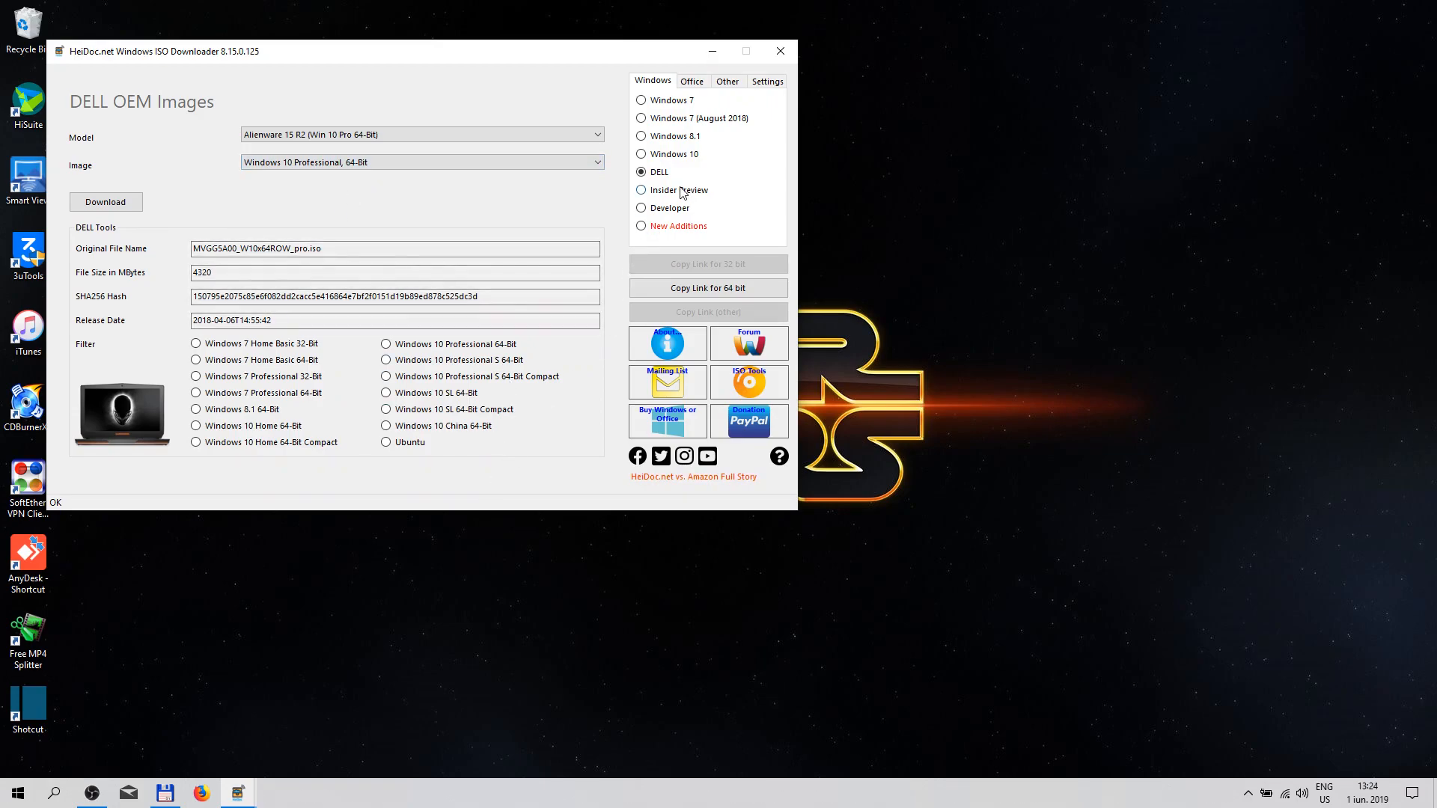
# Step: Step through Insider Preview and Developer builds, ending on New Additions
pyautogui.click(641, 189)
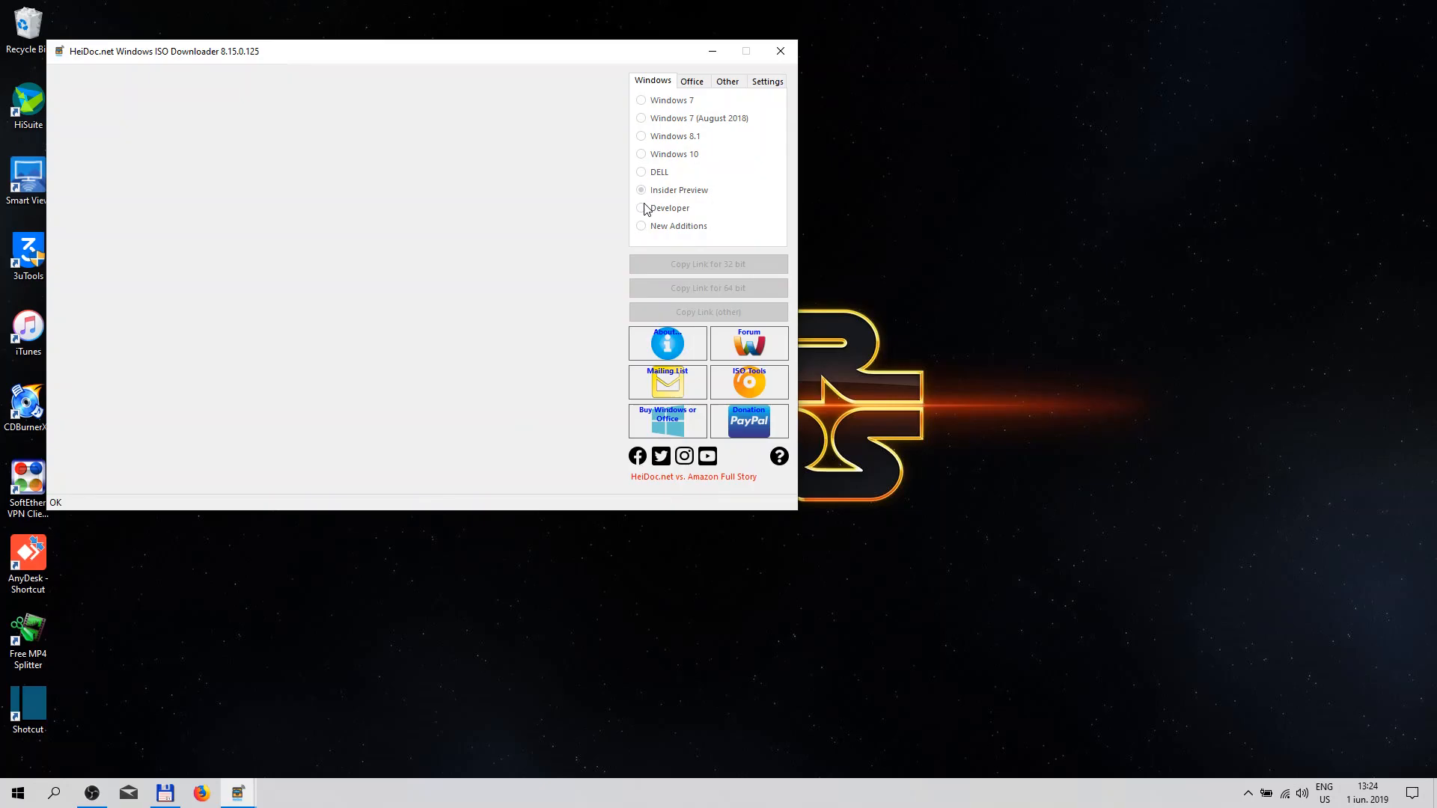
pyautogui.click(640, 190)
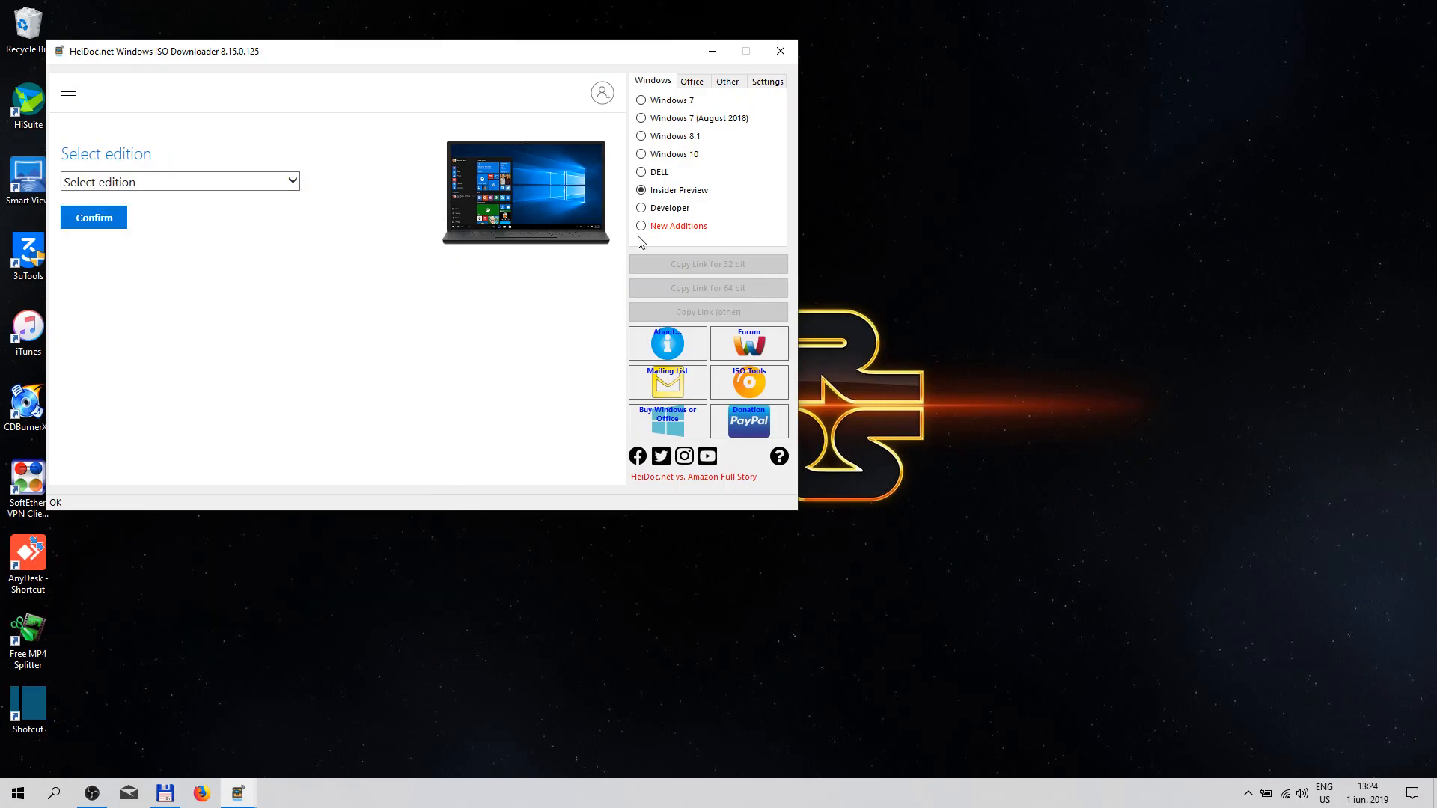
pyautogui.click(641, 208)
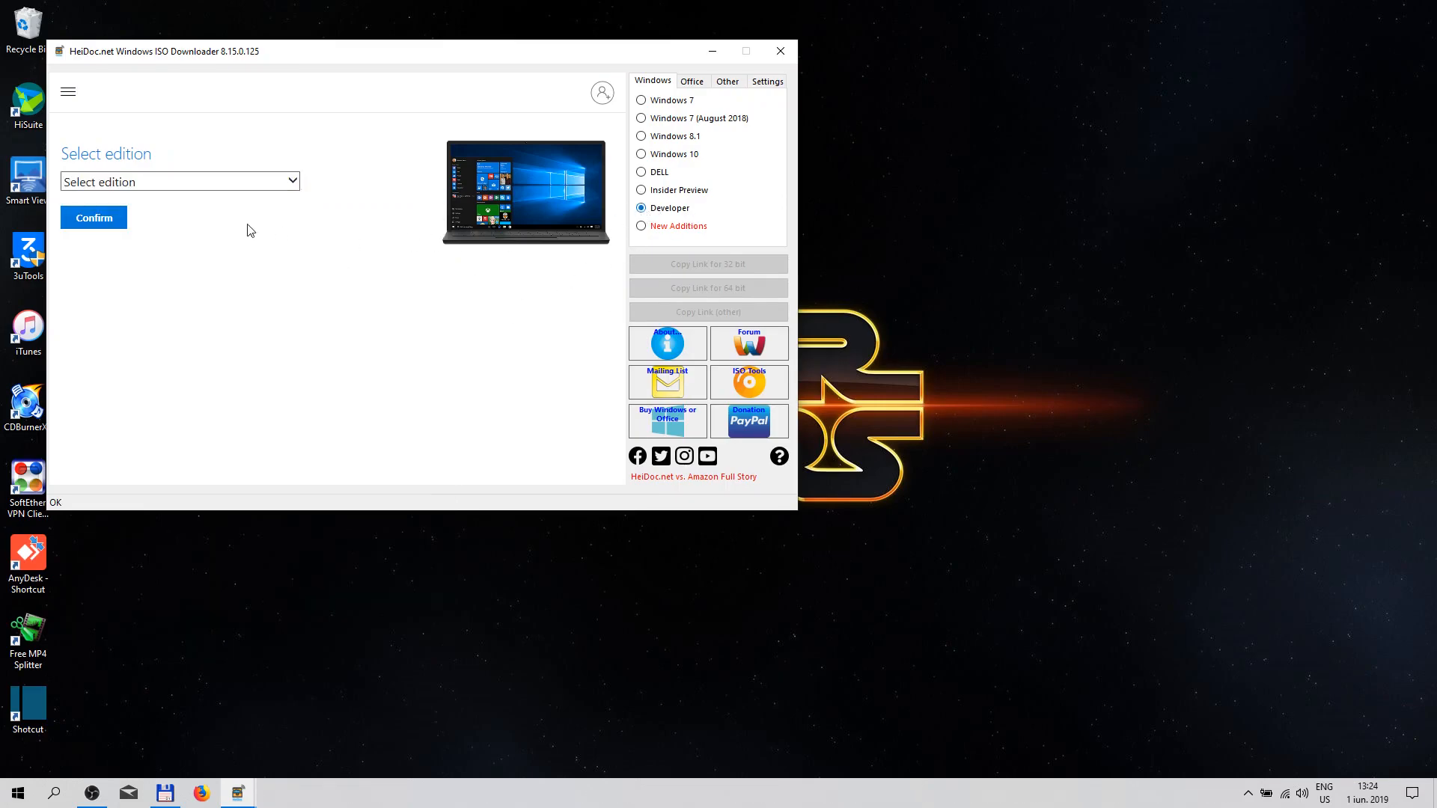
pyautogui.moveTo(241, 198)
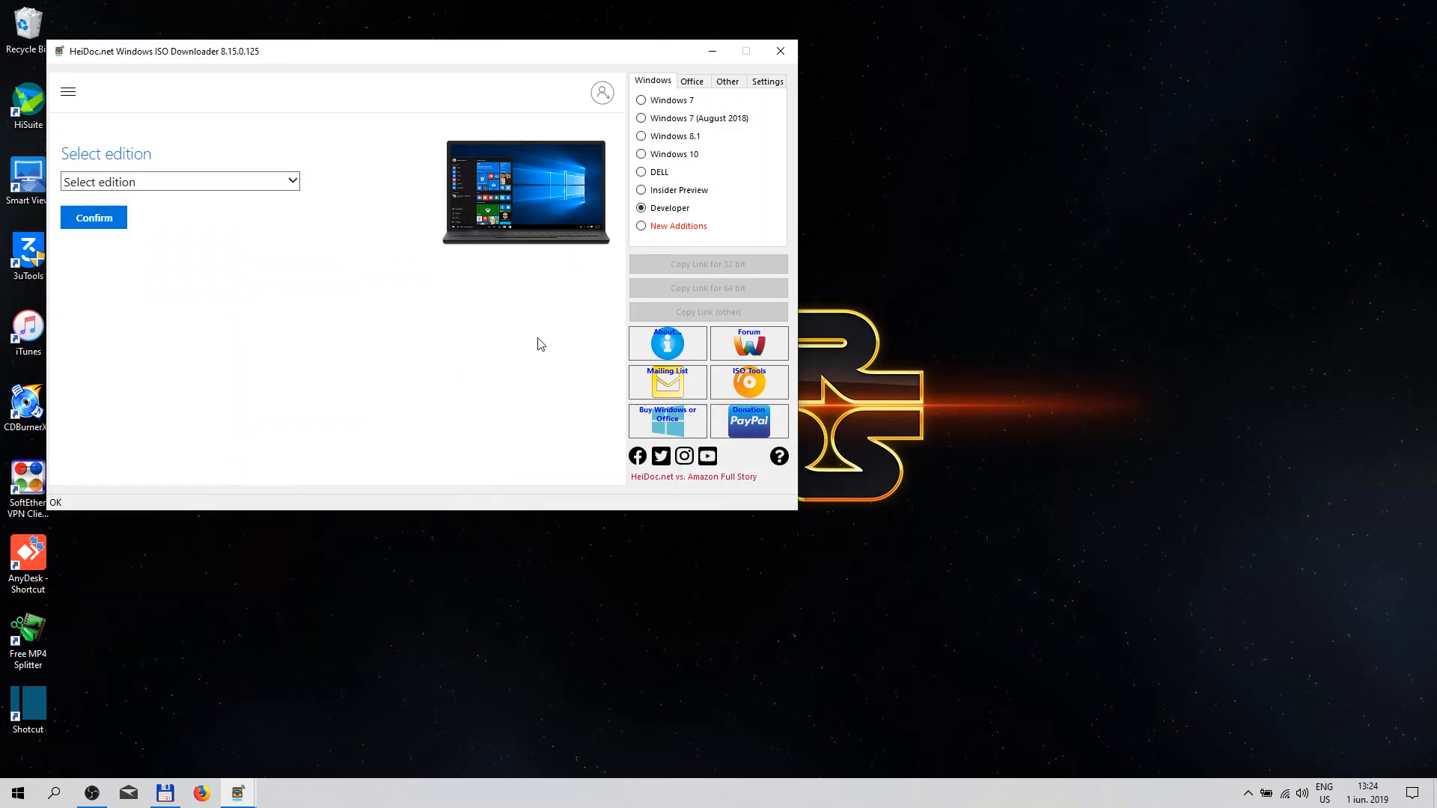
pyautogui.click(640, 226)
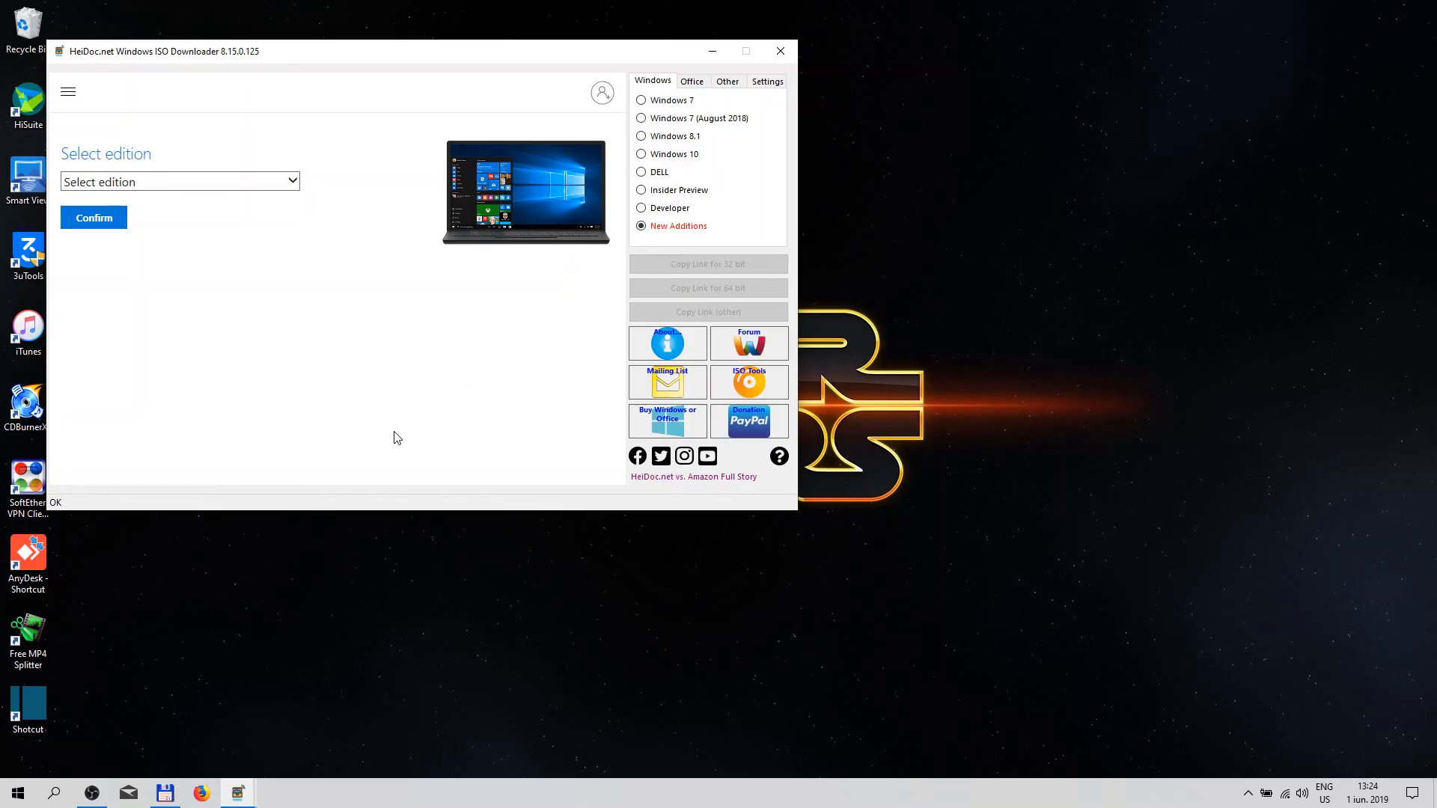
pyautogui.moveTo(322, 390)
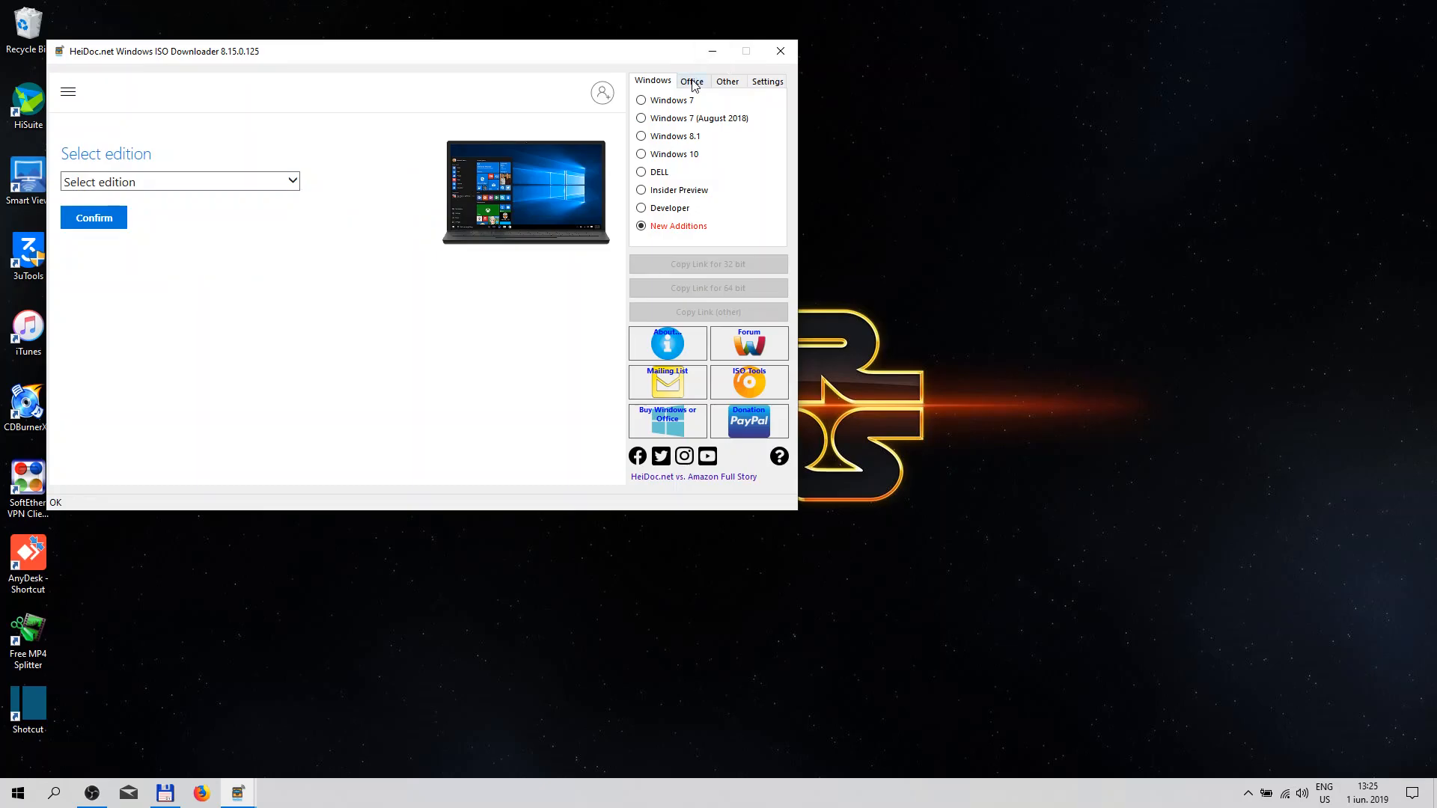
# Step: Browse Office 2010, then try Office 2013 and 2016 Professional in English, US
pyautogui.click(691, 81)
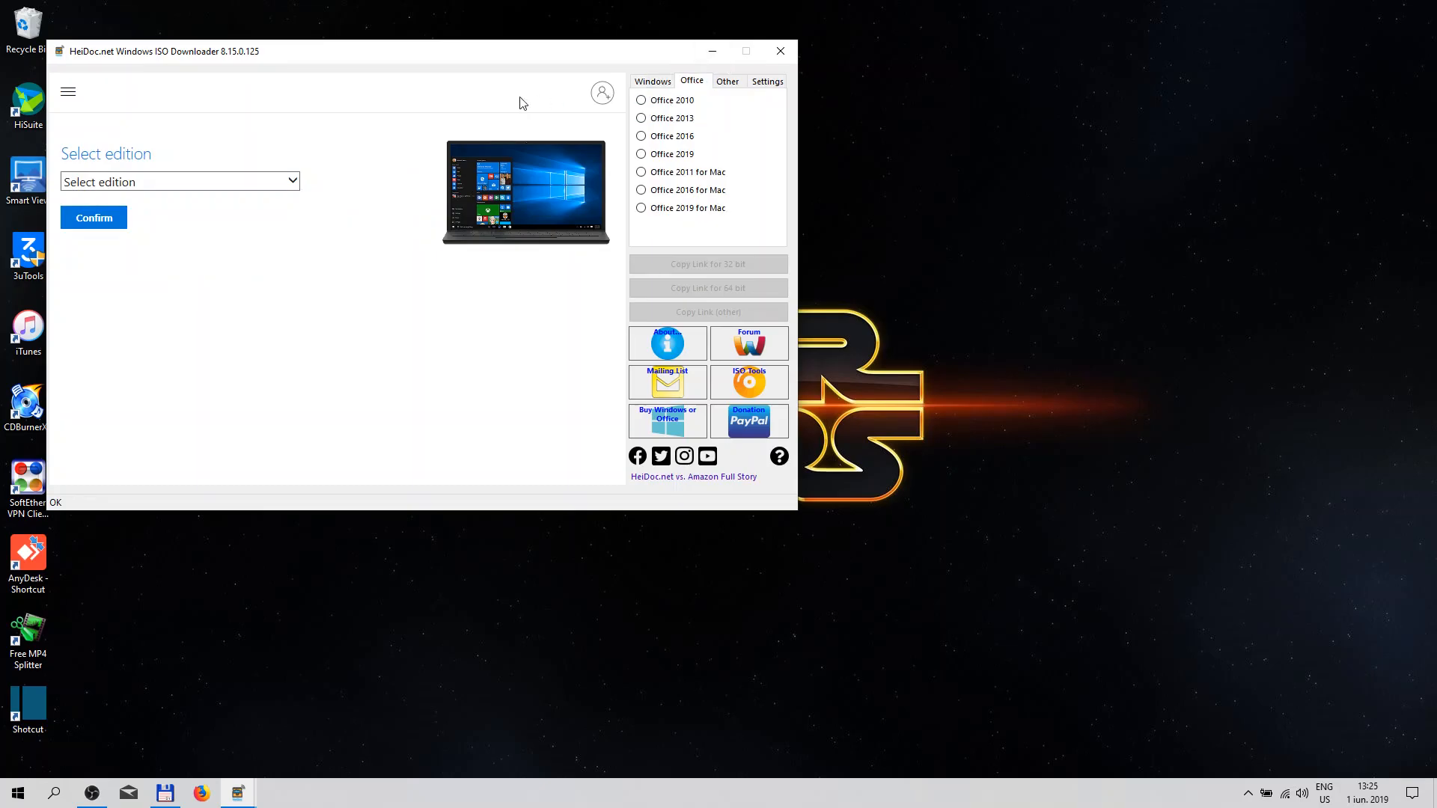
pyautogui.click(641, 99)
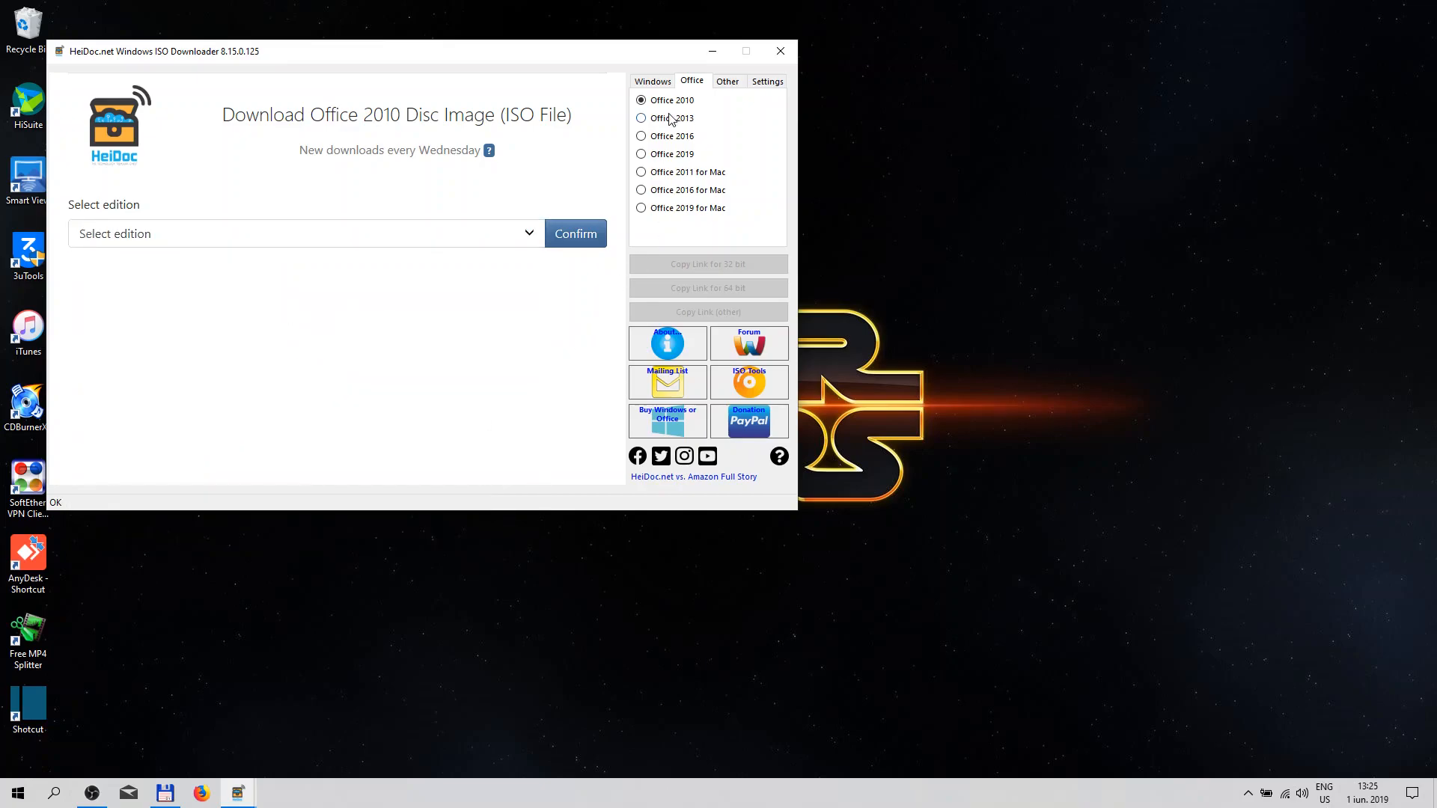
pyautogui.click(642, 118)
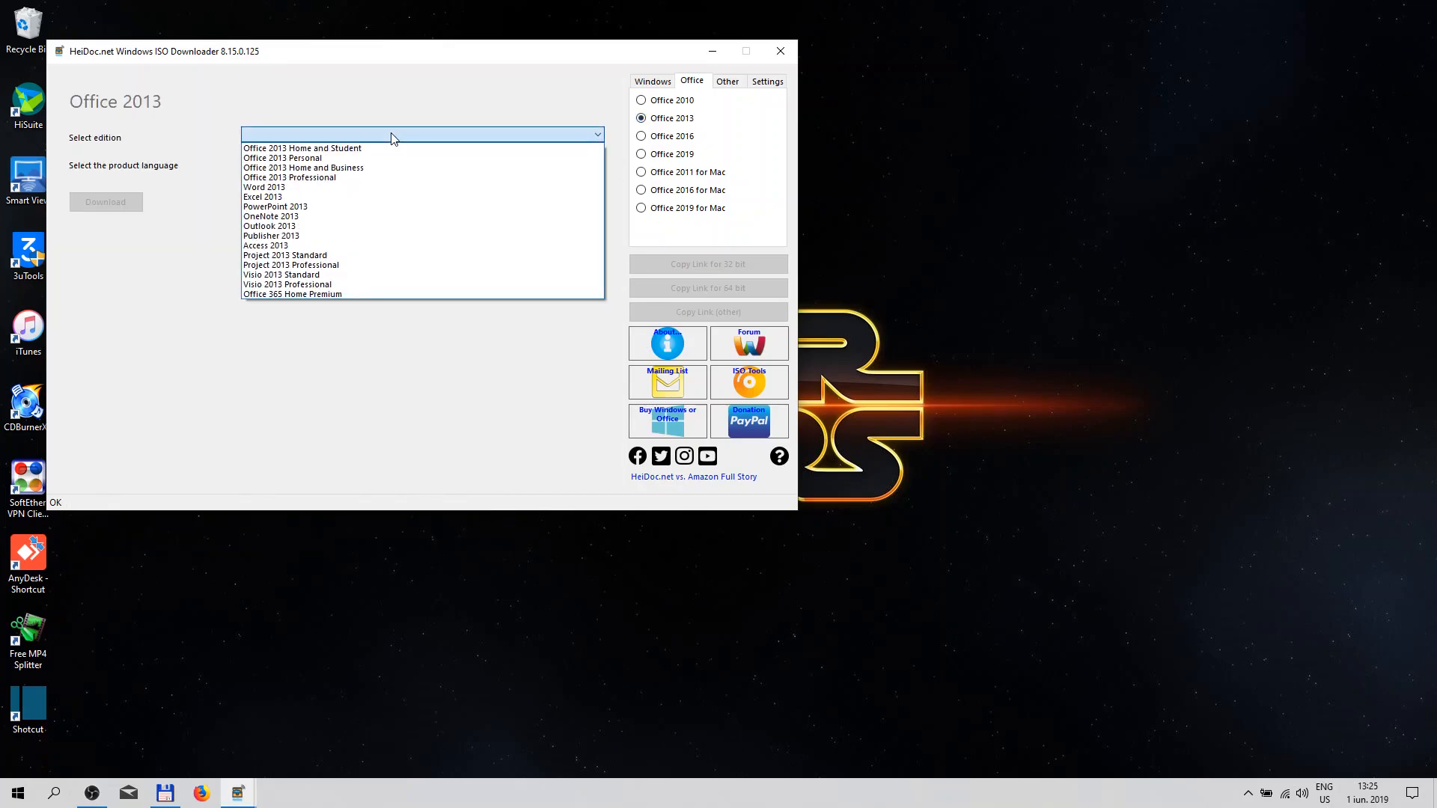
pyautogui.click(289, 177)
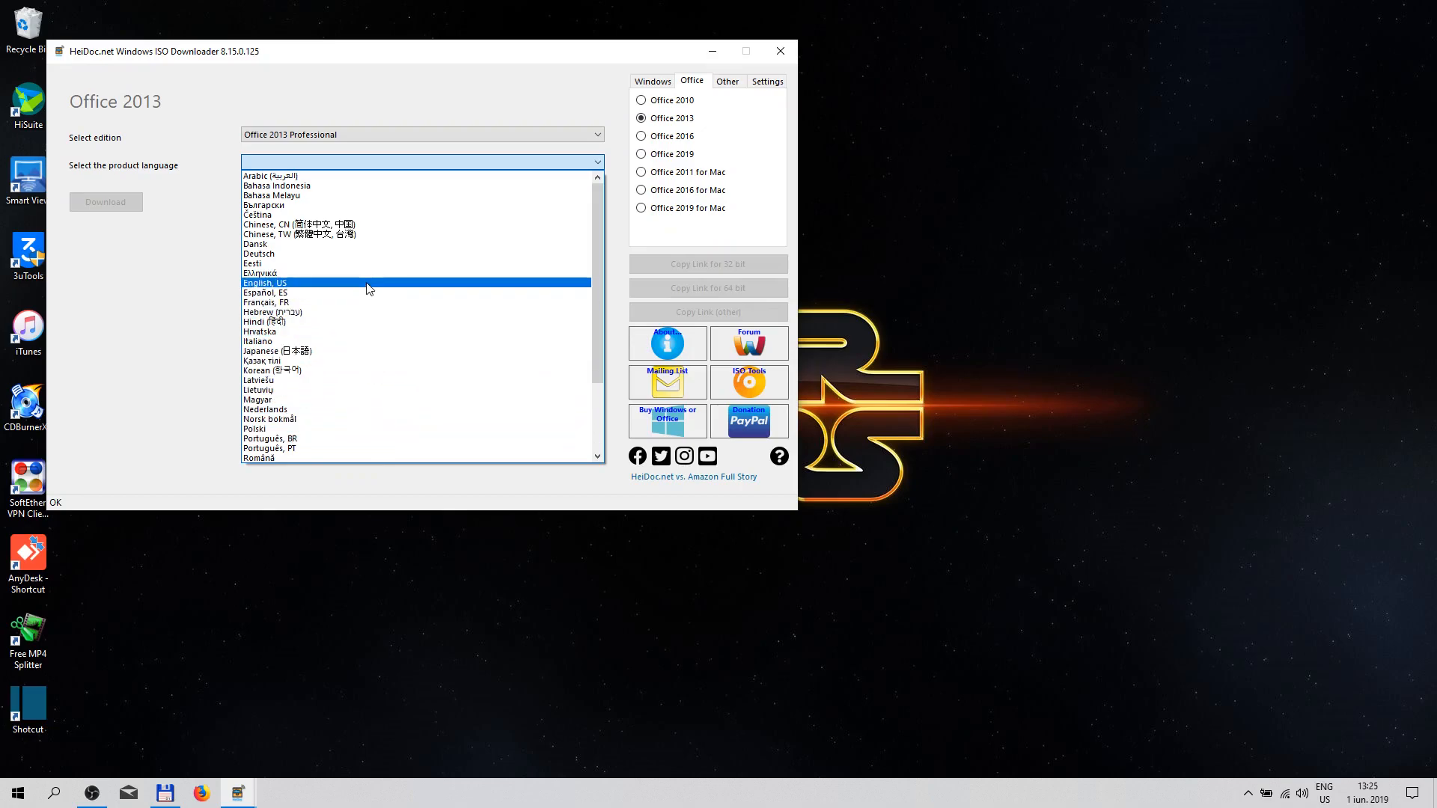
pyautogui.click(299, 283)
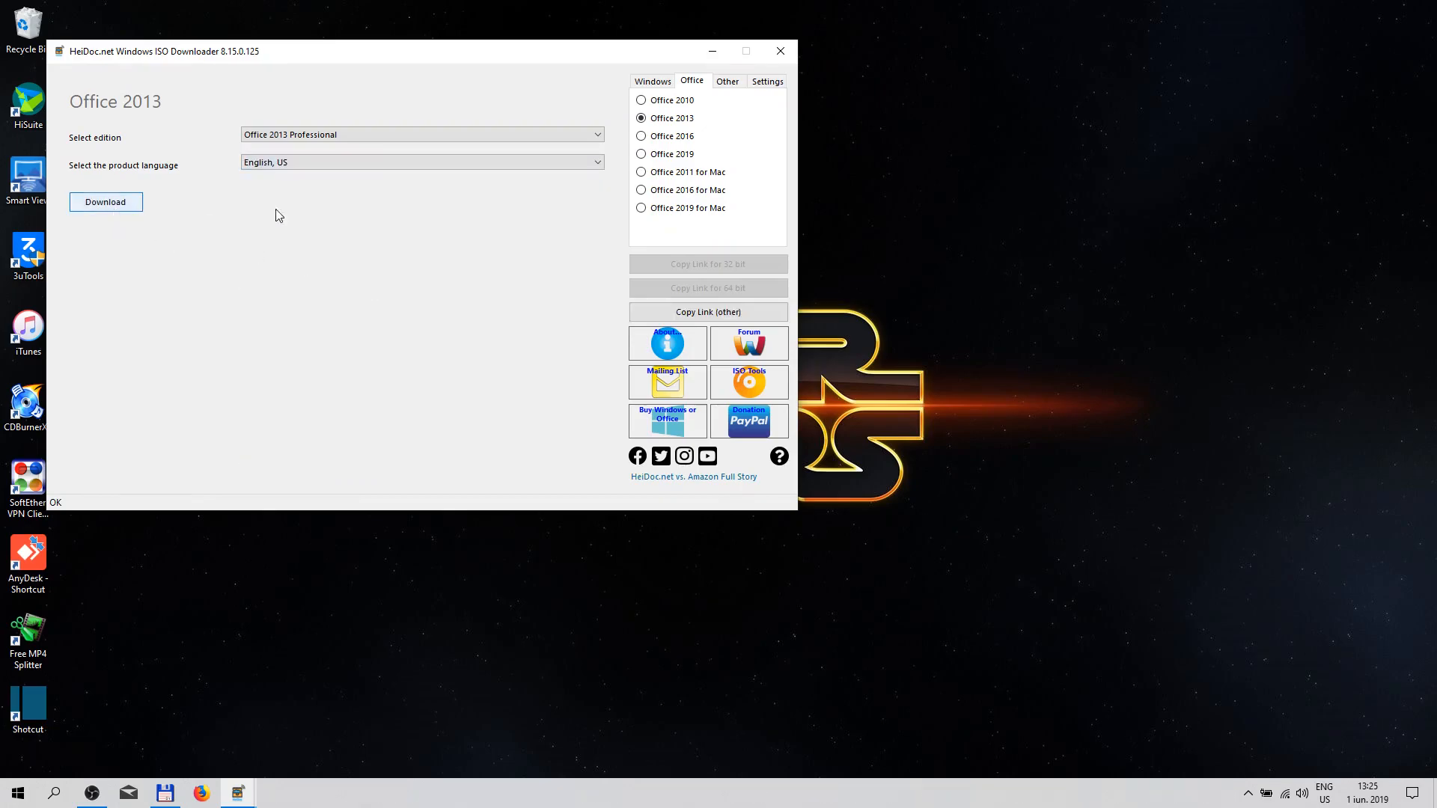
pyautogui.click(641, 136)
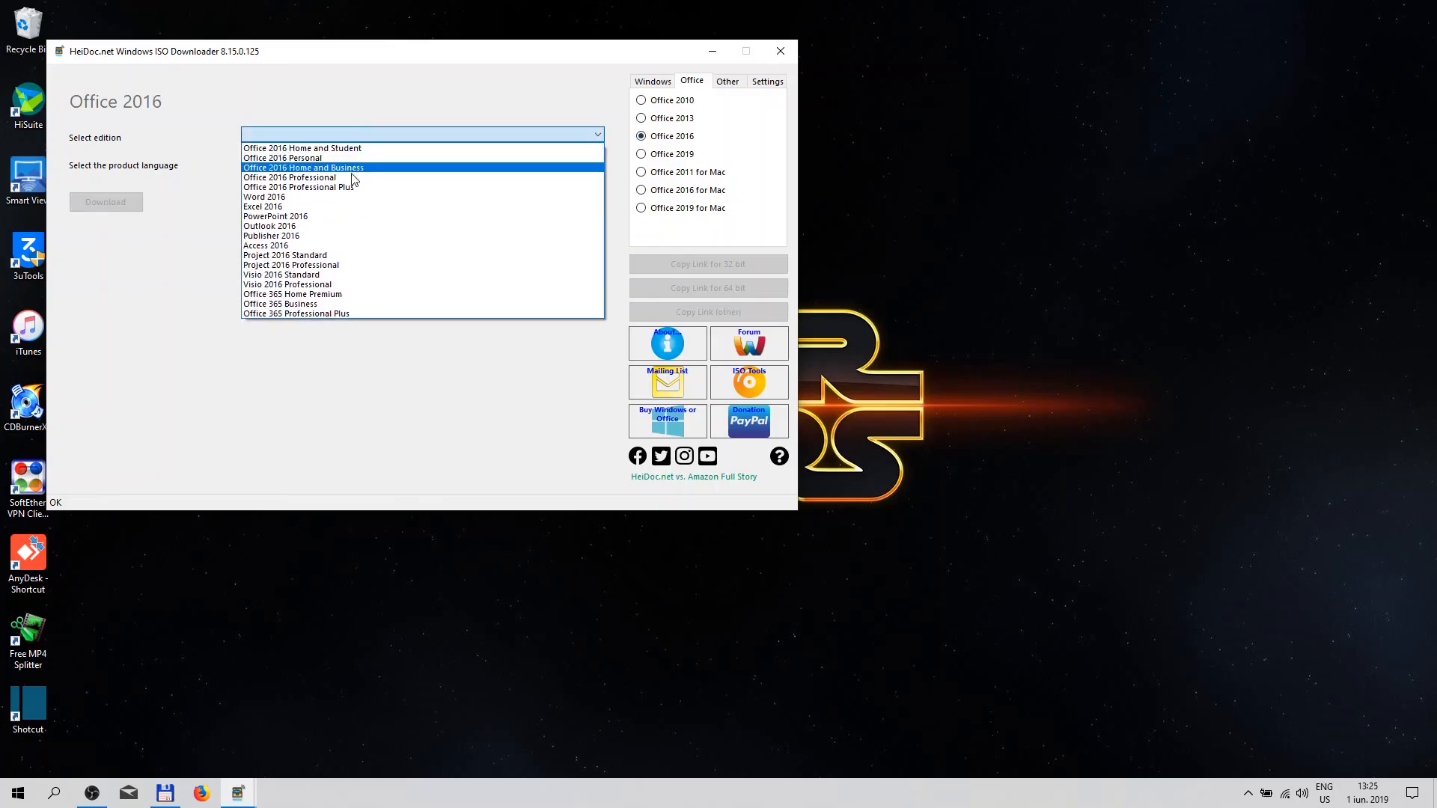
pyautogui.click(289, 177)
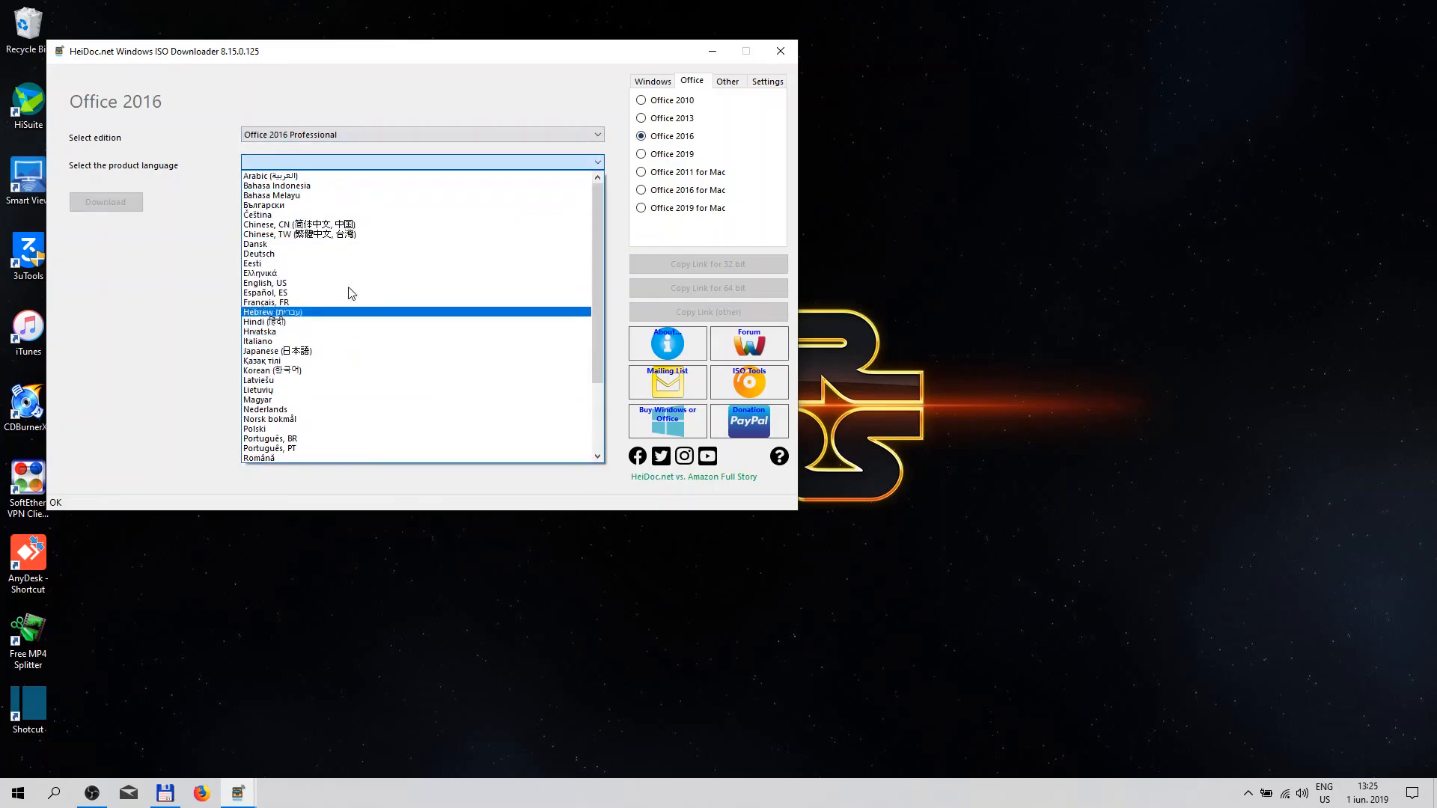
pyautogui.click(265, 283)
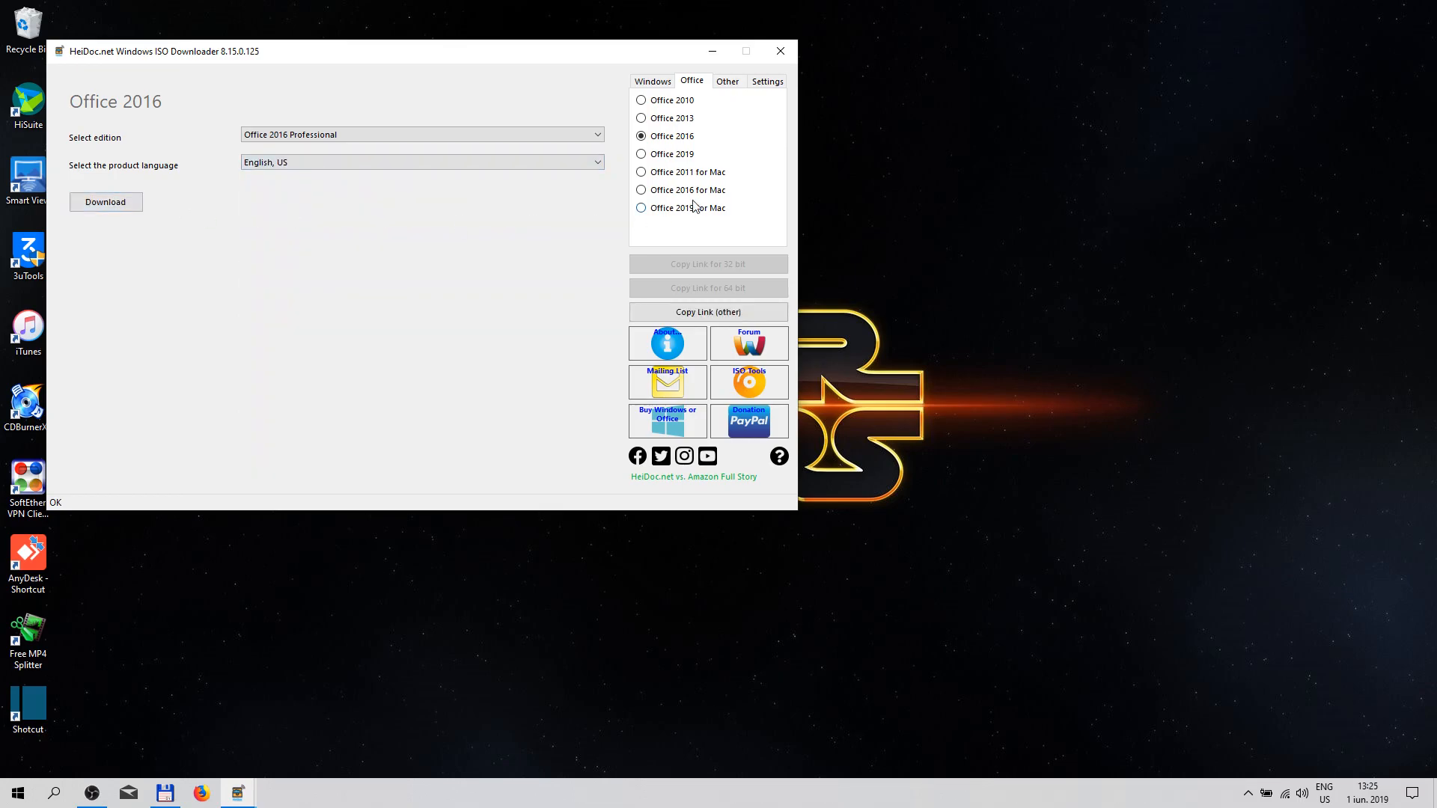
# Step: Choose Office 2019 Professional in English, US
pyautogui.click(640, 155)
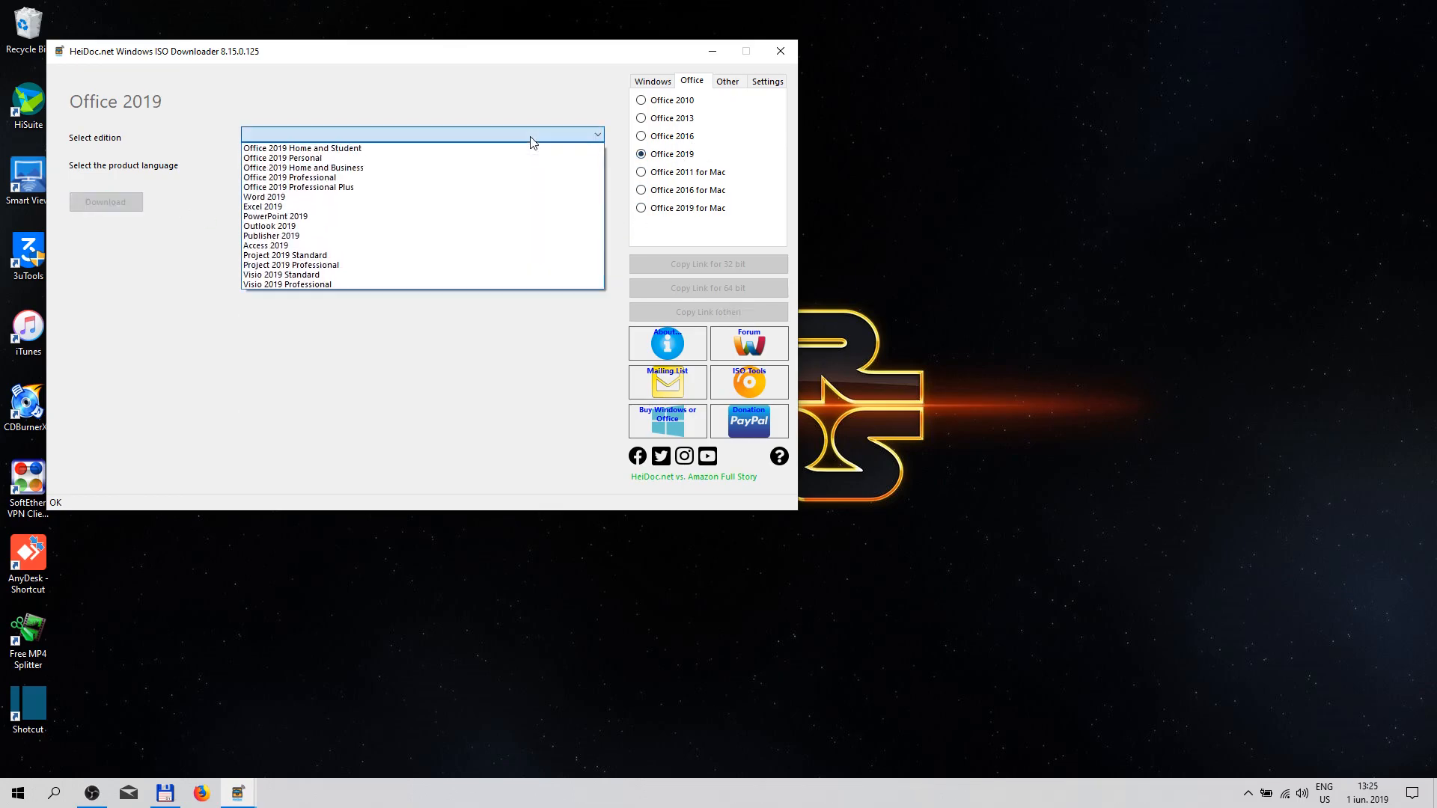
pyautogui.click(292, 178)
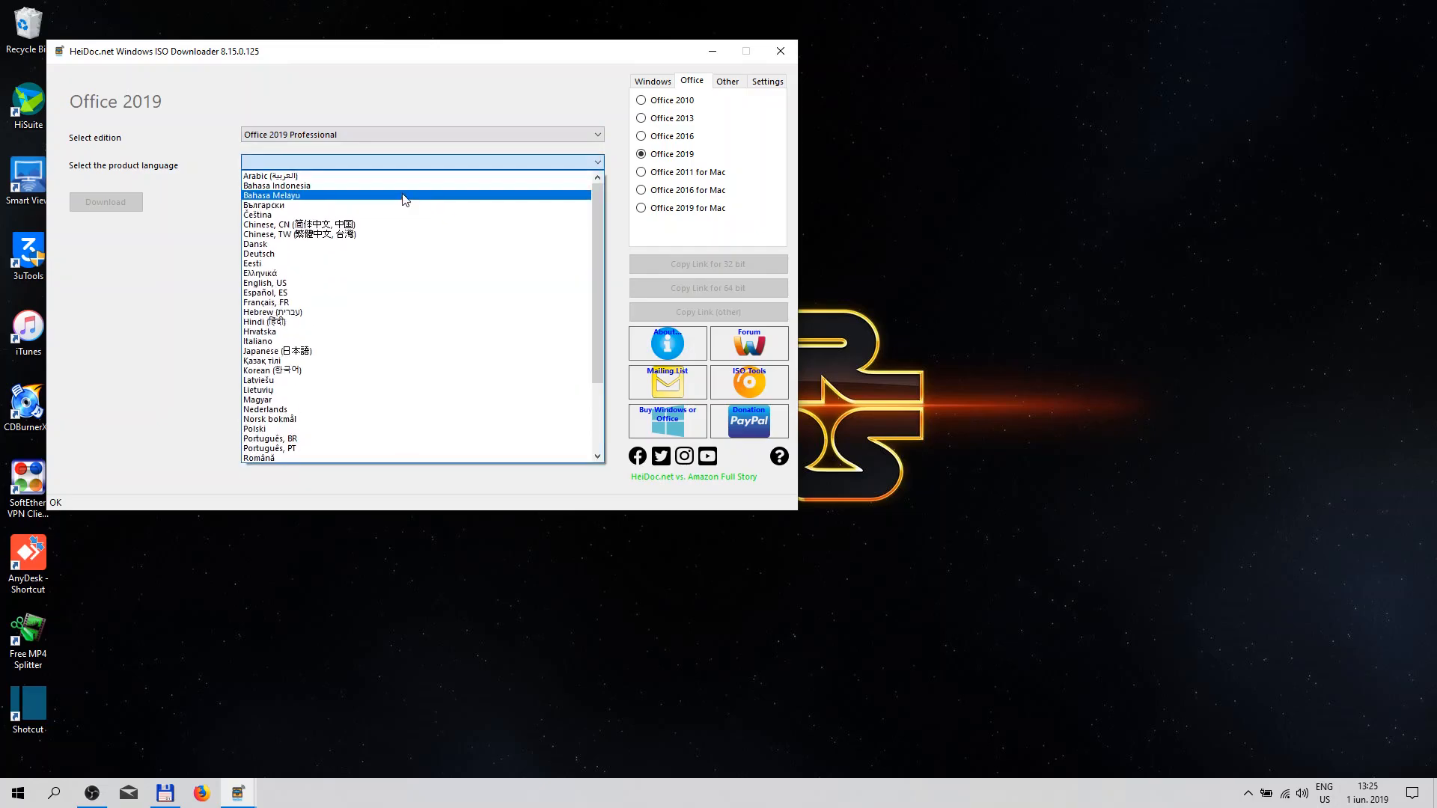
pyautogui.click(265, 283)
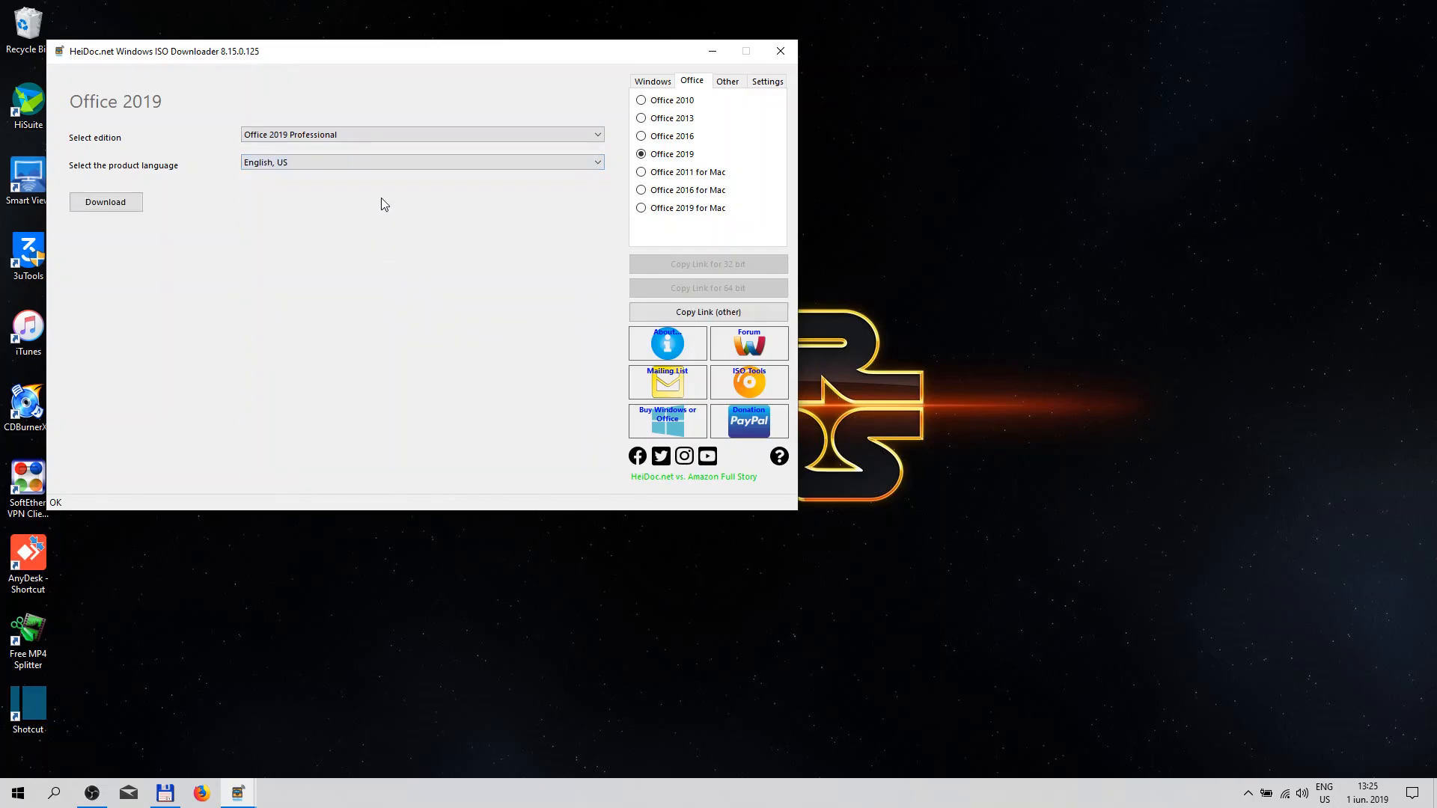
# Step: Download Office 2019 Professional as Professional2019Retail.img
pyautogui.click(106, 202)
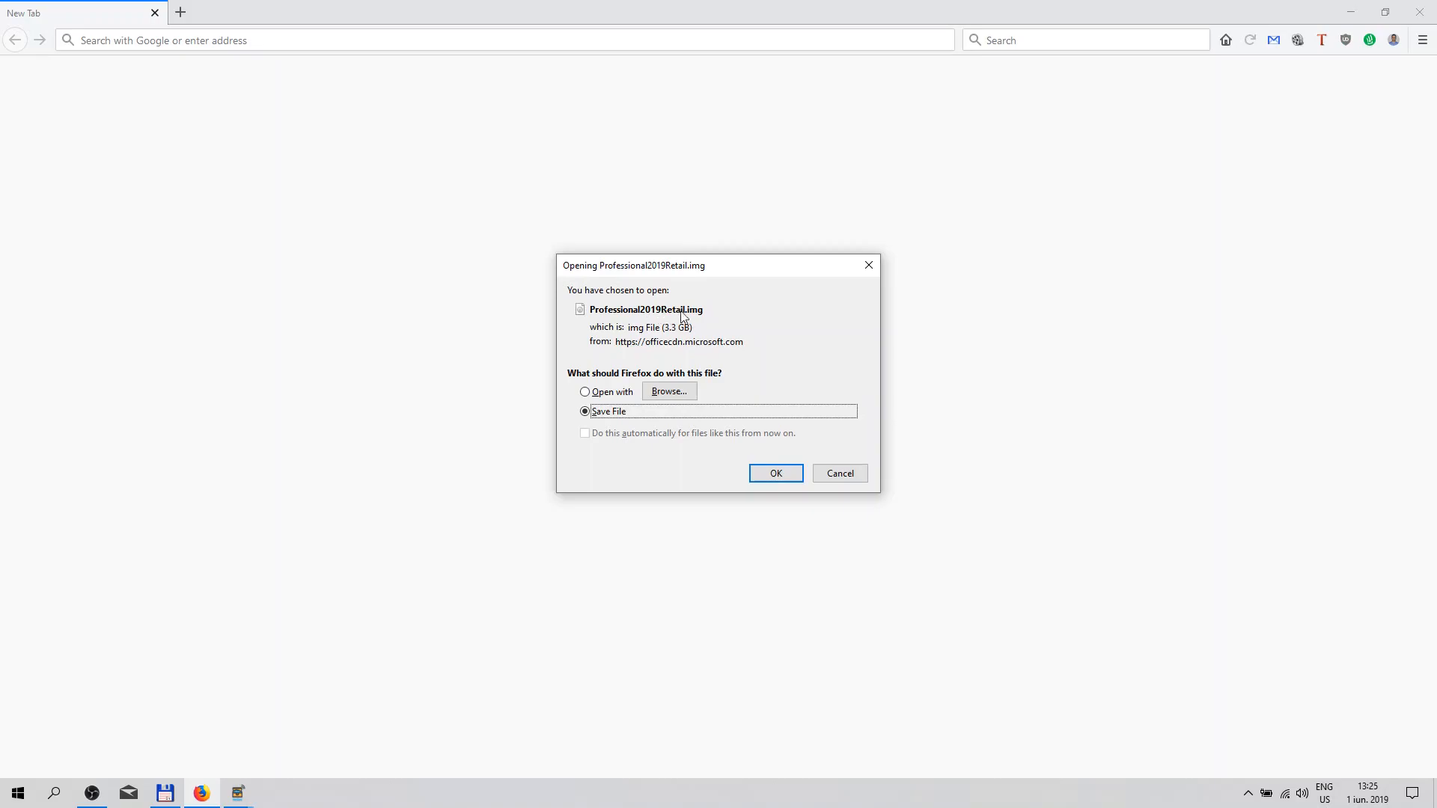
pyautogui.moveTo(616, 301)
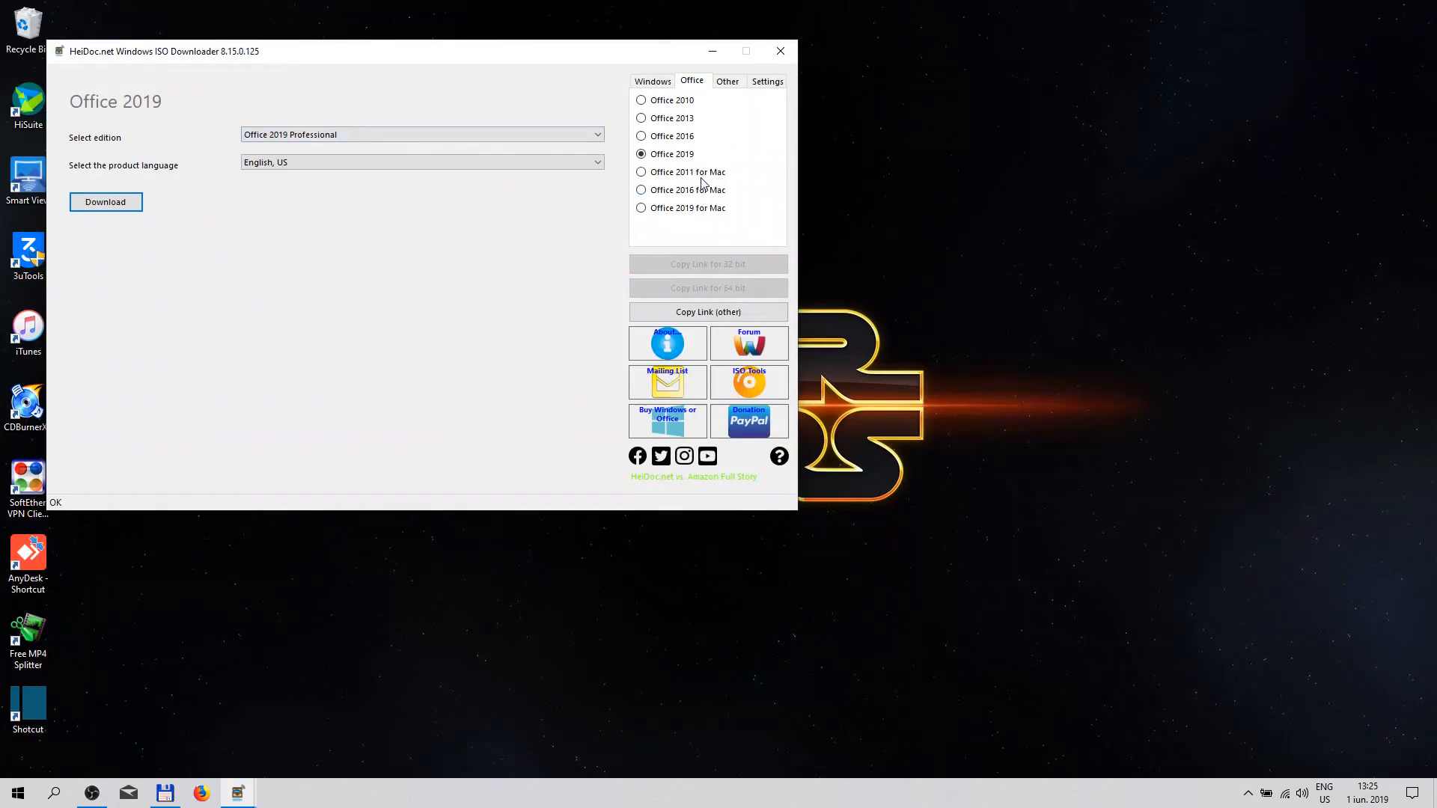
# Step: Browse Office 2011 for Mac (English, US), Office 2016 and 2019 for Mac, then the Other products
pyautogui.click(641, 172)
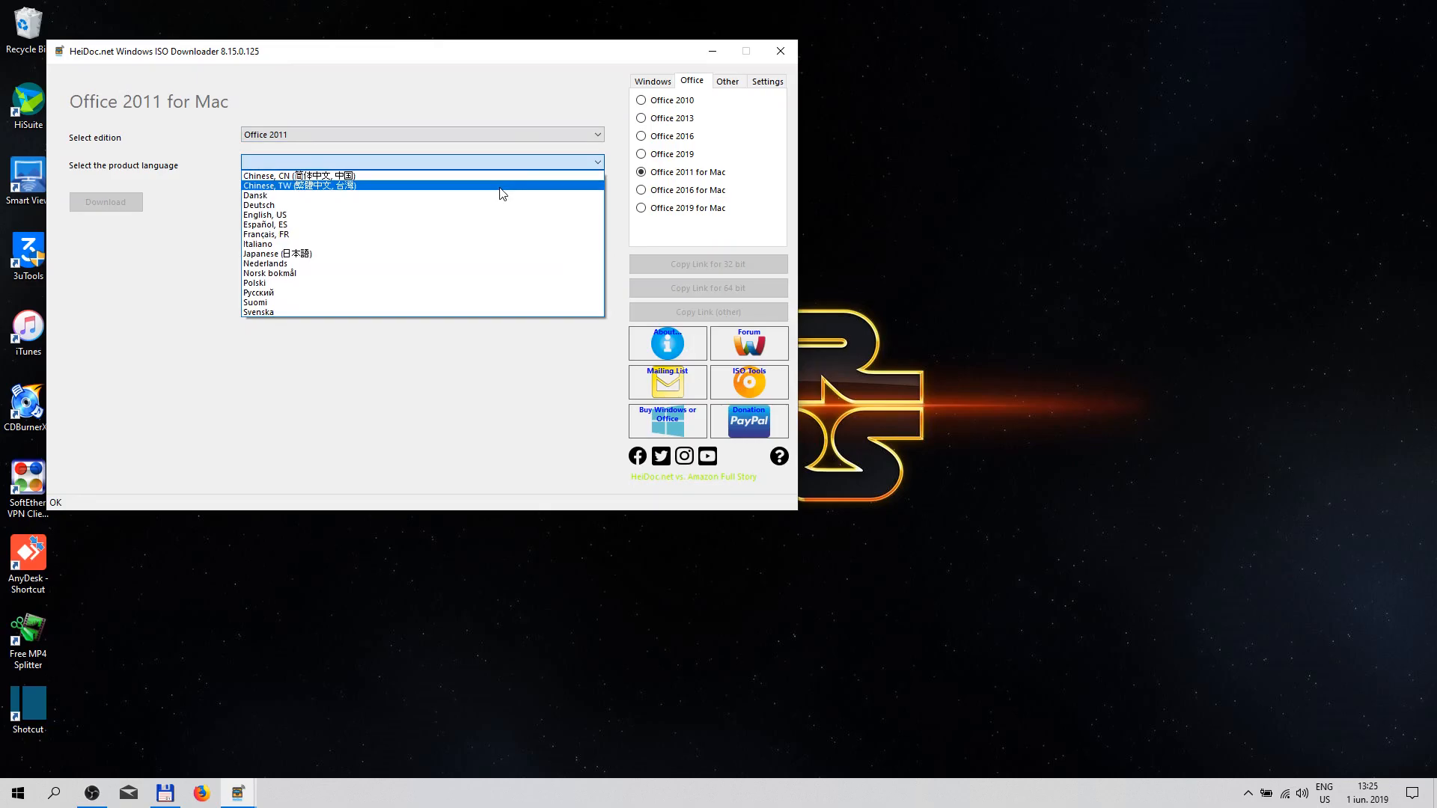
pyautogui.click(266, 214)
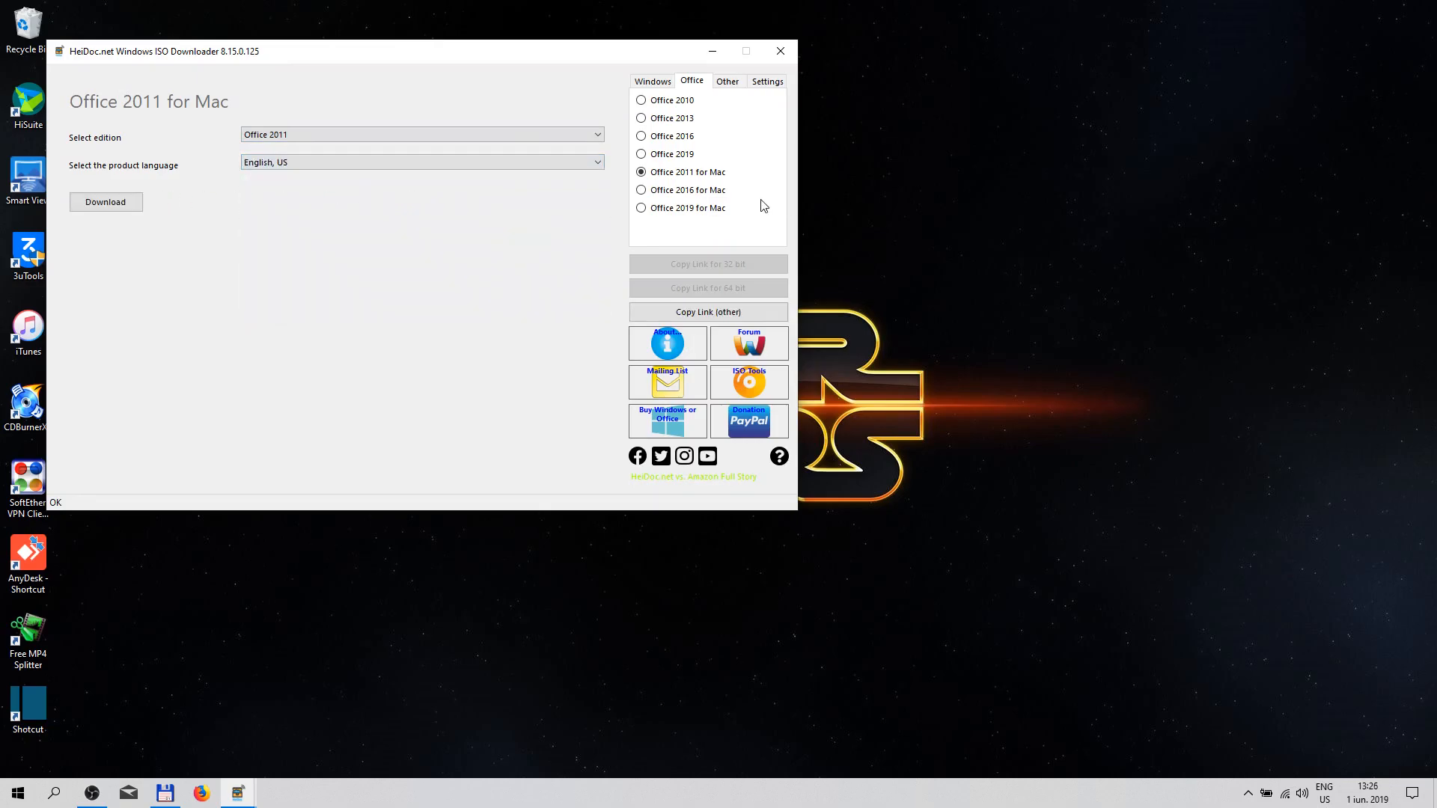
pyautogui.click(641, 189)
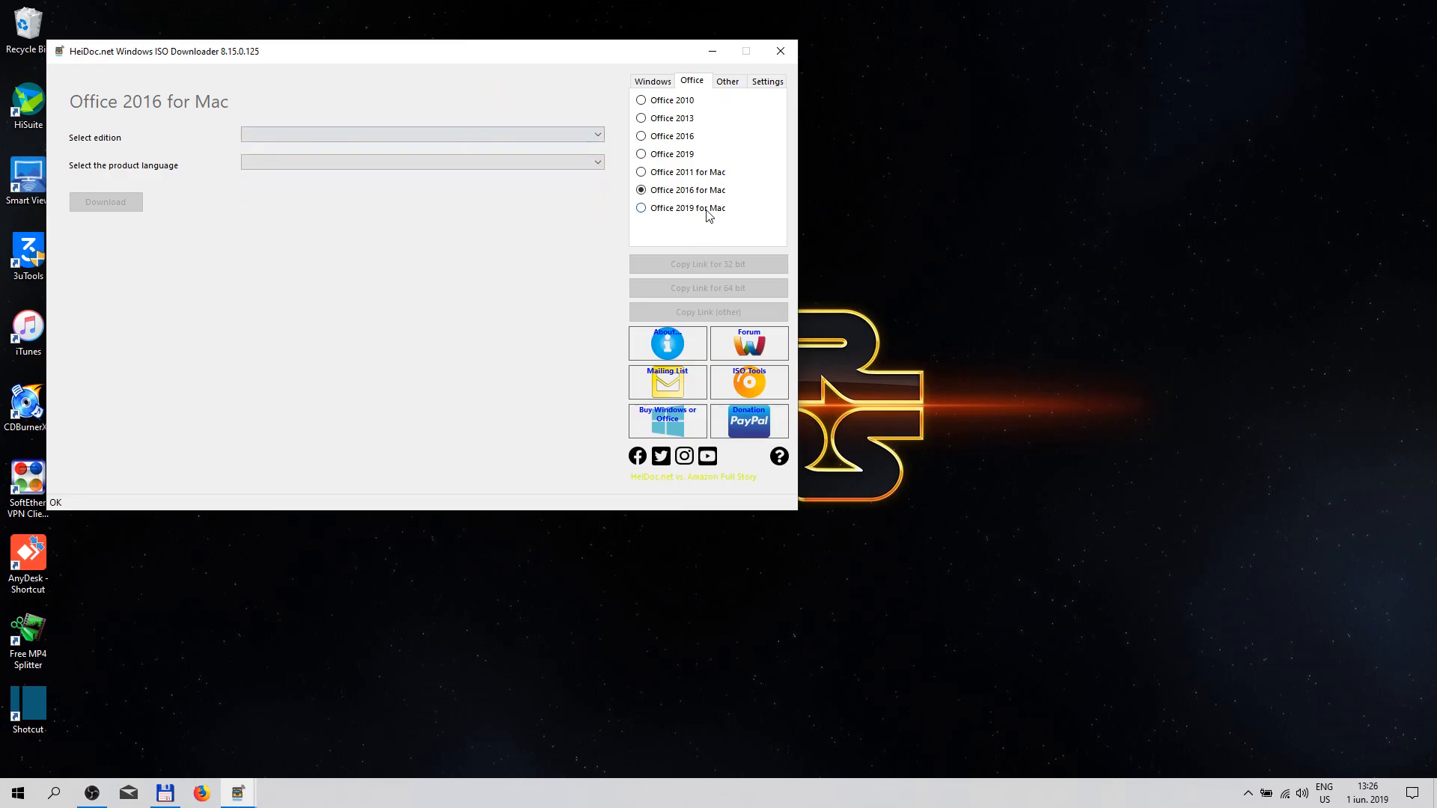
pyautogui.click(641, 208)
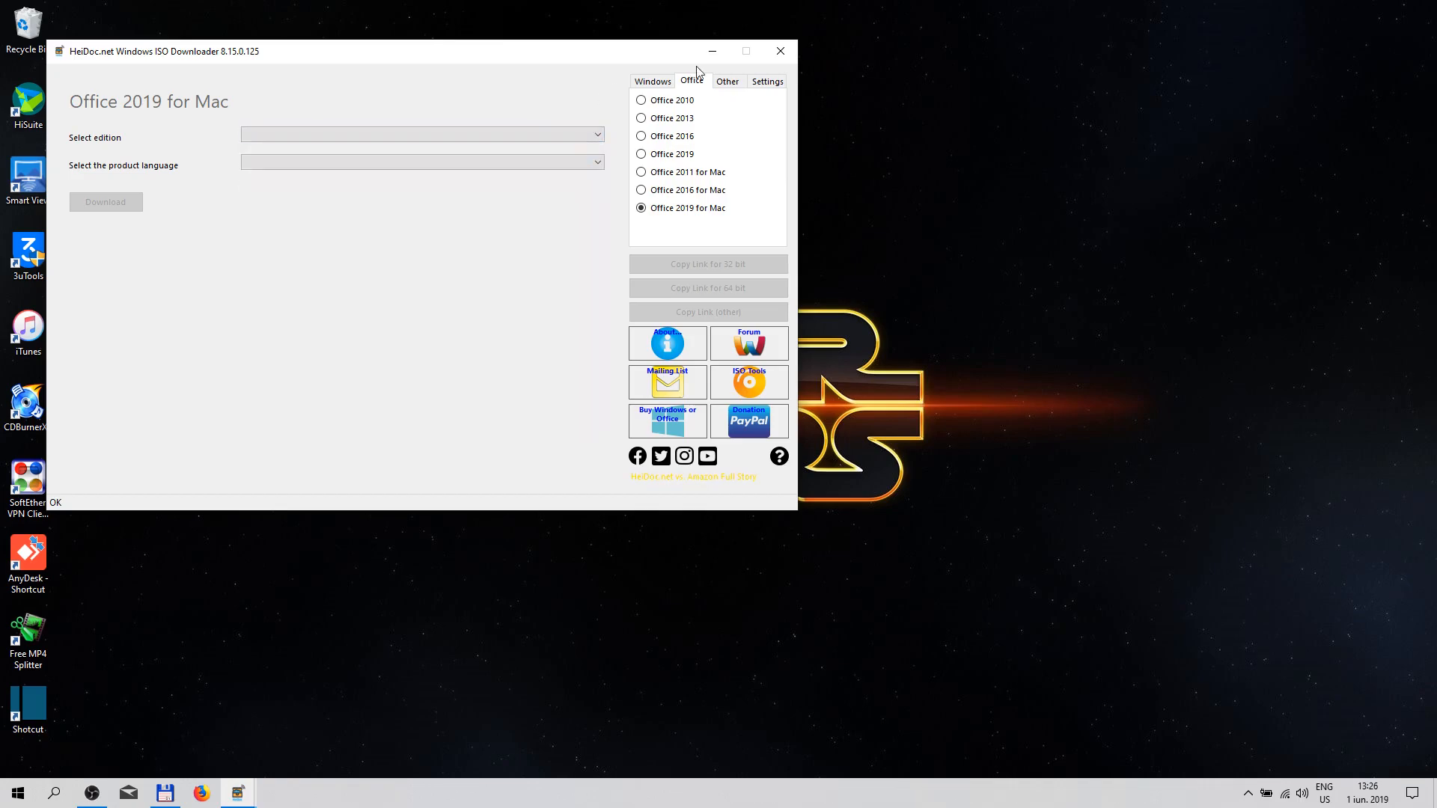
pyautogui.click(728, 81)
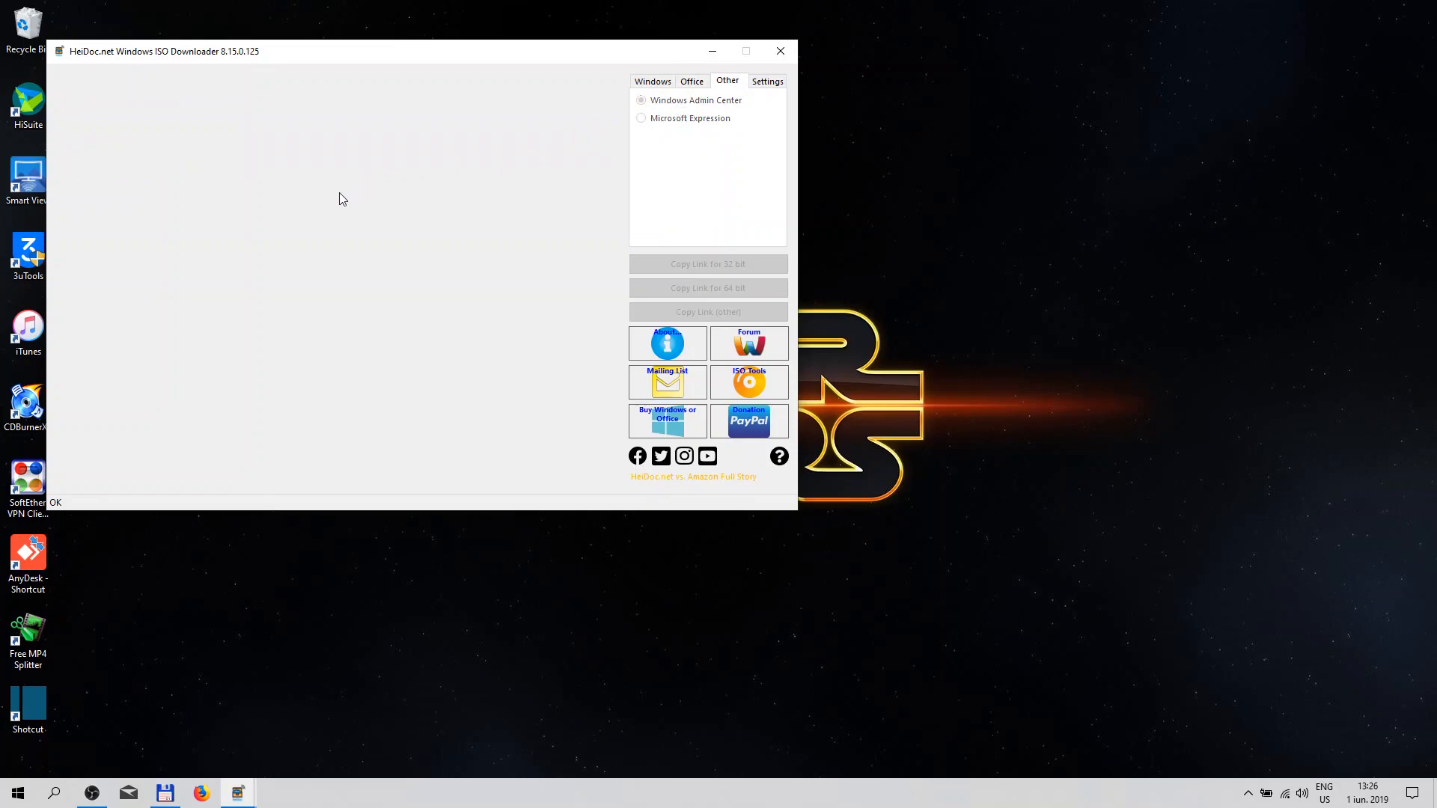
pyautogui.moveTo(336, 195)
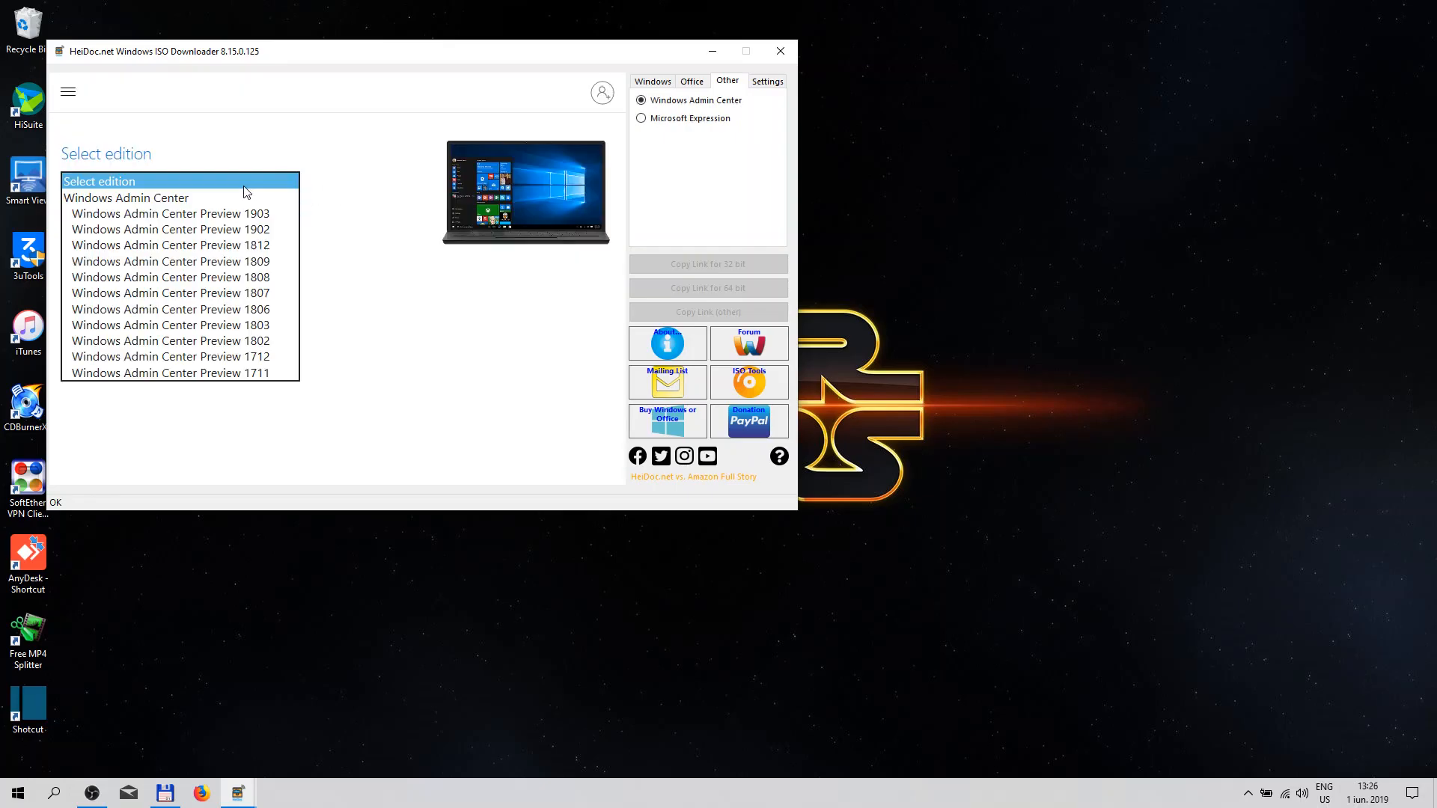
# Step: Choose Microsoft Expression with the Microsoft Expression Web 4 edition
pyautogui.click(640, 119)
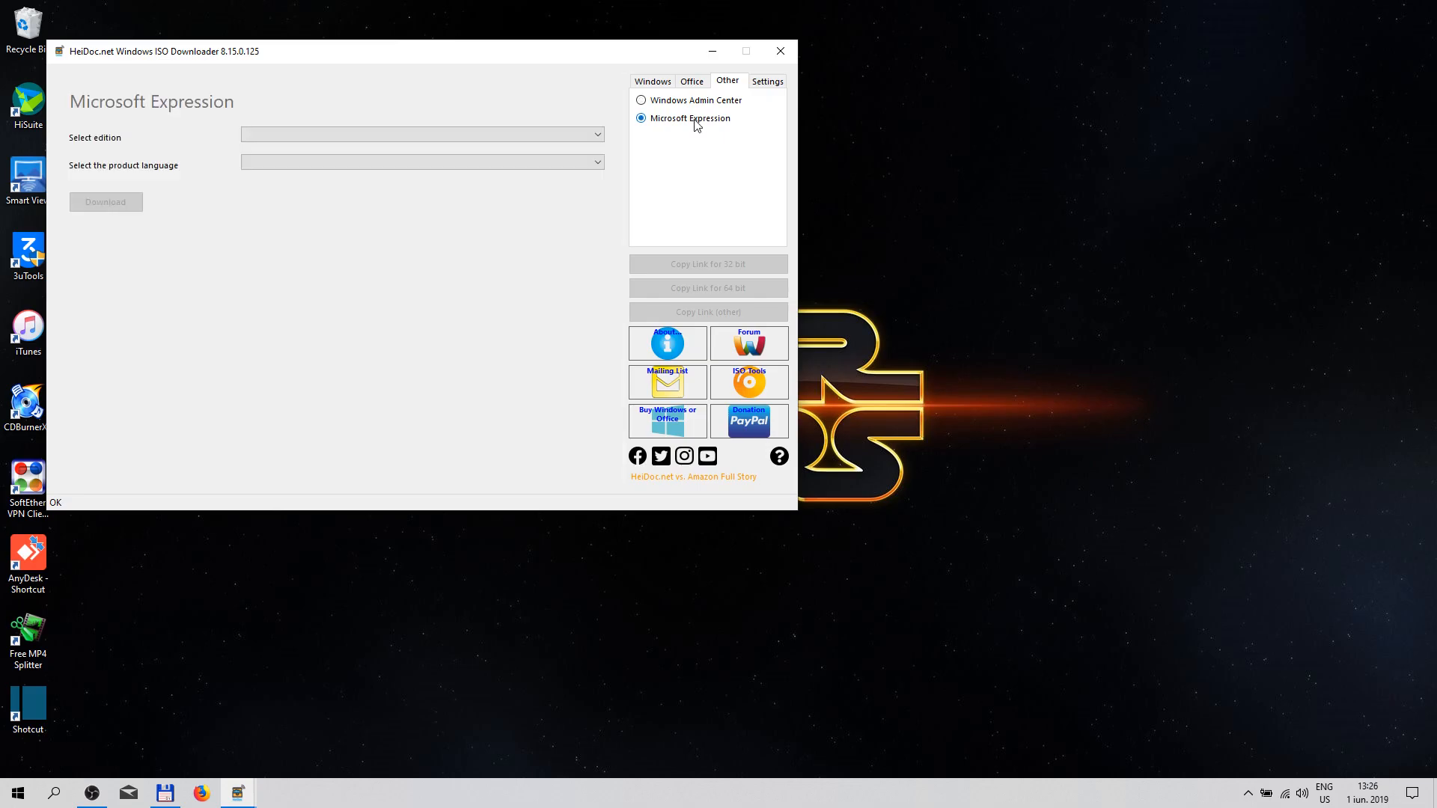
pyautogui.click(422, 134)
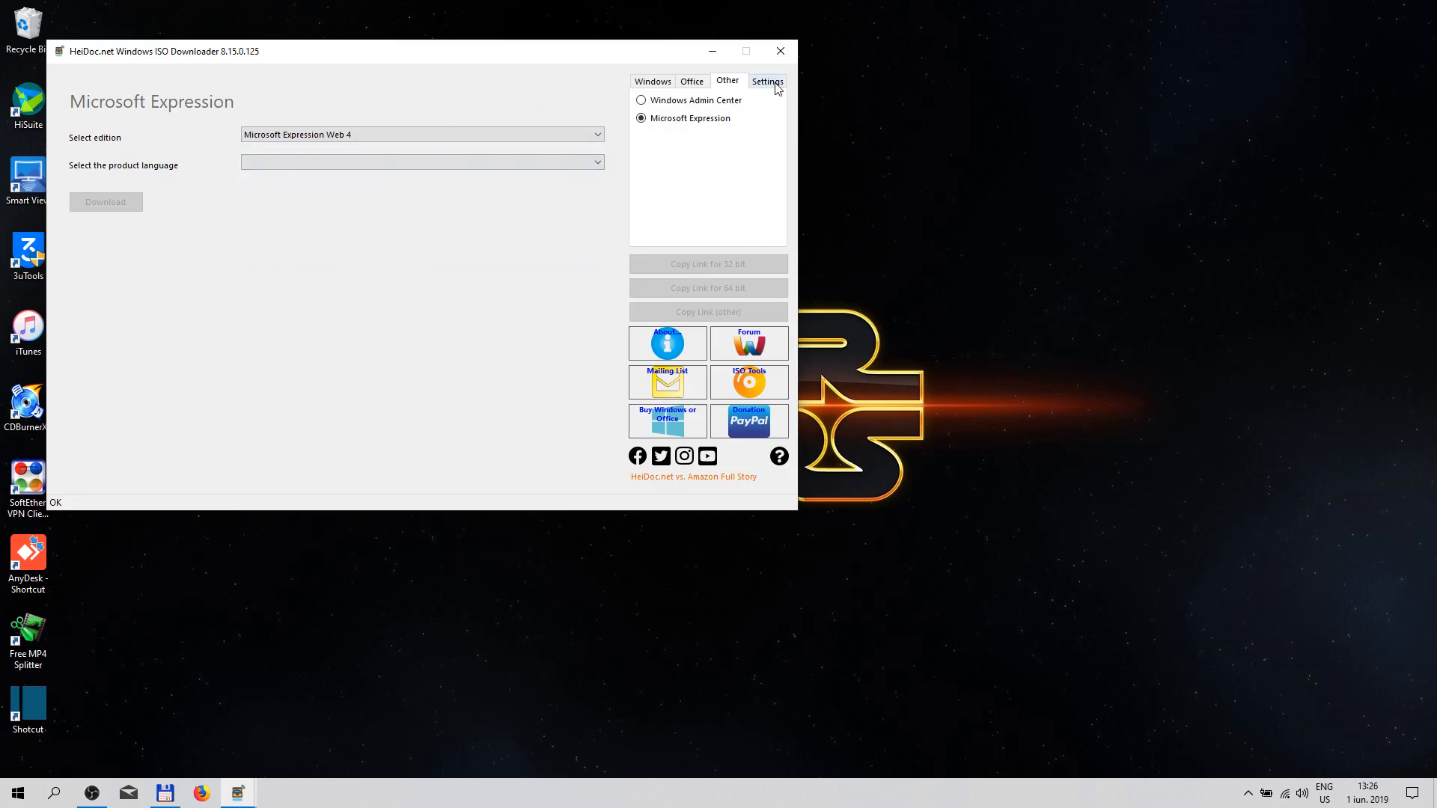
# Step: View the settings: English, US interface, with Expert View and Remember Settings enabled
pyautogui.click(767, 81)
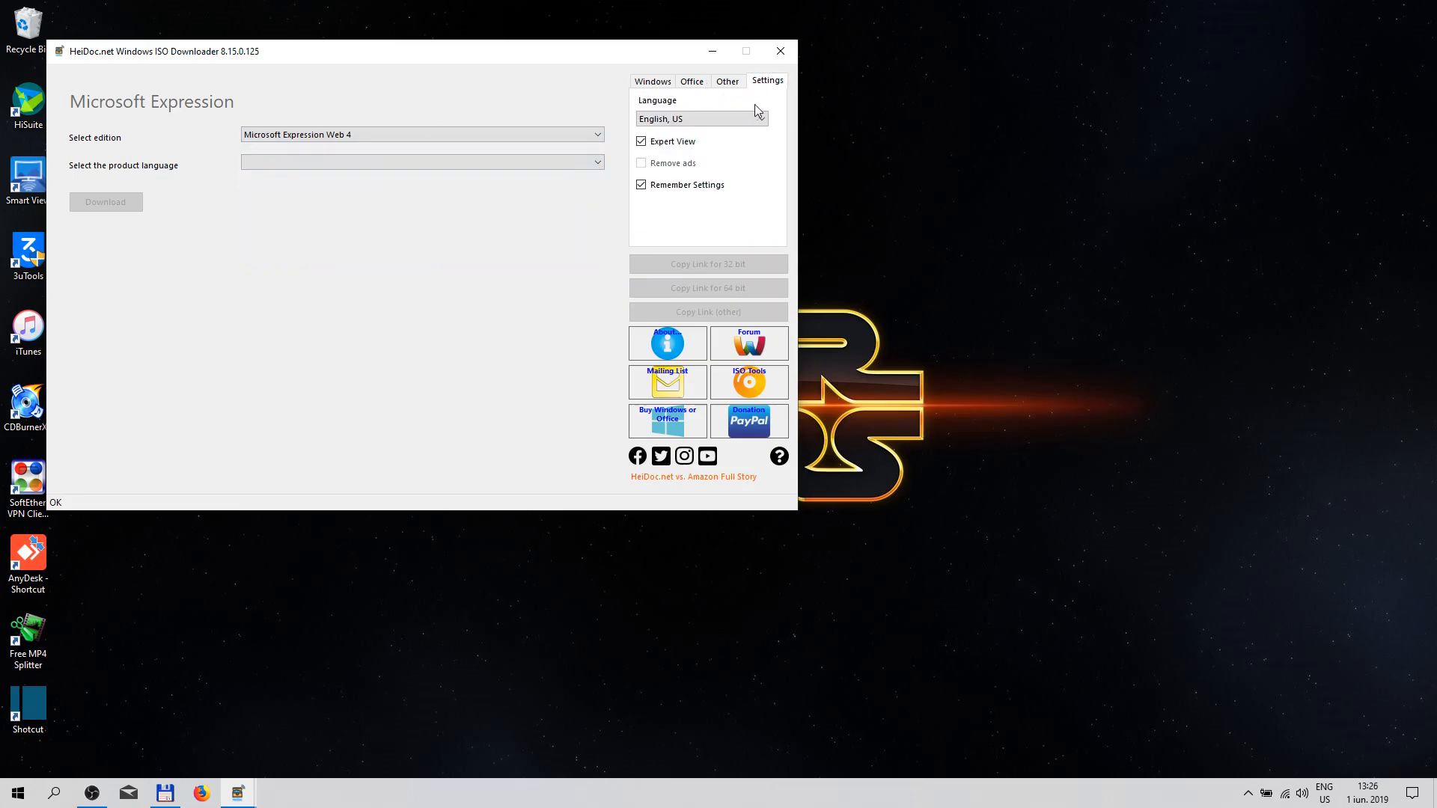
pyautogui.click(721, 119)
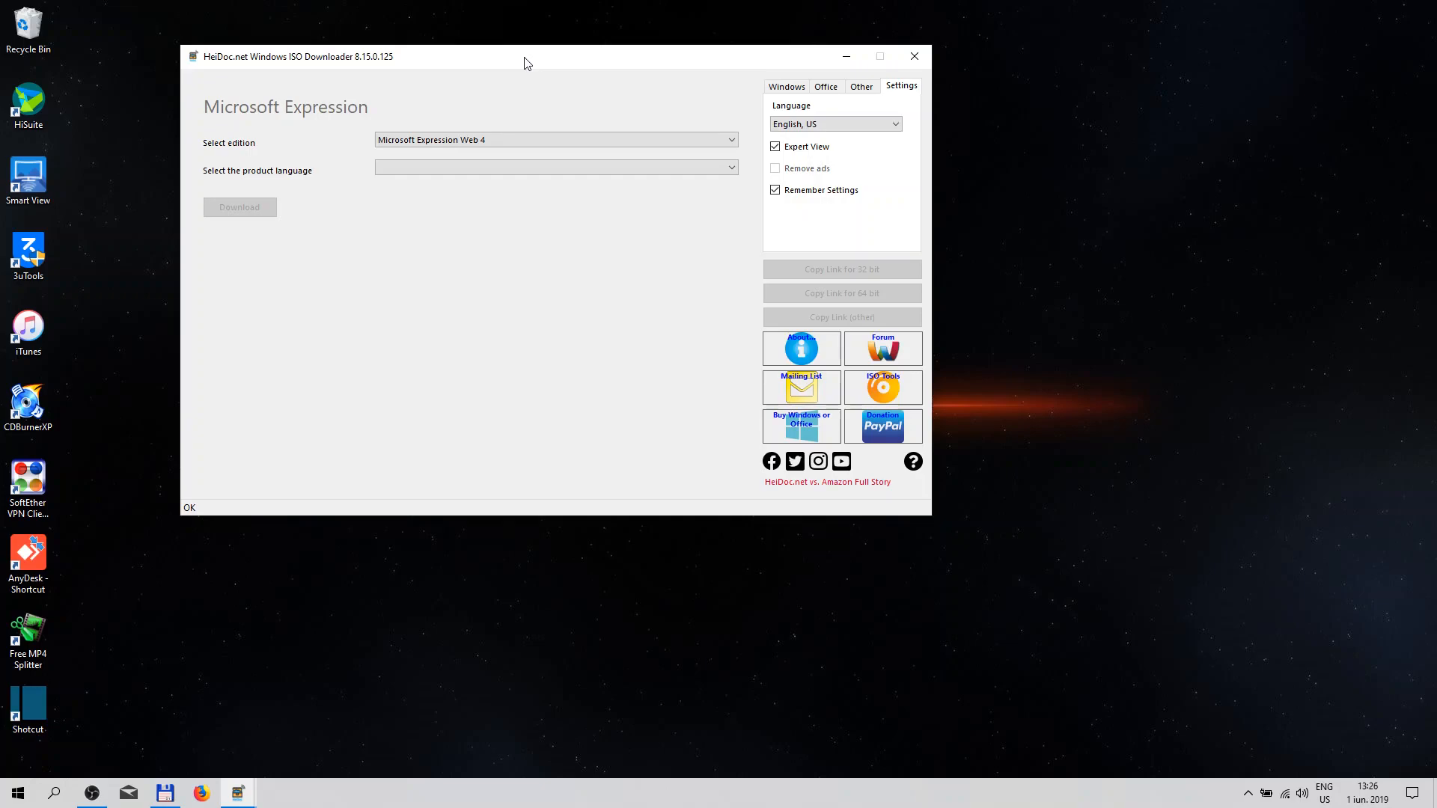
pyautogui.moveTo(241, 613)
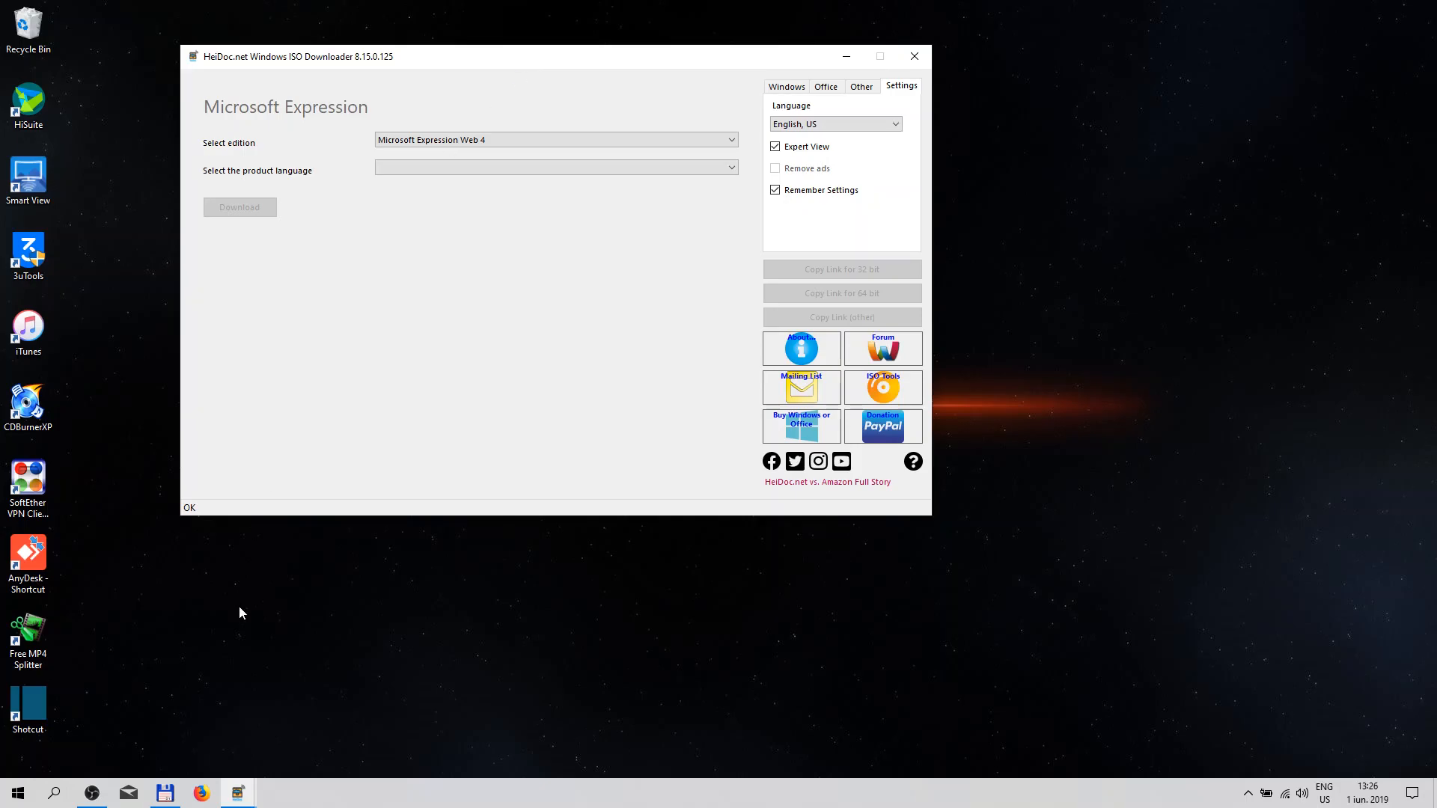